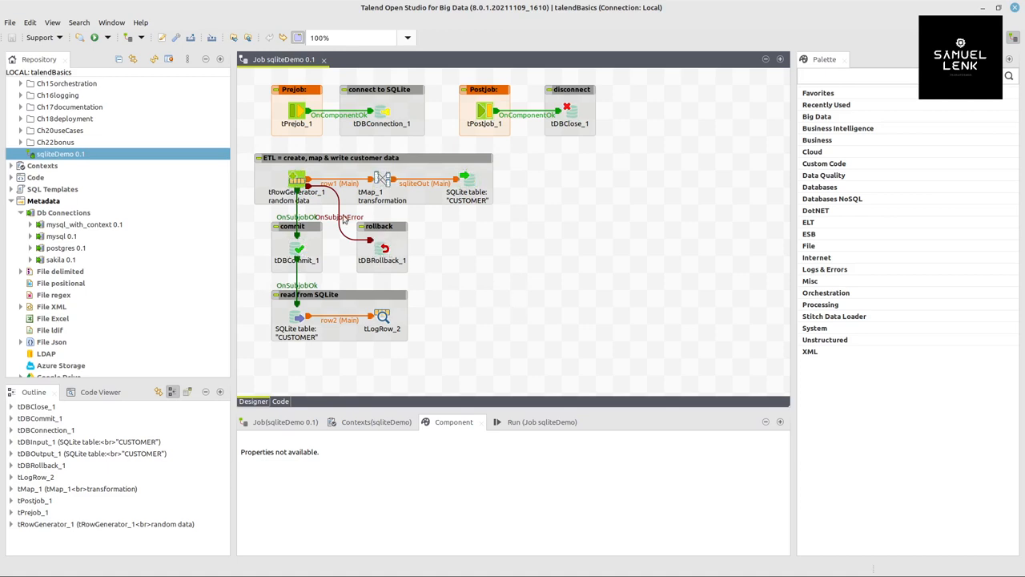
Create empty talend.db in Talend/data/in, open it in sqlite3 and list its tables
click(297, 180)
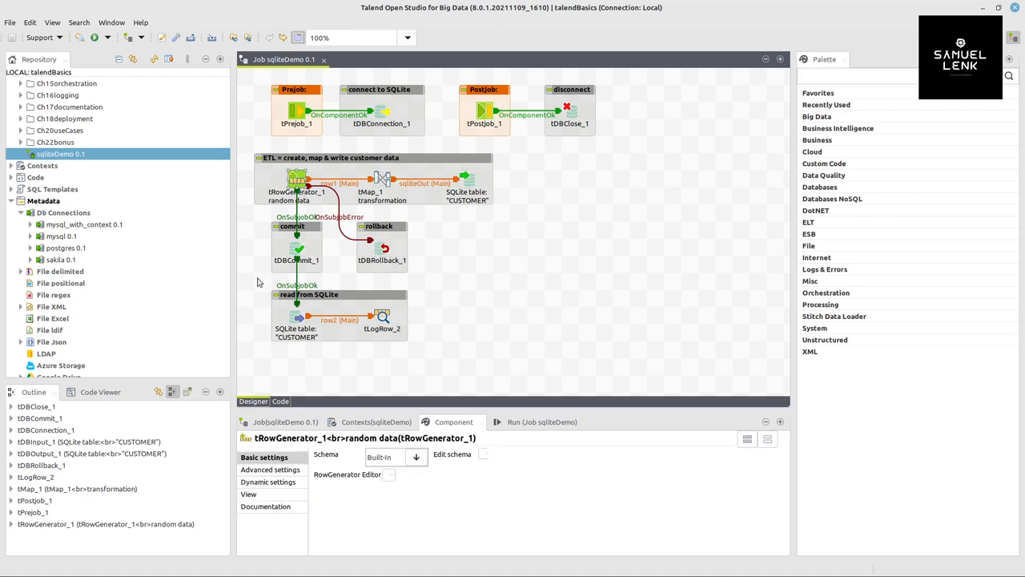
drag(242, 281, 456, 361)
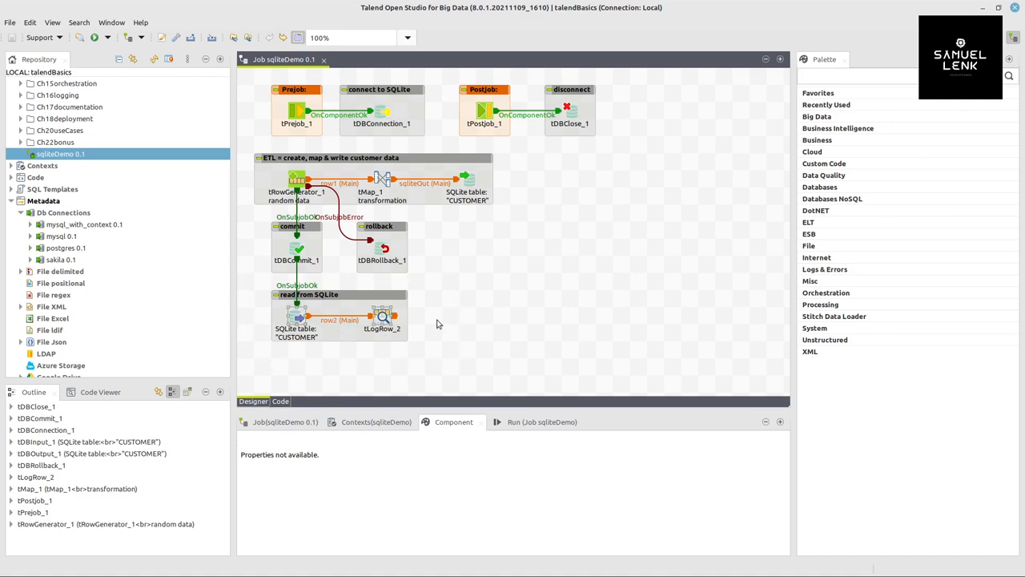
mouse_move(435, 321)
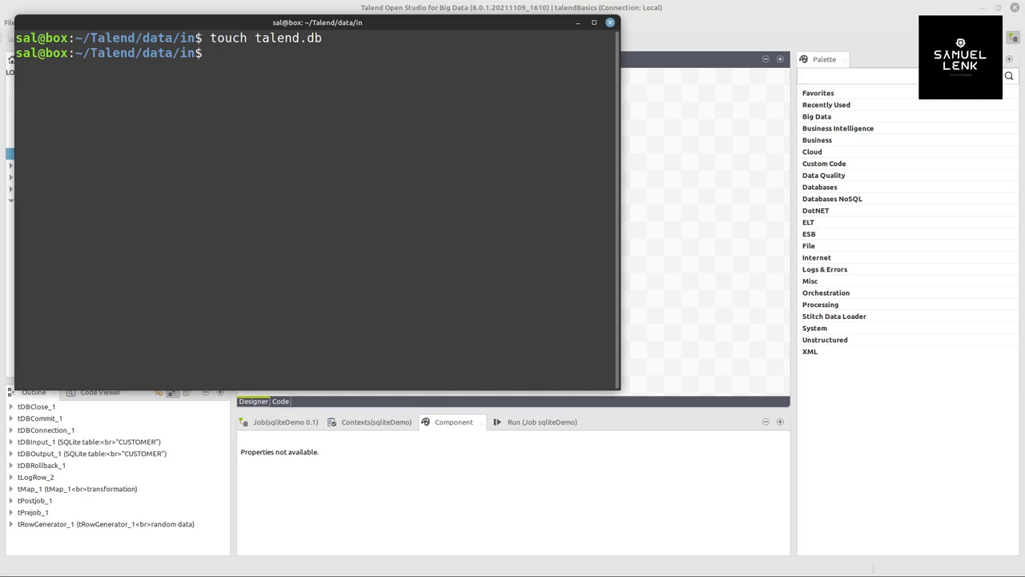
text(sqlite3)
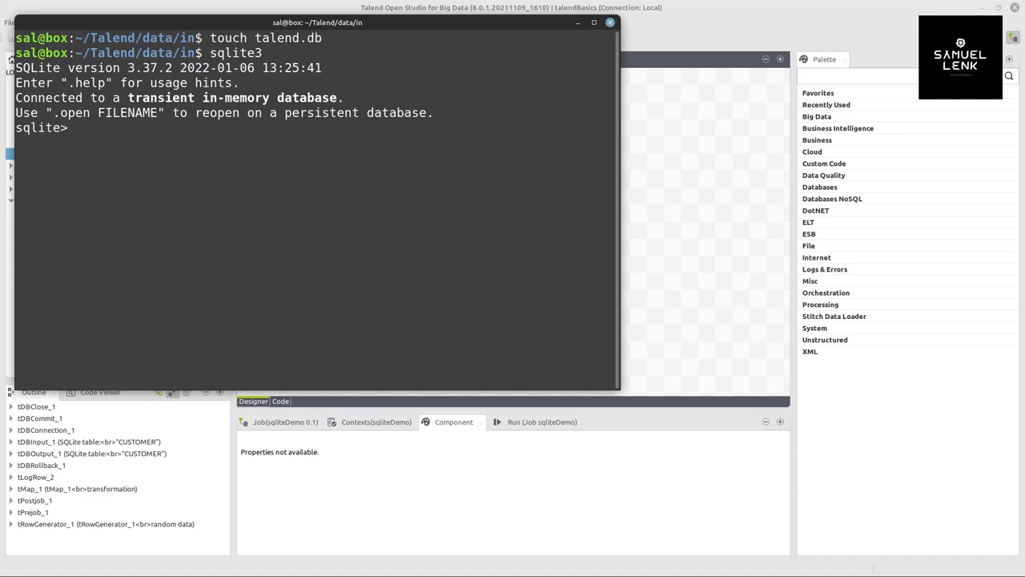
text(.op)
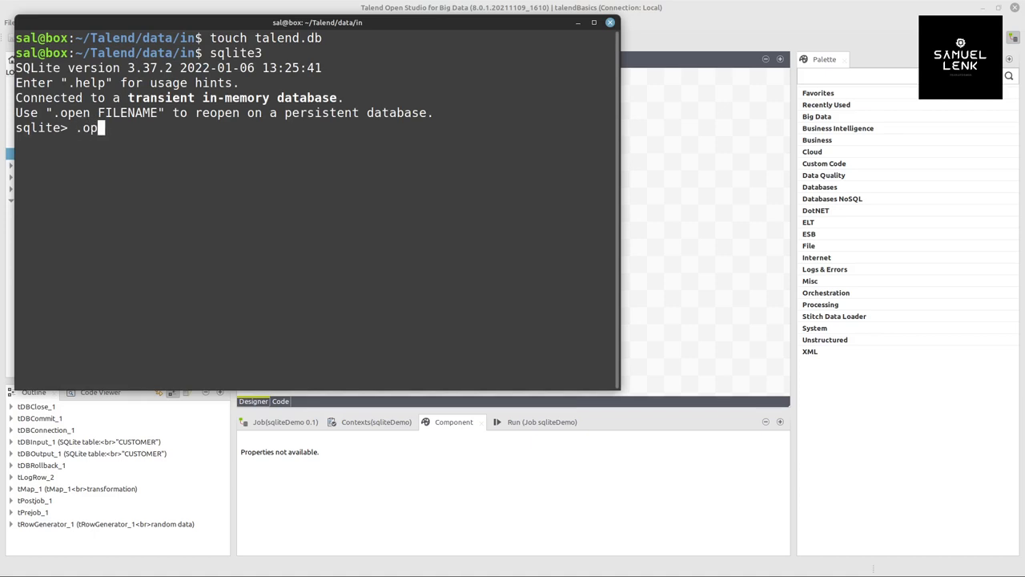
text(en)
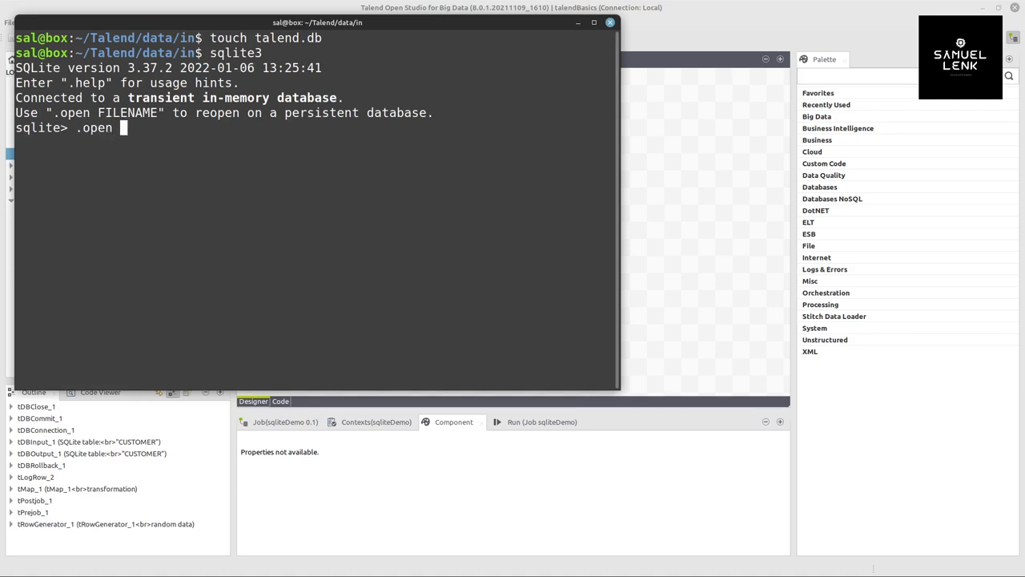
text(talend.db)
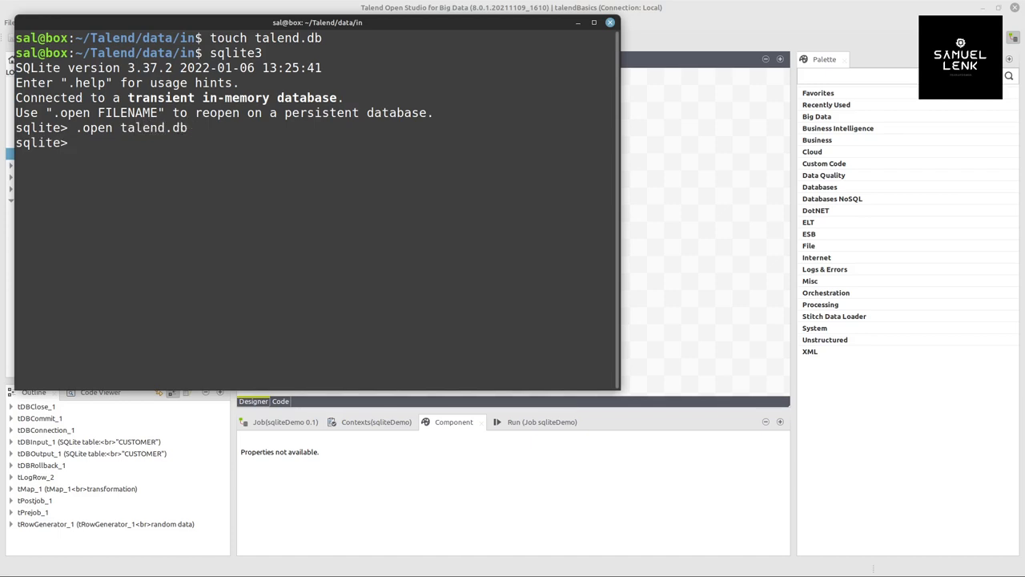
text(t)
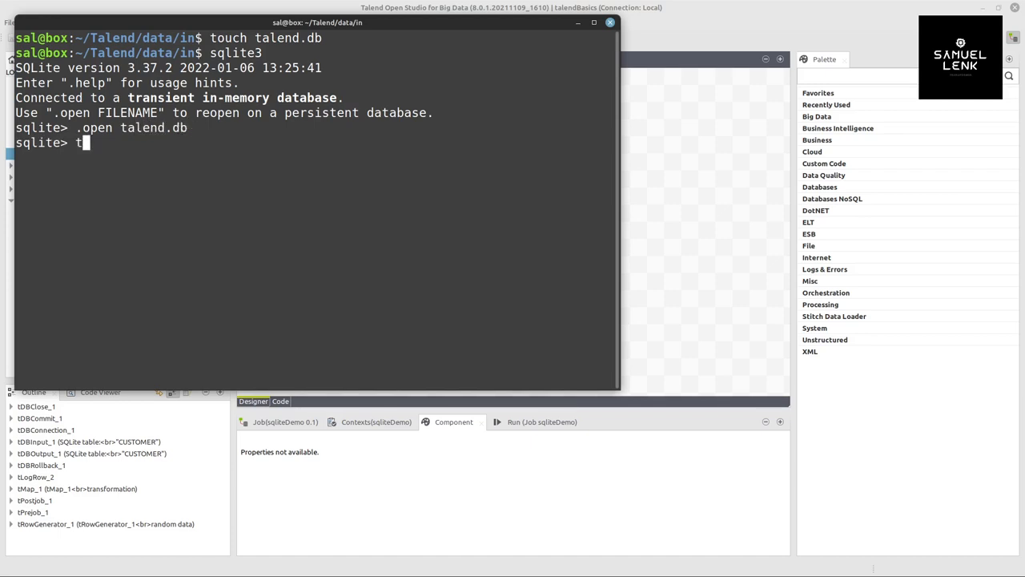
text(.table)
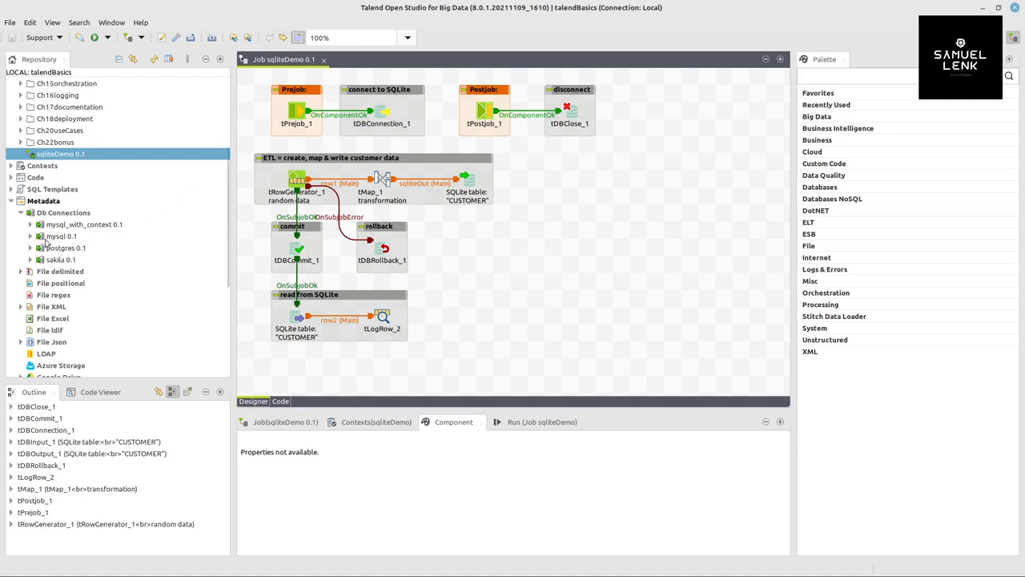
Create a Db Connection named 'sqlite' with SQLite as the DB Type
right_click(63, 212)
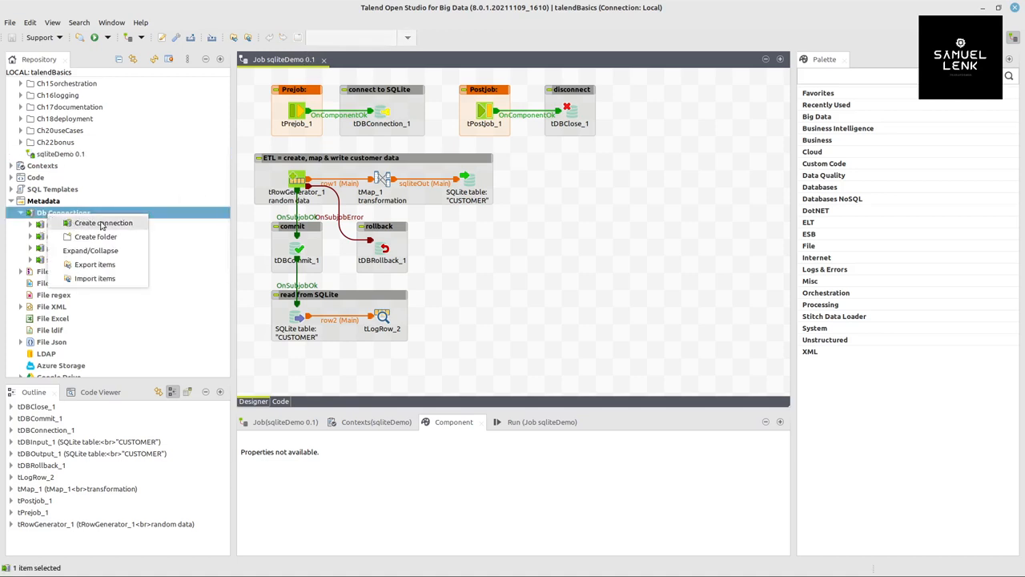
click(103, 223)
text(sqlite)
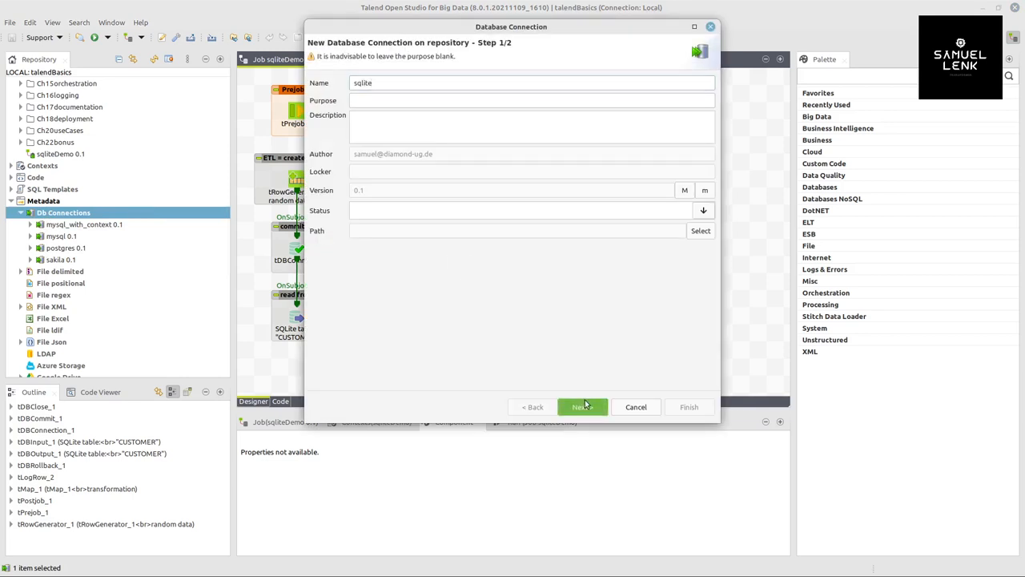
click(582, 407)
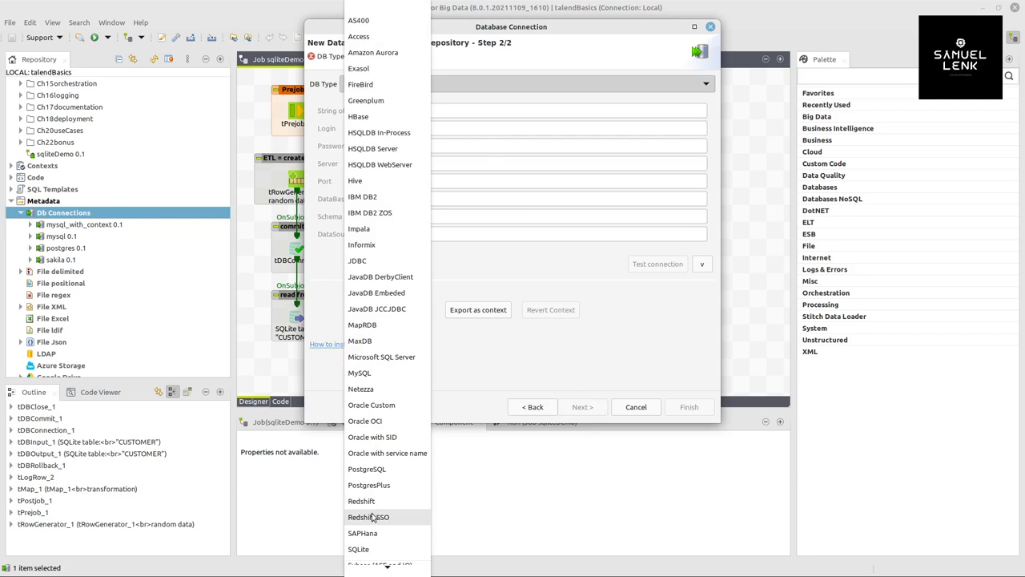
click(358, 549)
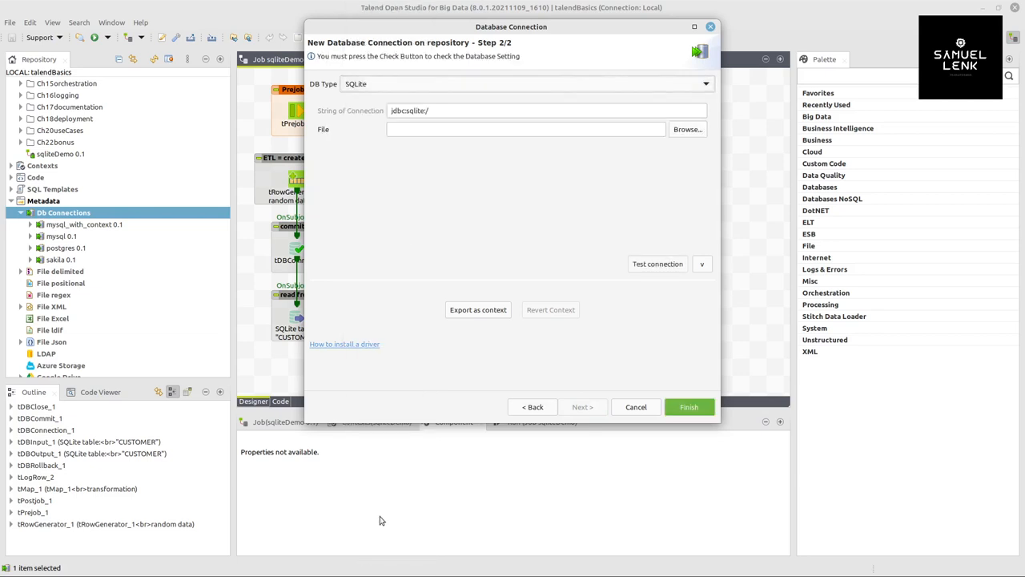
mouse_move(686, 129)
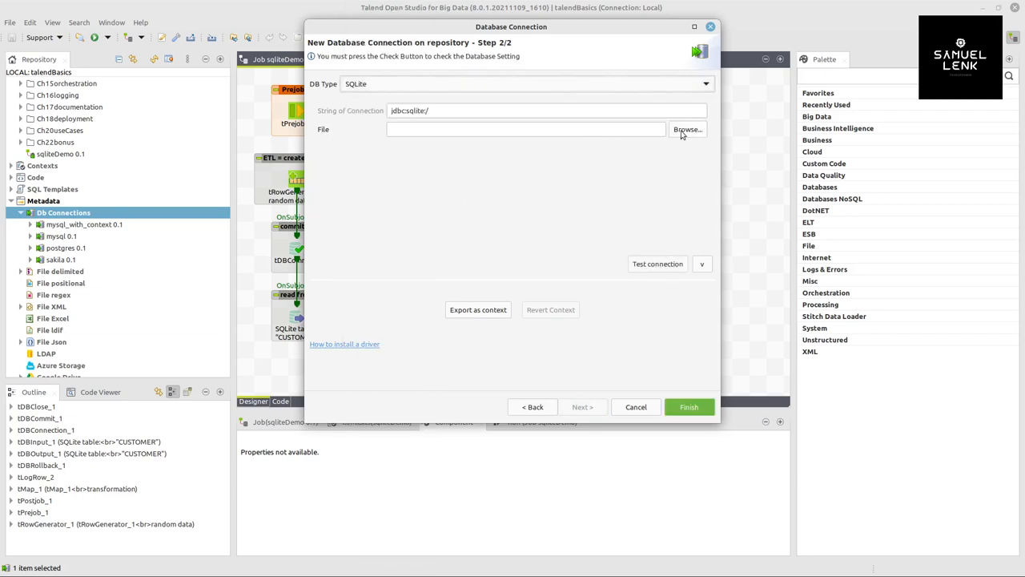
Browse to Talend/data/in and select talend.db as the connection's database file
click(688, 129)
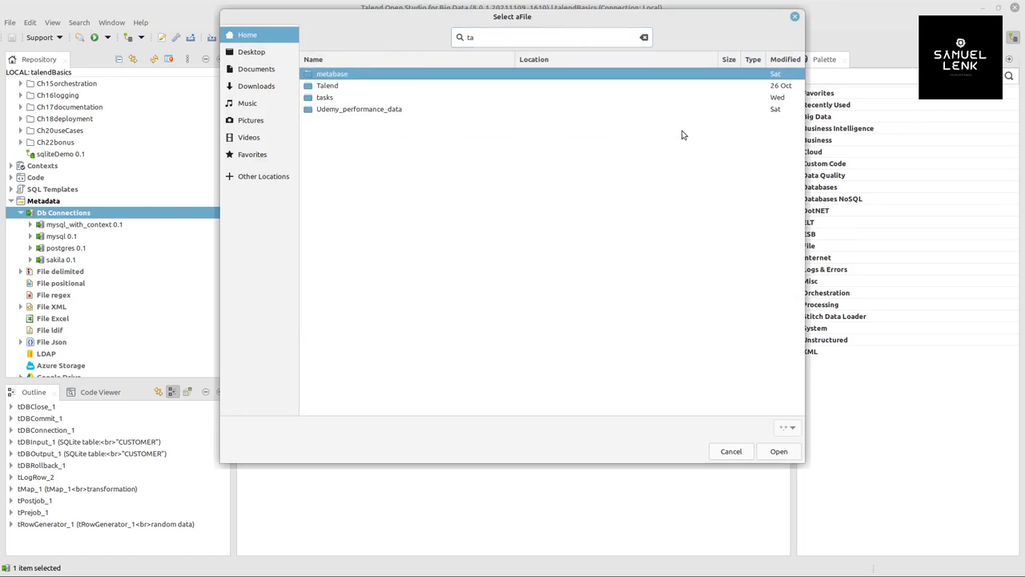
double_click(326, 85)
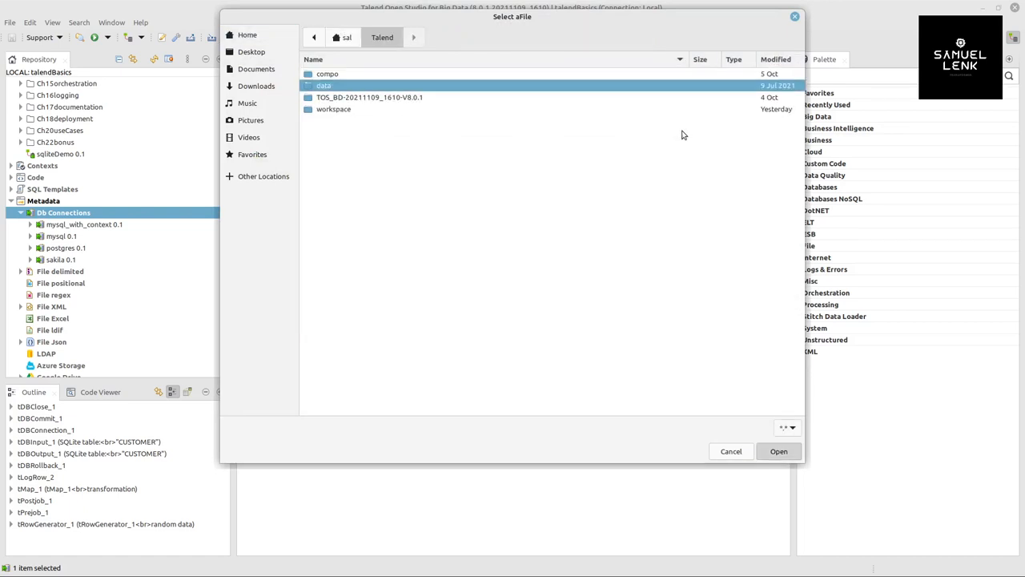
double_click(324, 85)
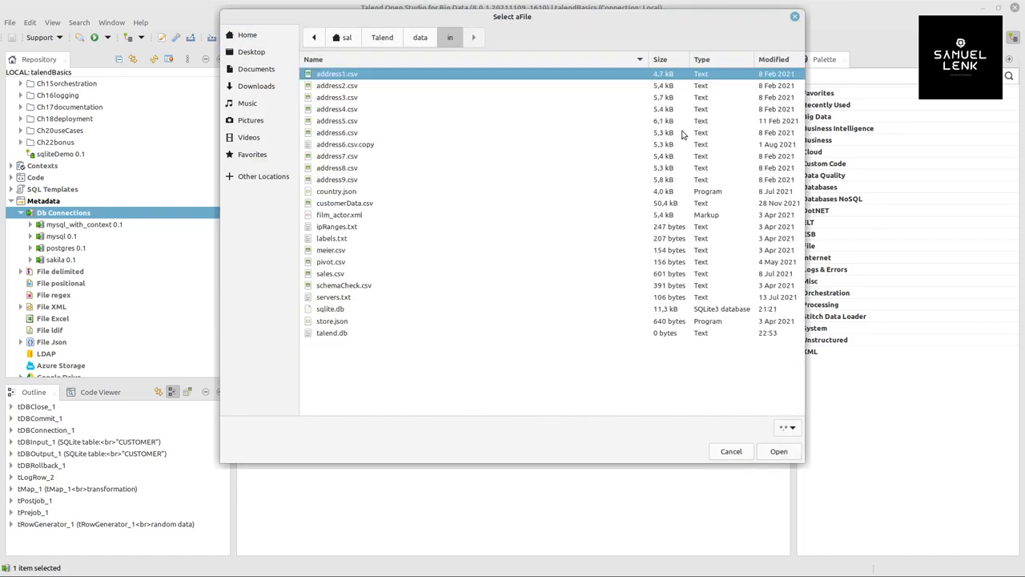
click(331, 332)
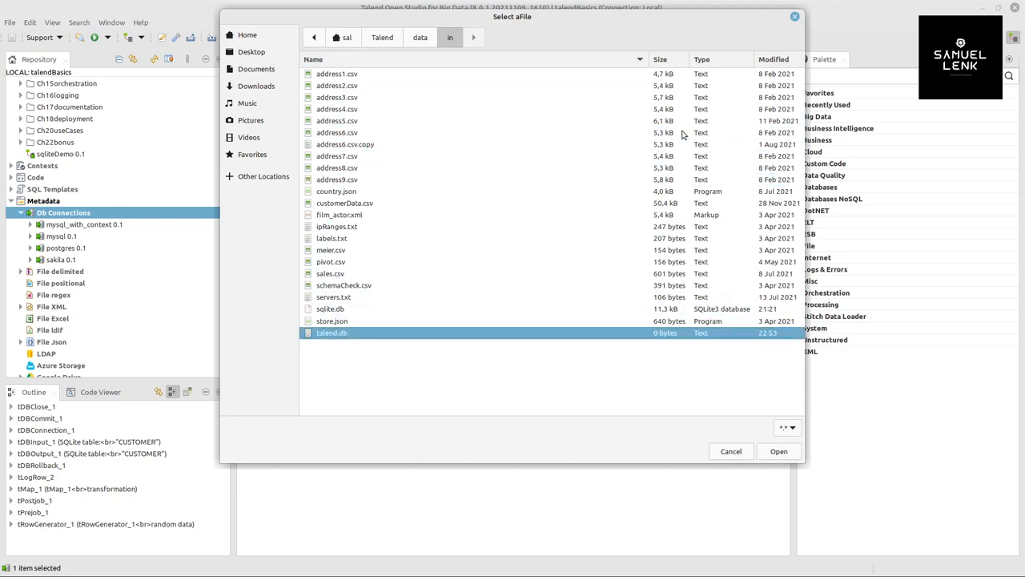
click(330, 308)
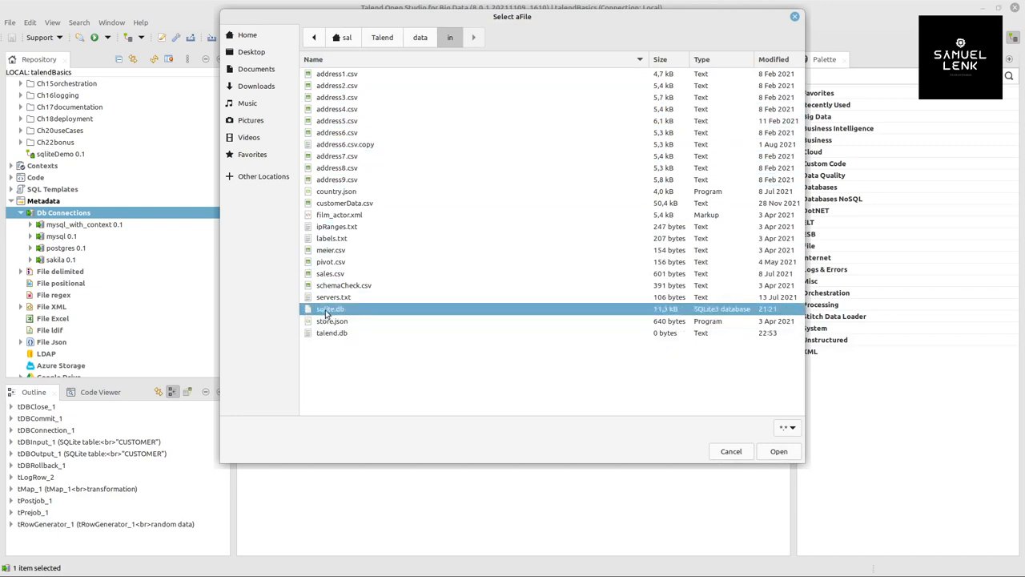
mouse_move(721, 312)
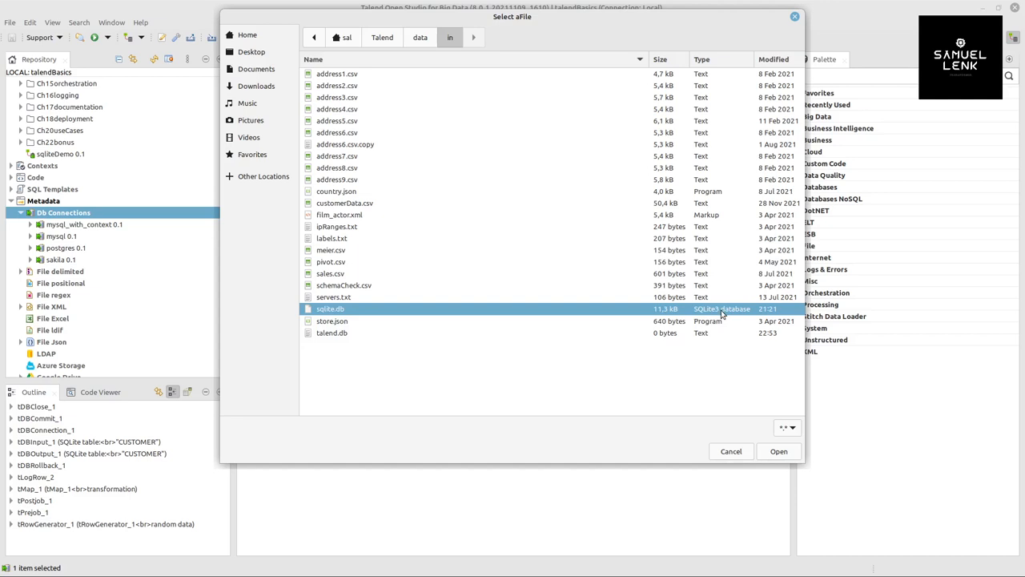
mouse_move(732, 315)
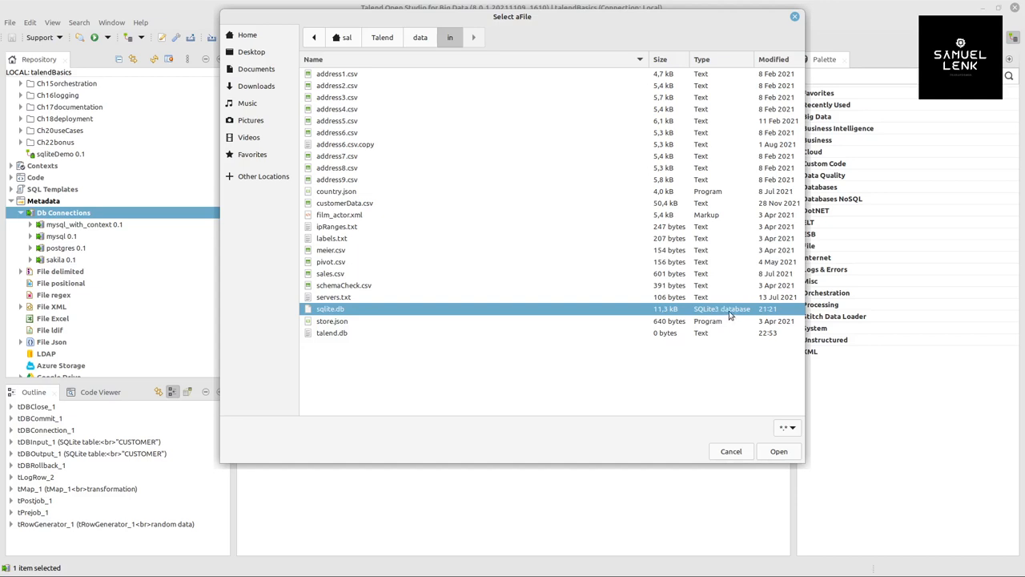
click(331, 333)
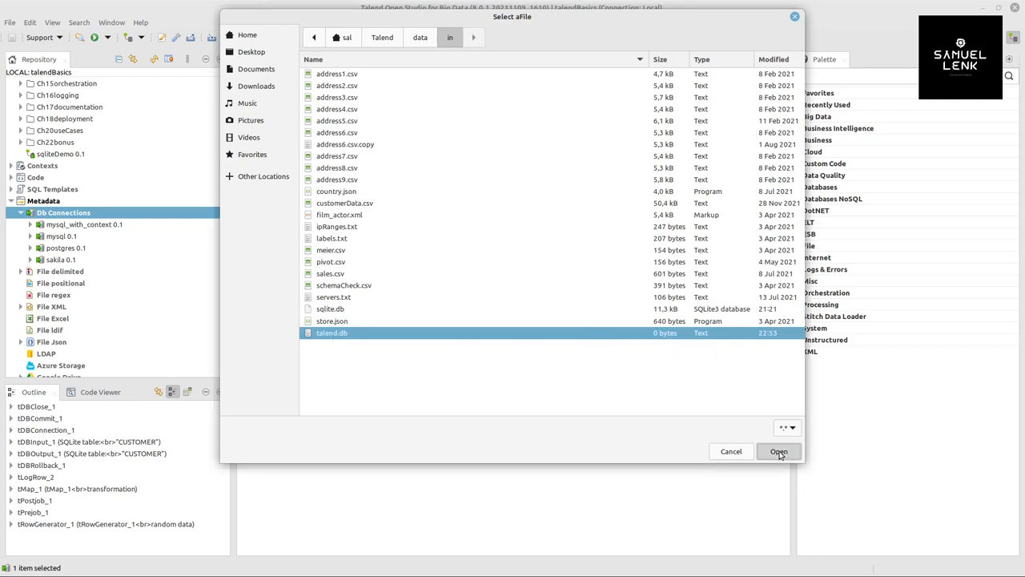
click(778, 451)
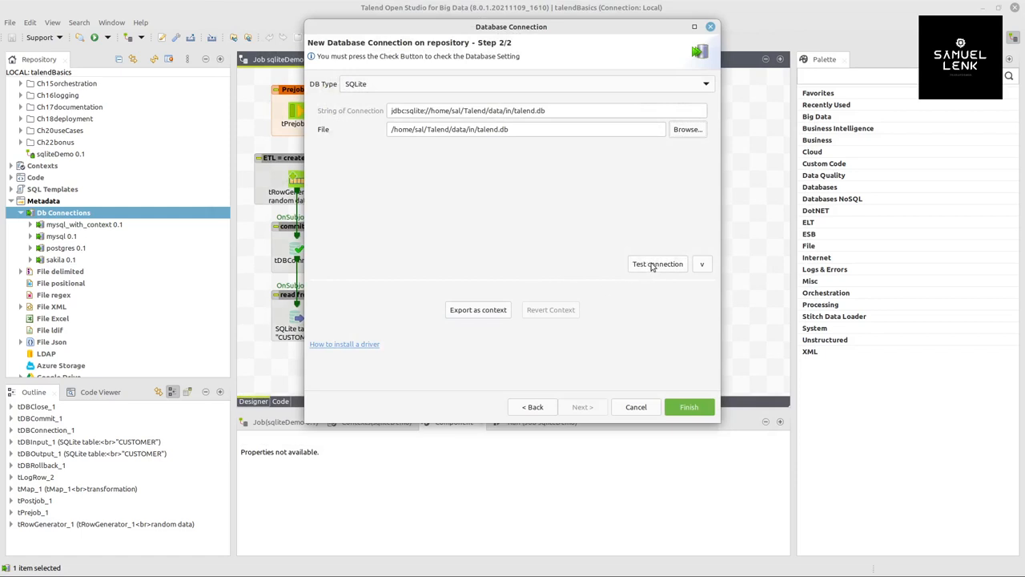
Test the talend.db connection successfully and finish saving the sqlite connection
click(658, 264)
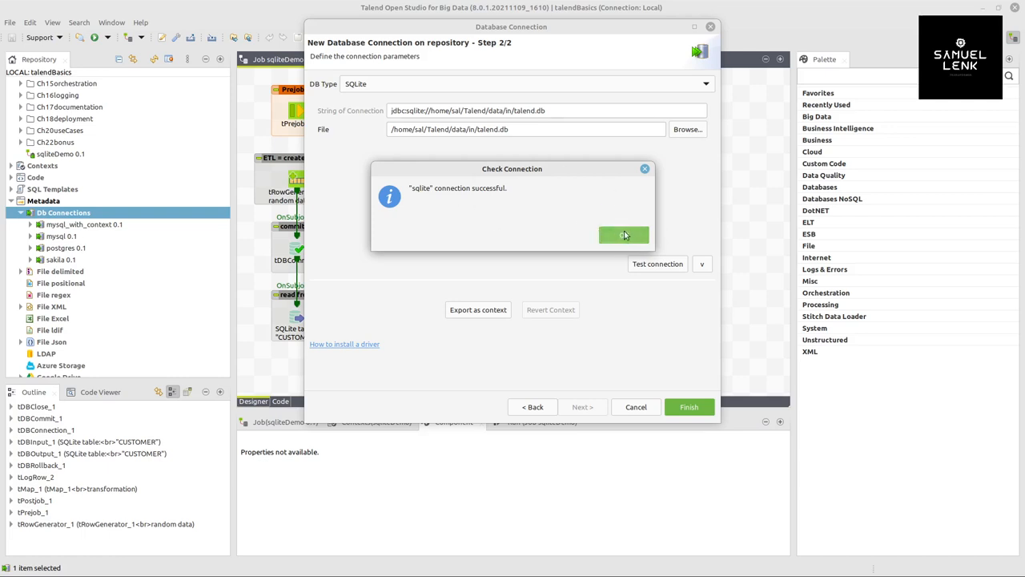
click(624, 234)
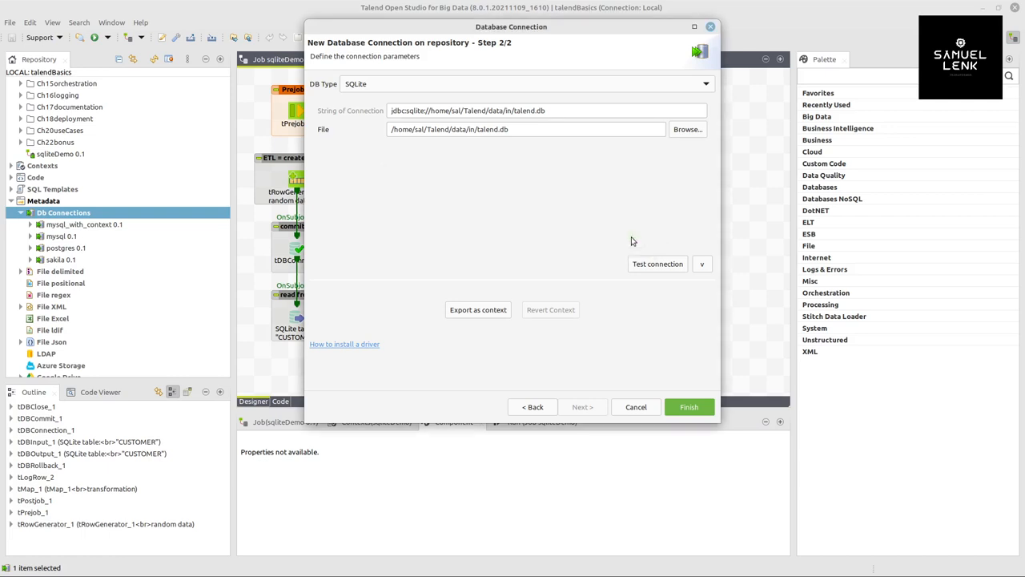
click(687, 406)
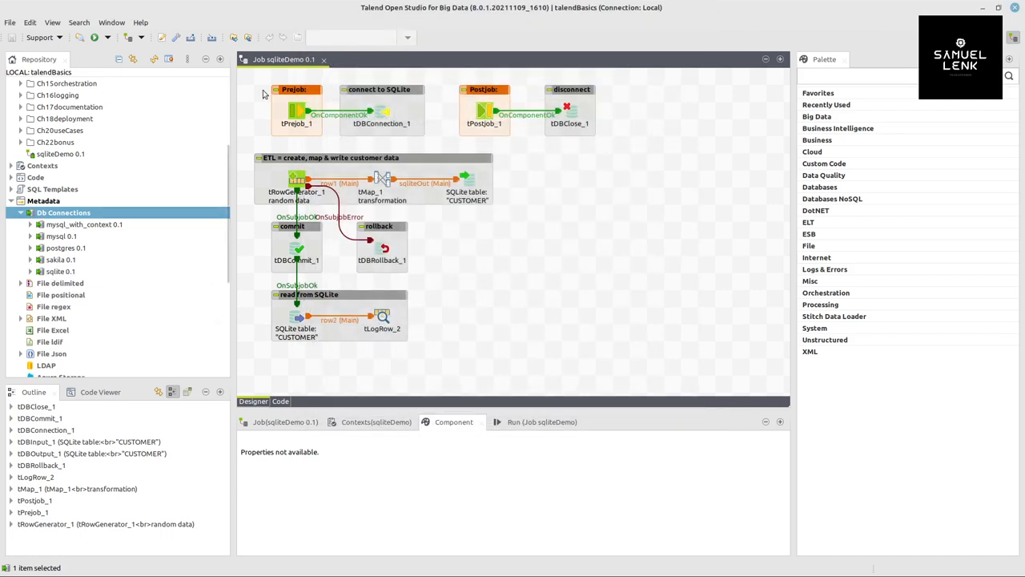
Create the job 'sqliteDemo2' under Job Designs
right_click(60, 153)
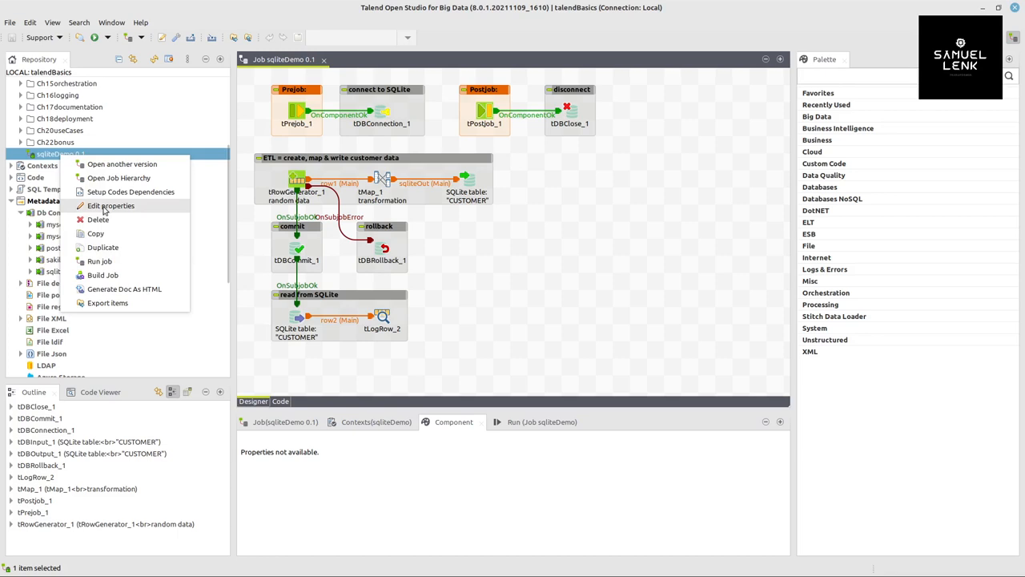
click(110, 205)
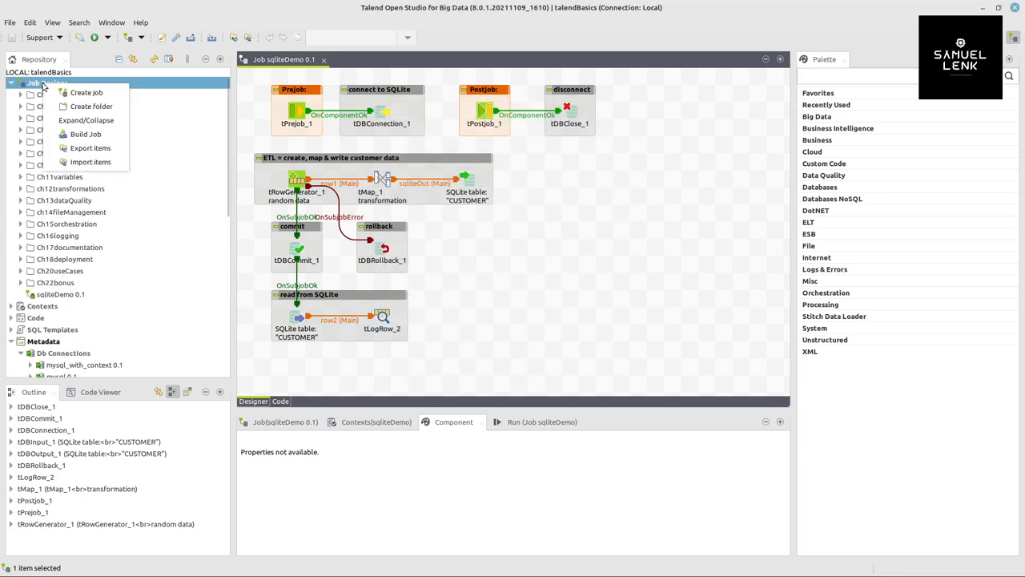
click(86, 92)
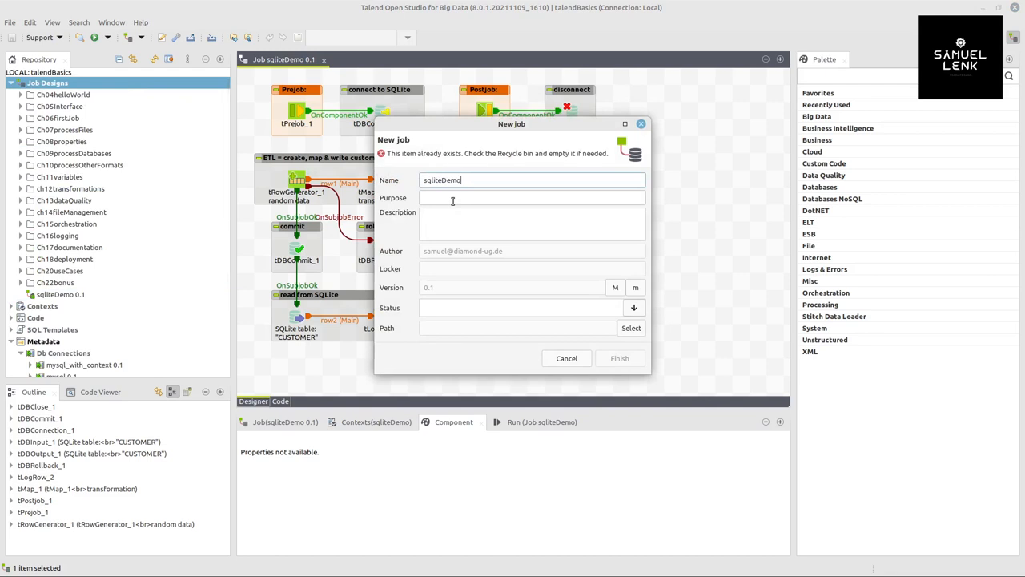
click(566, 358)
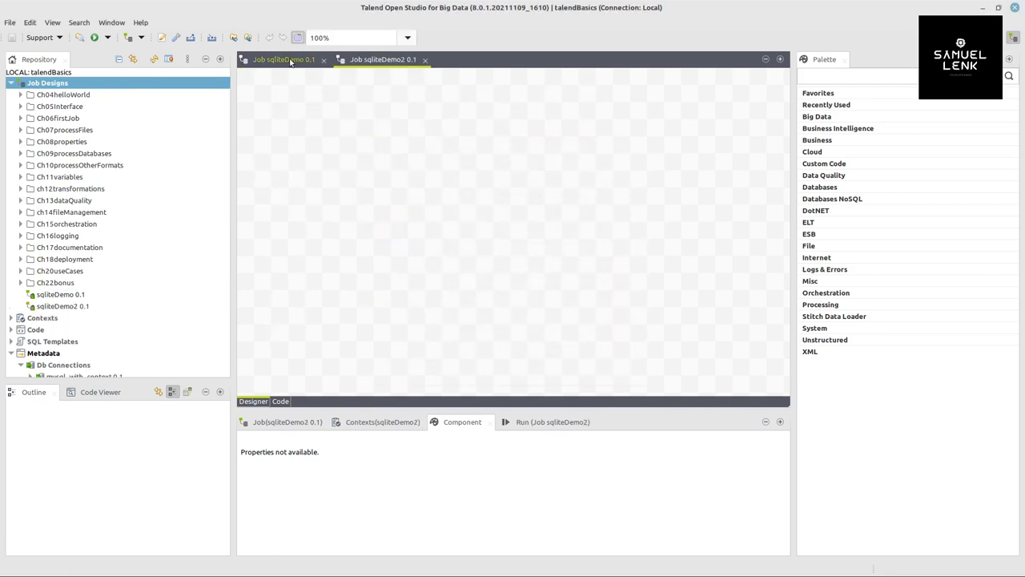
Add a tPostjob component and place it in the top row beside tPrejob
text(pr)
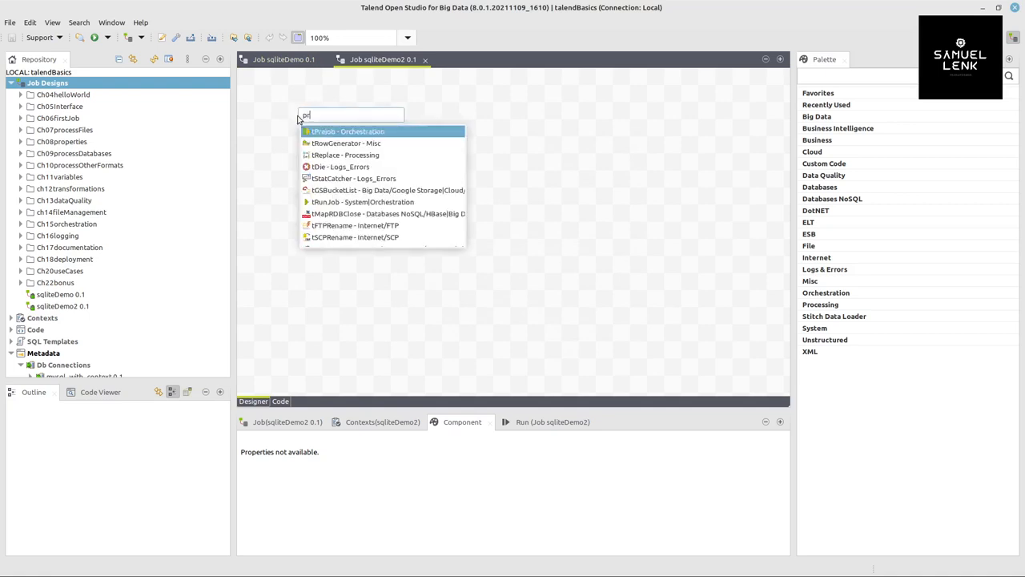
click(346, 131)
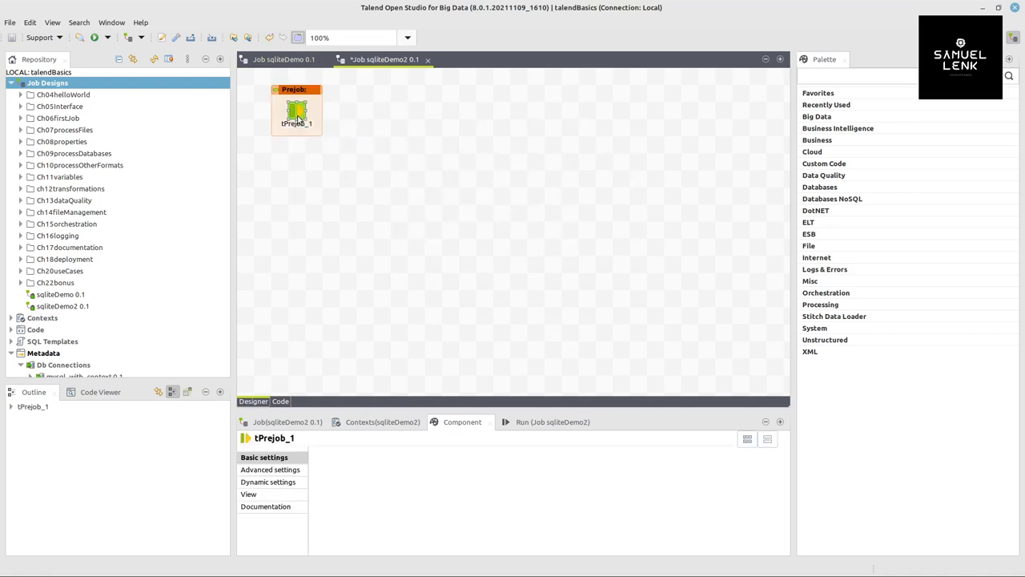
text(post)
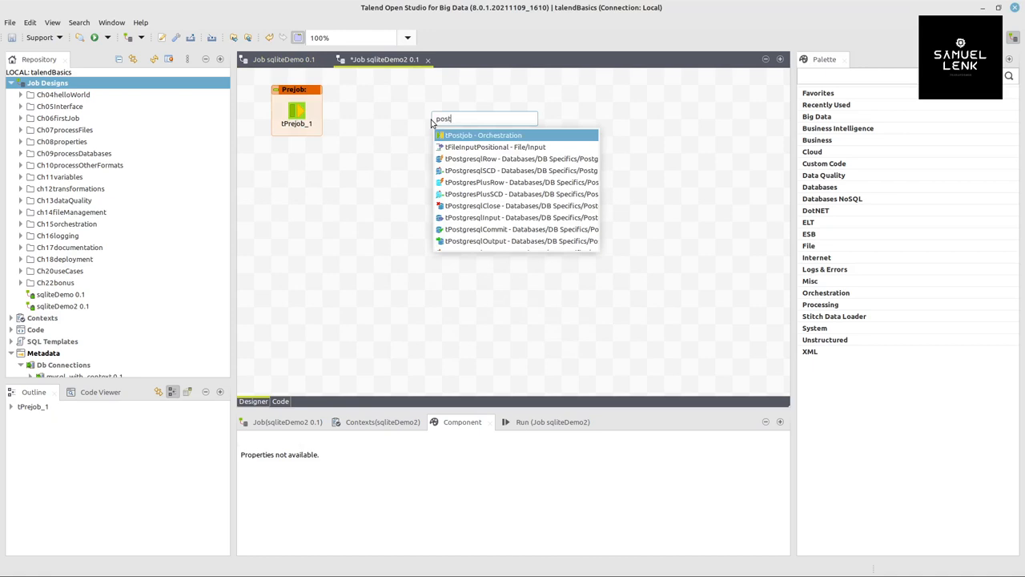
click(482, 135)
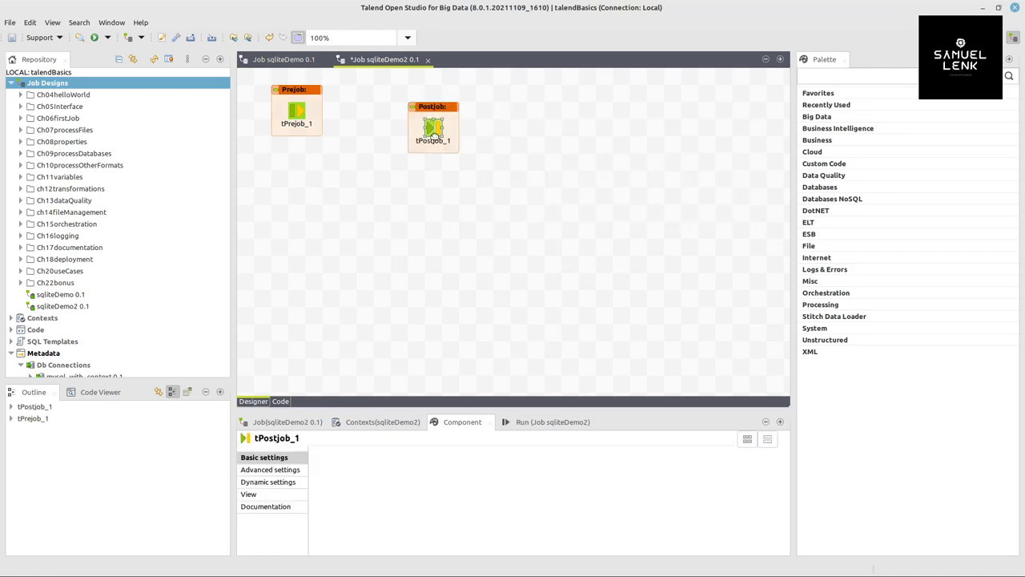
drag(433, 128, 485, 108)
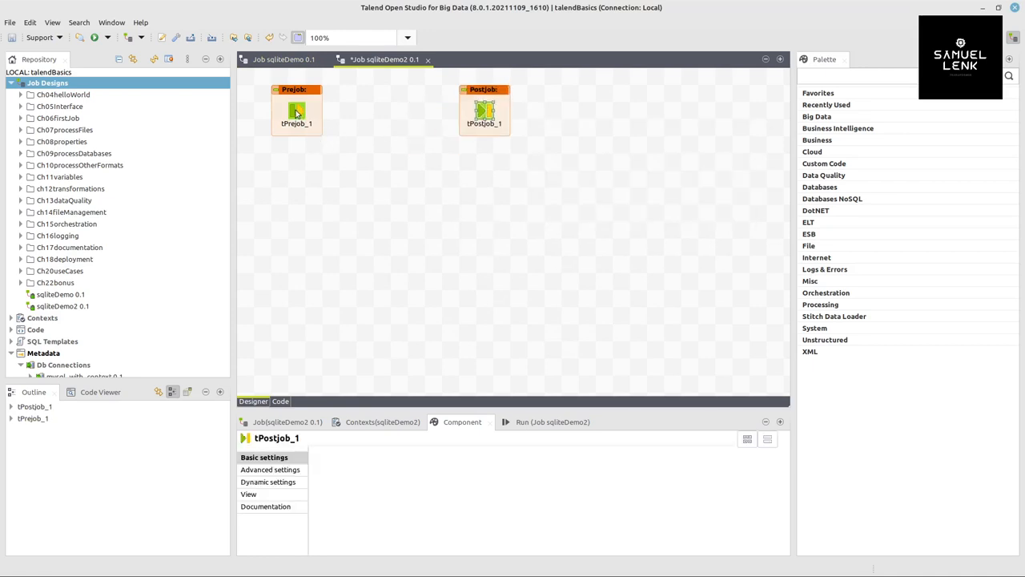
scroll(down, 3)
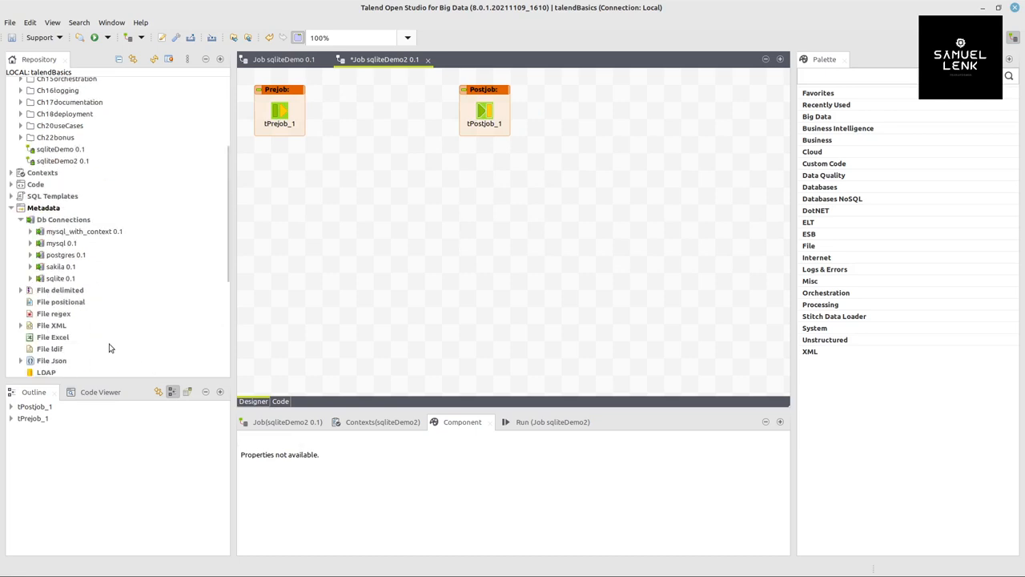
Drop the sqlite metadata as a connection component and link tPrejob to it On Component Ok
click(61, 169)
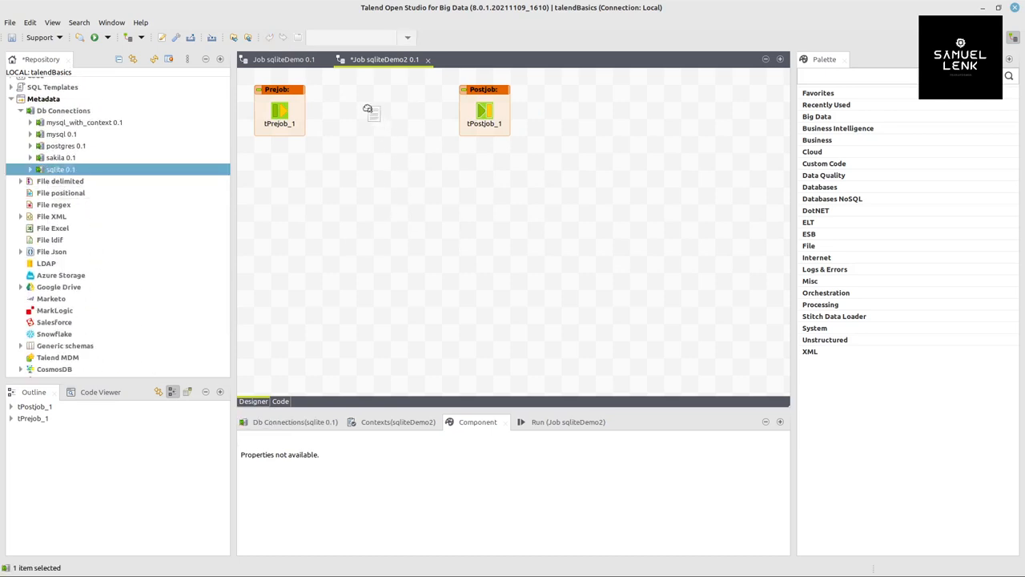
click(373, 112)
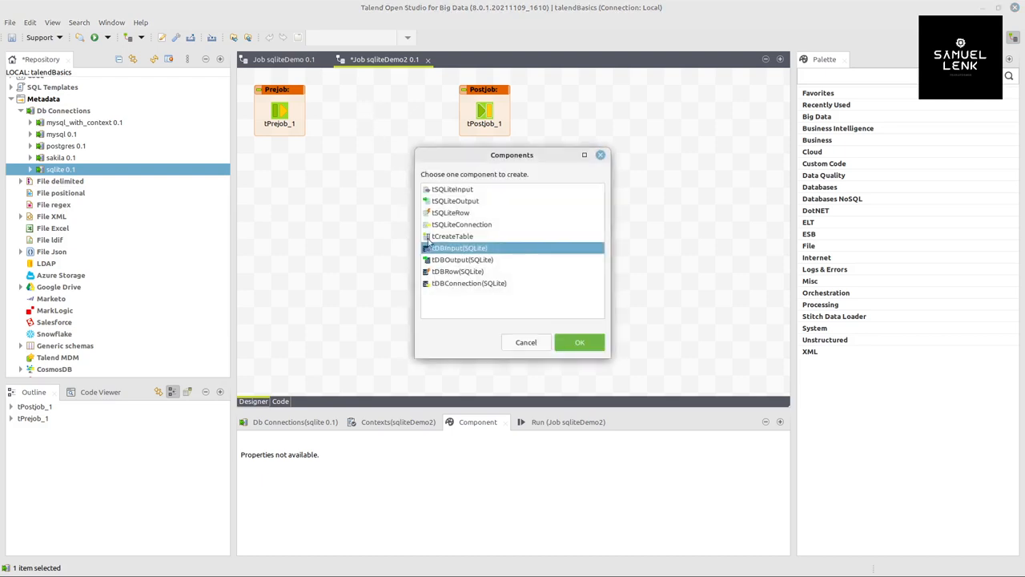
click(580, 342)
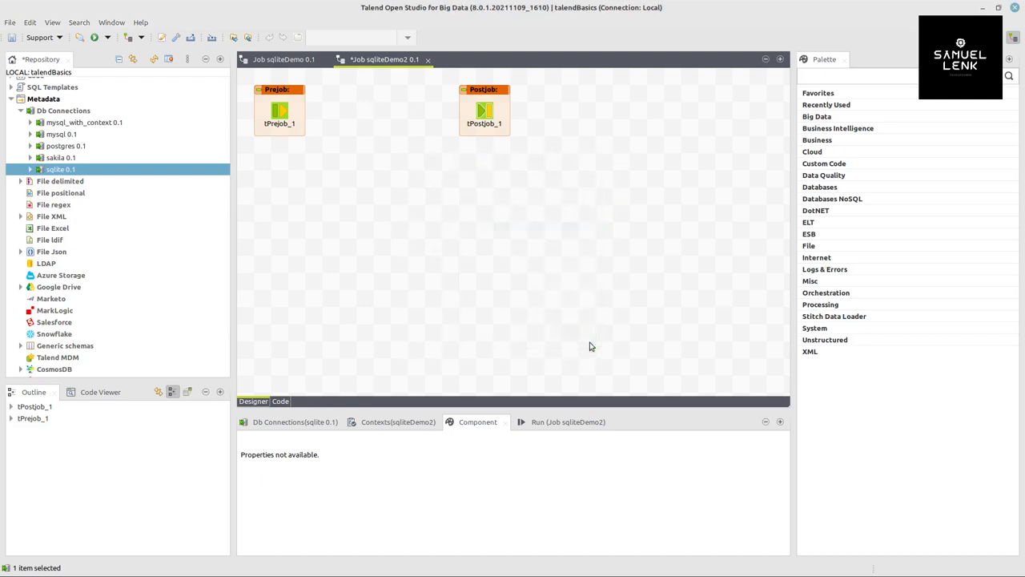
right_click(279, 110)
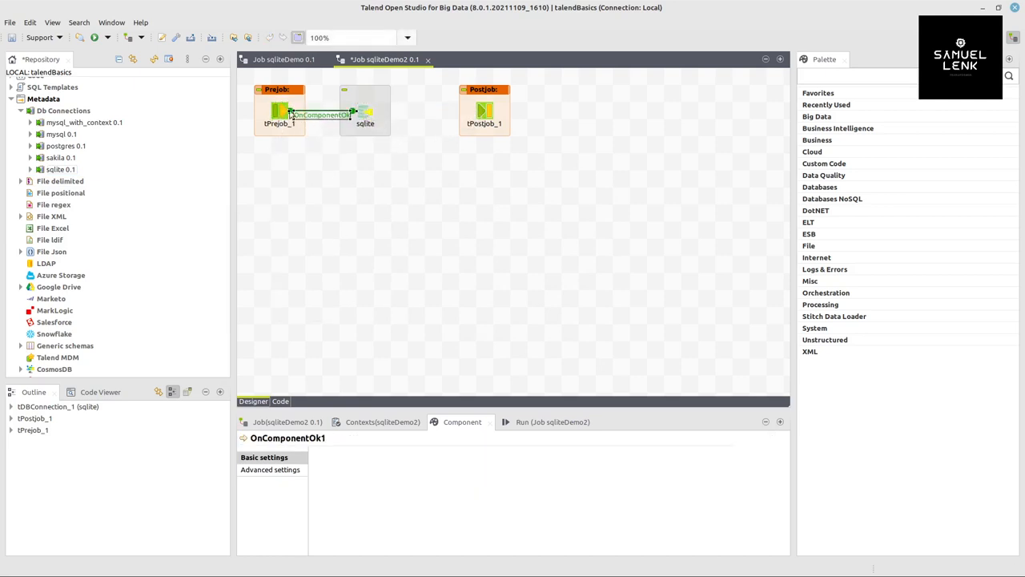
click(365, 111)
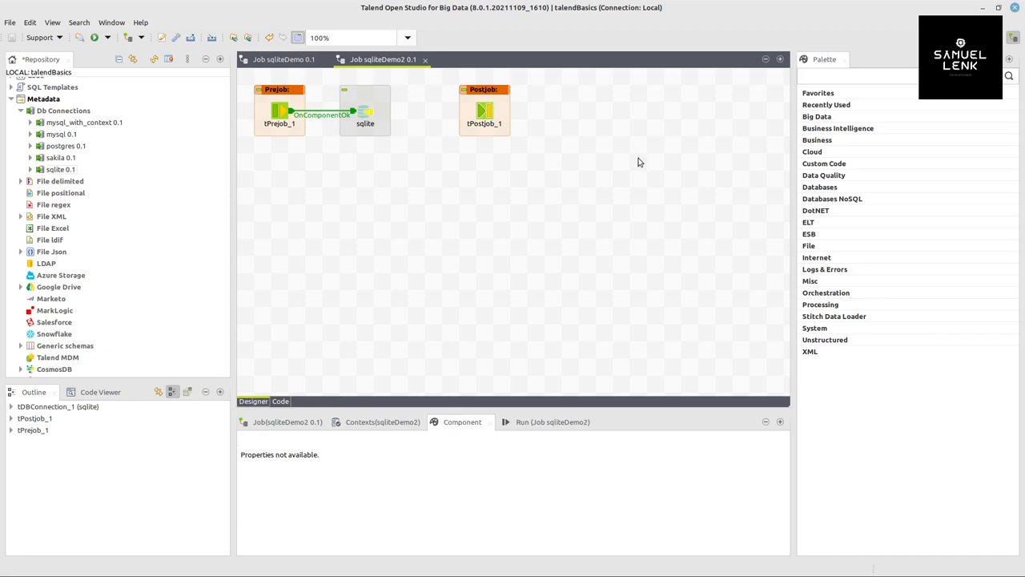
mouse_move(570, 158)
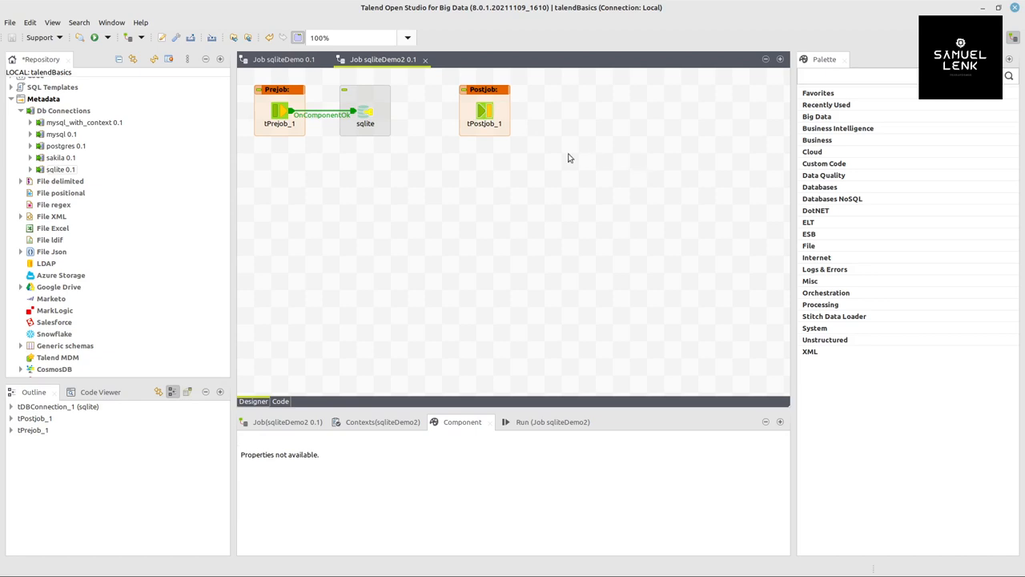
Link tPostjob On Component Ok to tDBClose_1 and check which connection it closes
text(sql)
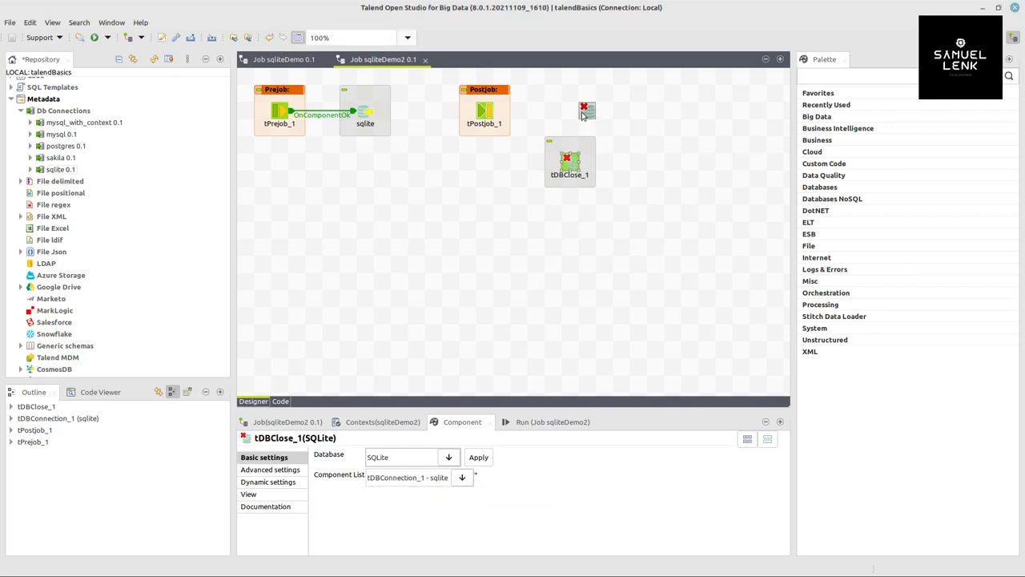
right_click(485, 110)
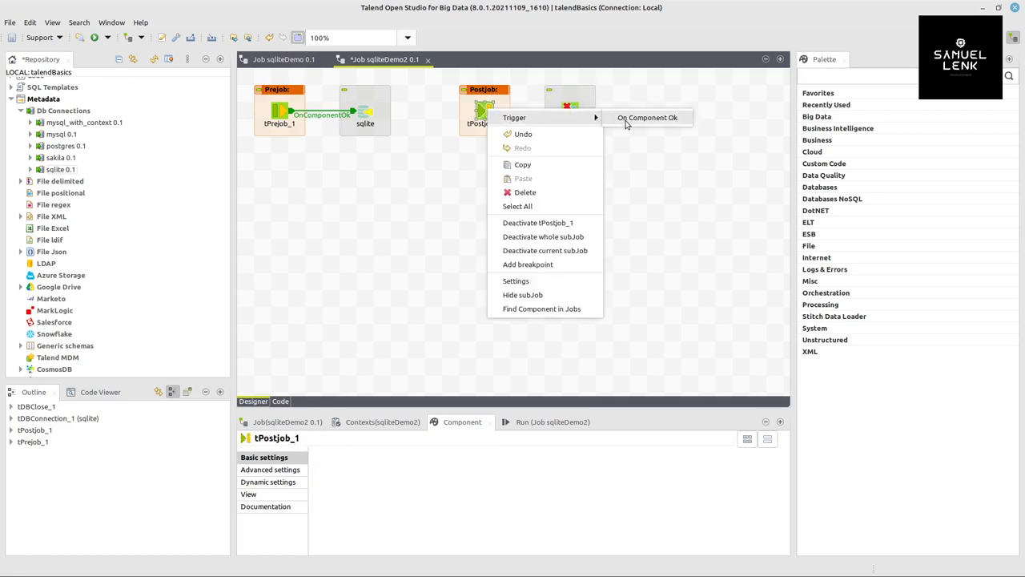
click(647, 117)
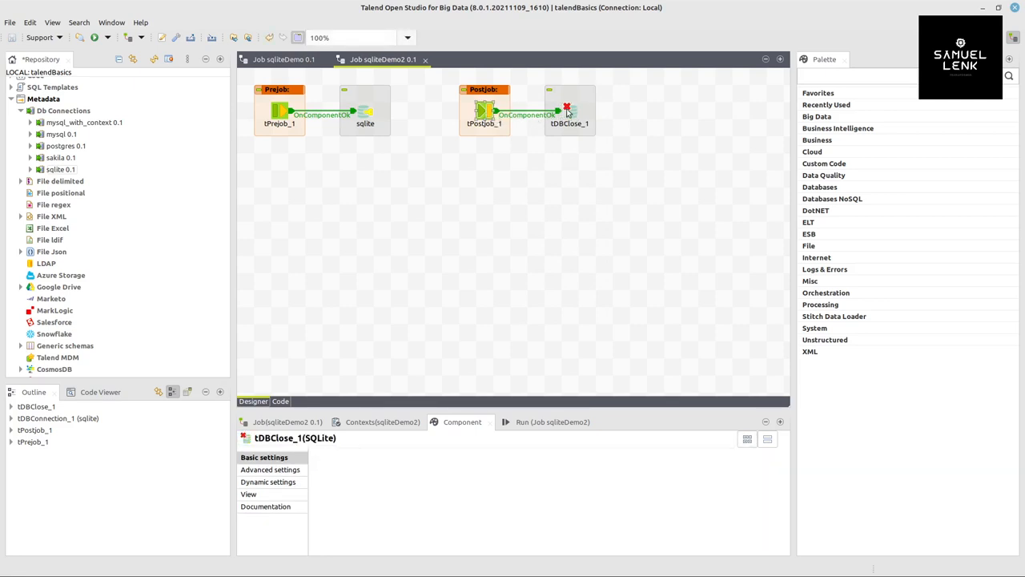
click(569, 109)
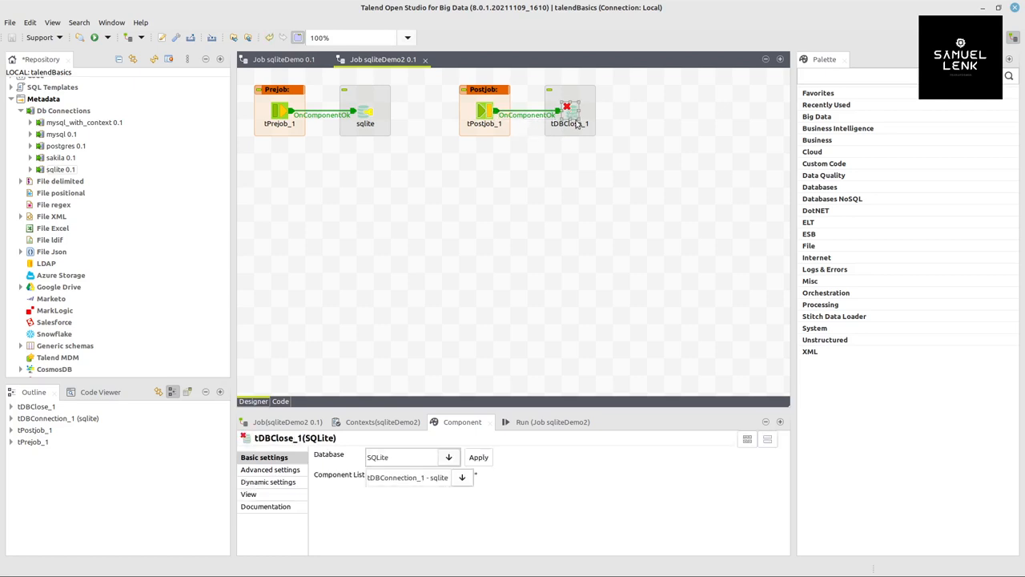
click(381, 208)
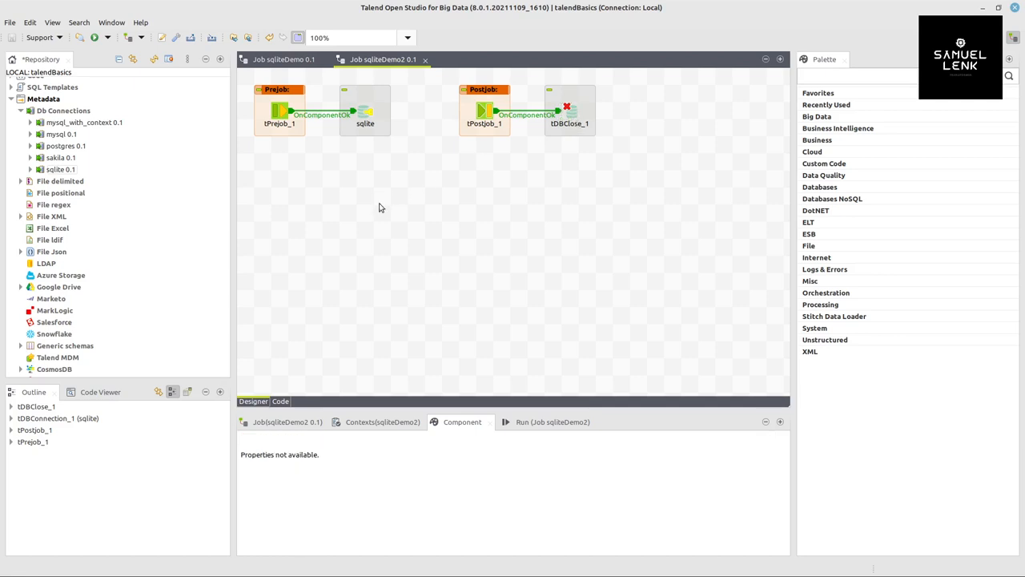
mouse_move(304, 90)
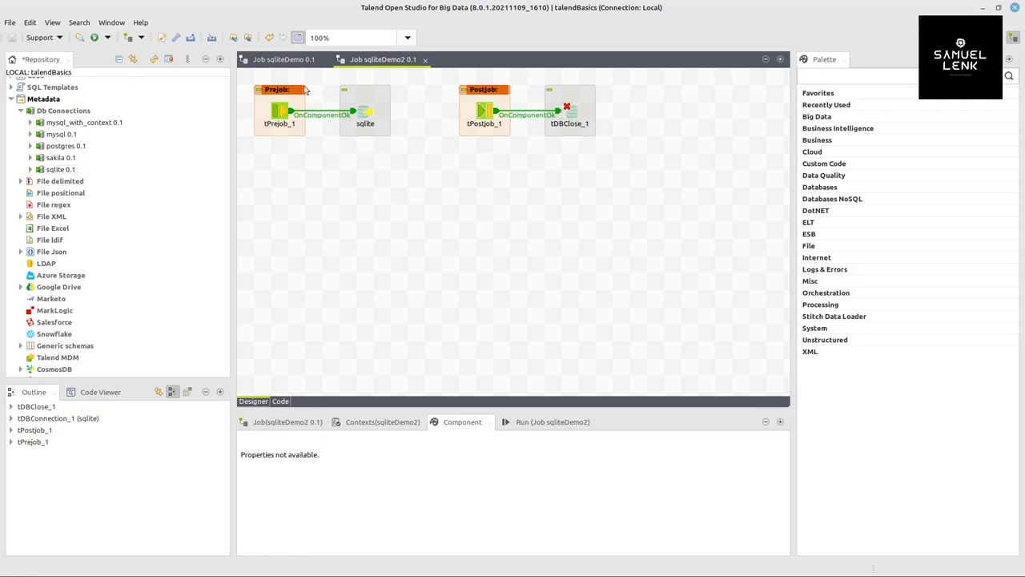
In the RowGenerator Editor, review the id, birthdate and country column functions
click(284, 58)
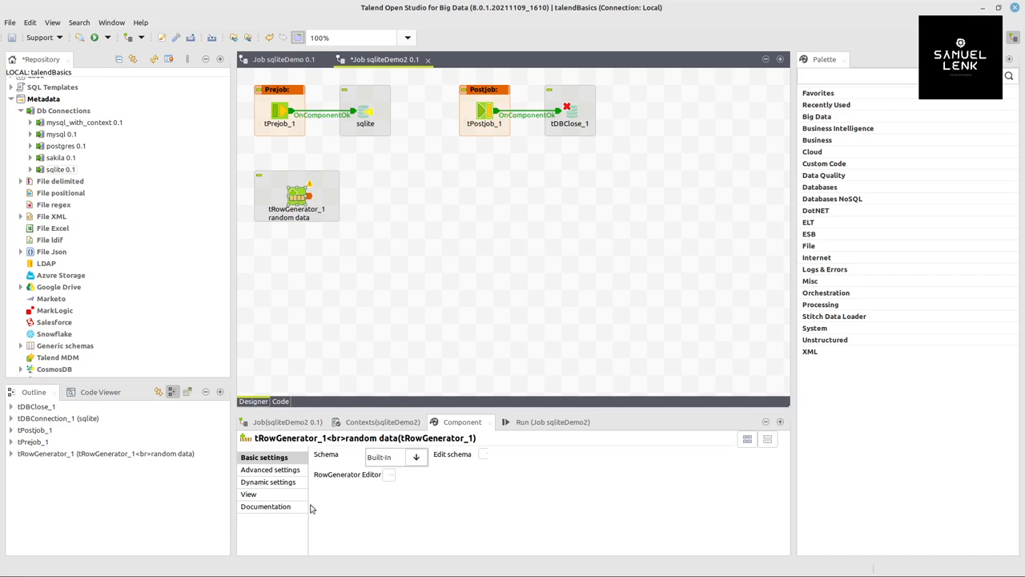
mouse_move(390, 477)
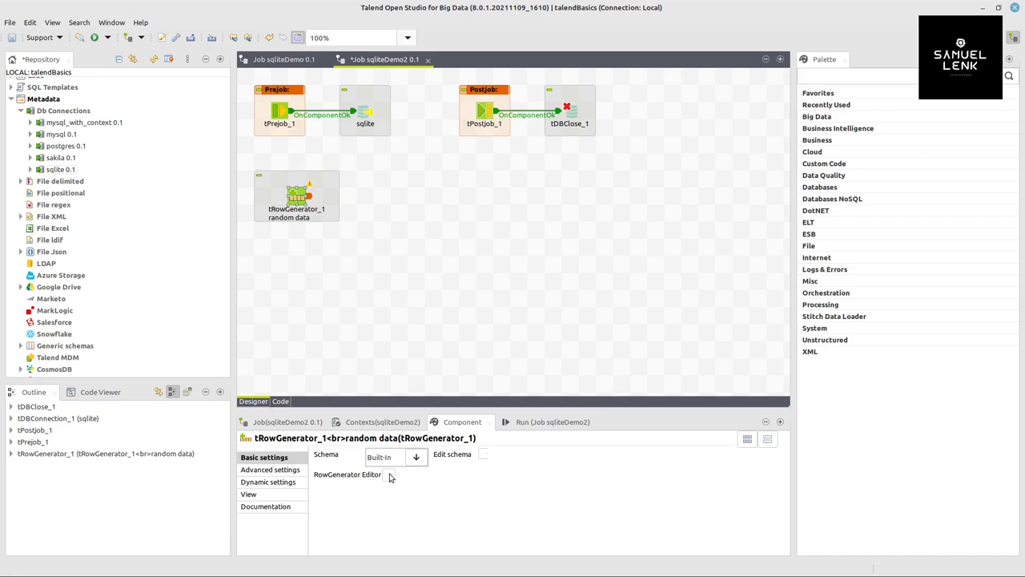
click(390, 473)
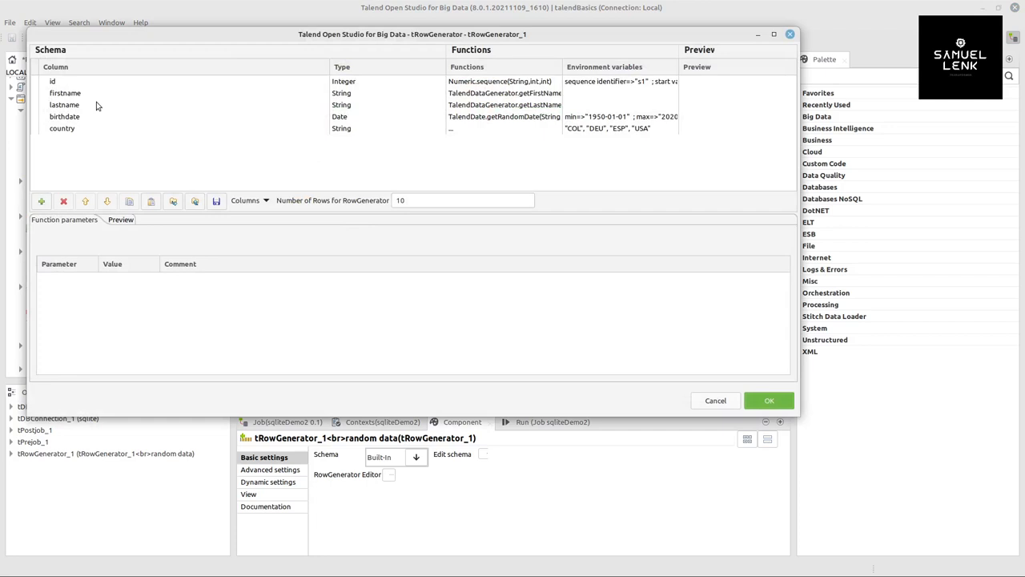
click(52, 81)
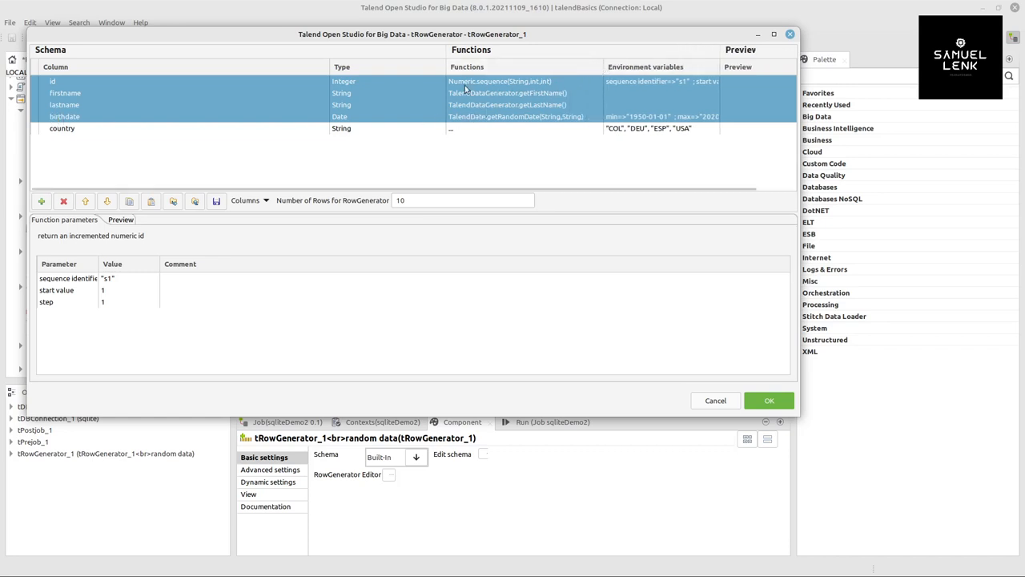
mouse_move(501, 103)
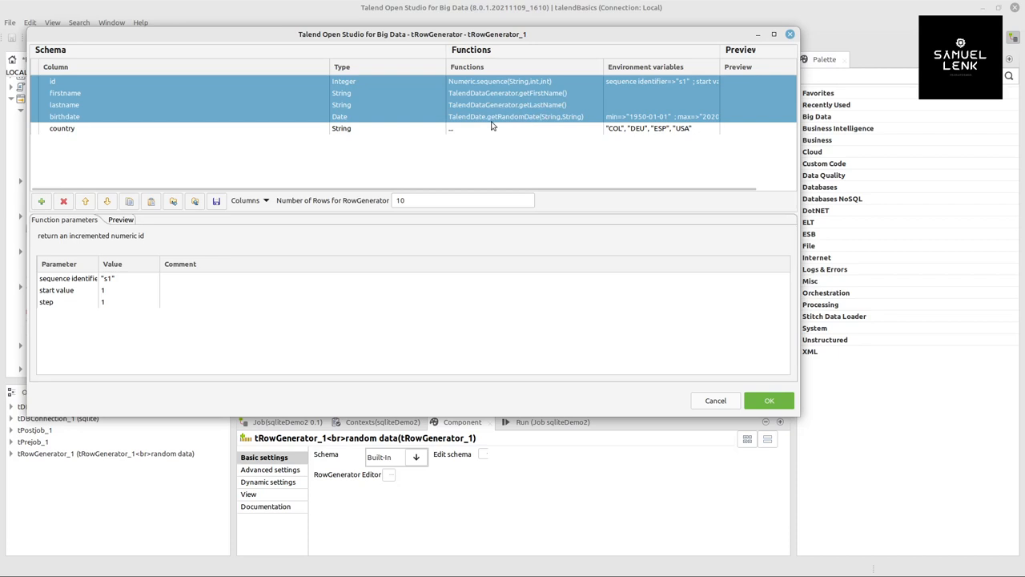
mouse_move(683, 118)
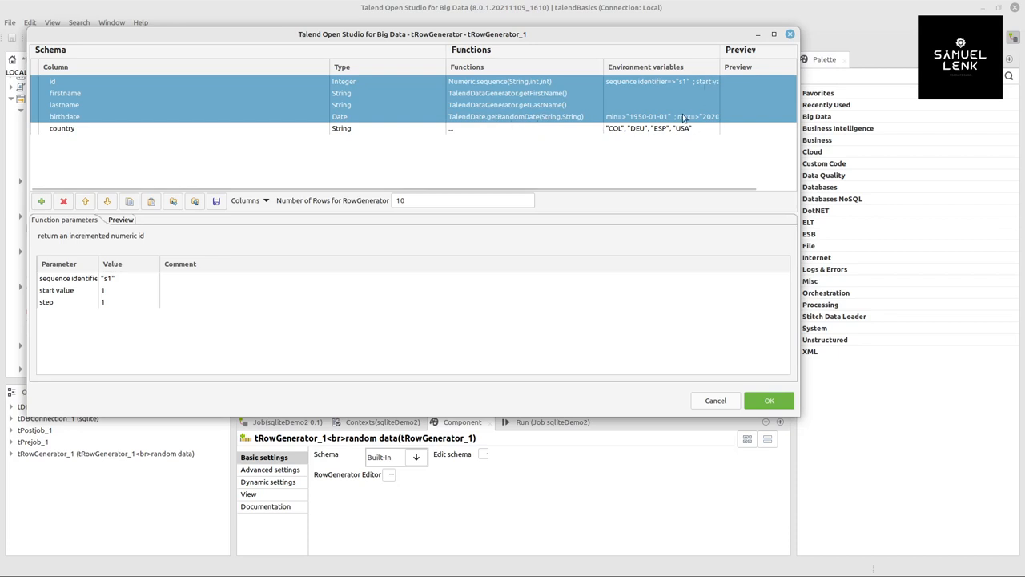
click(64, 116)
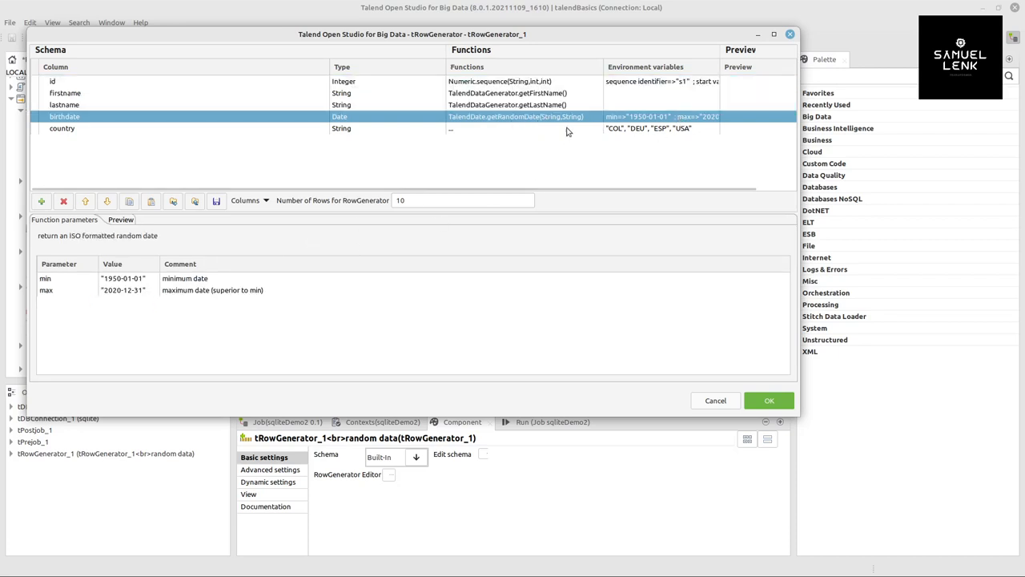
click(52, 81)
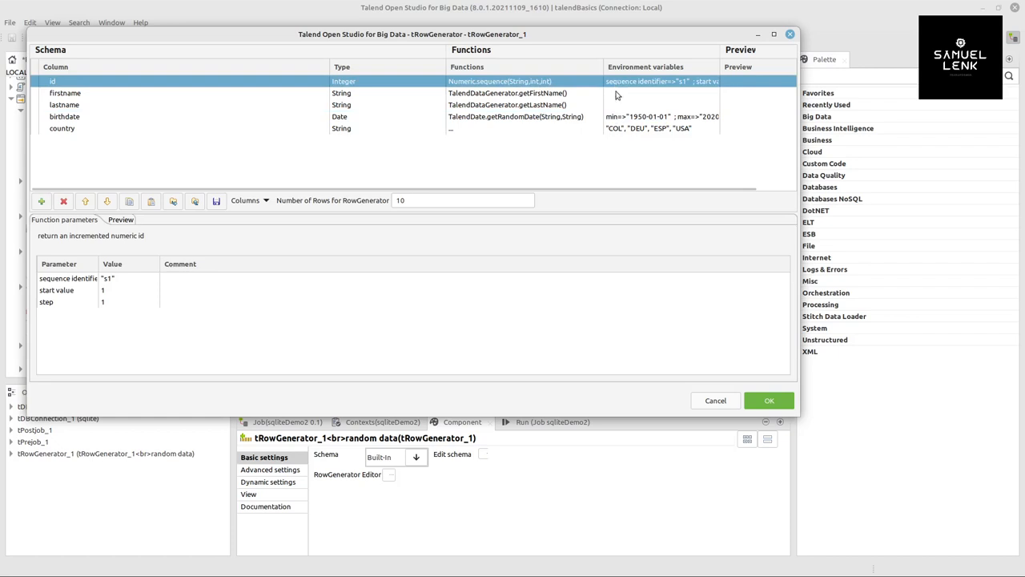
click(61, 128)
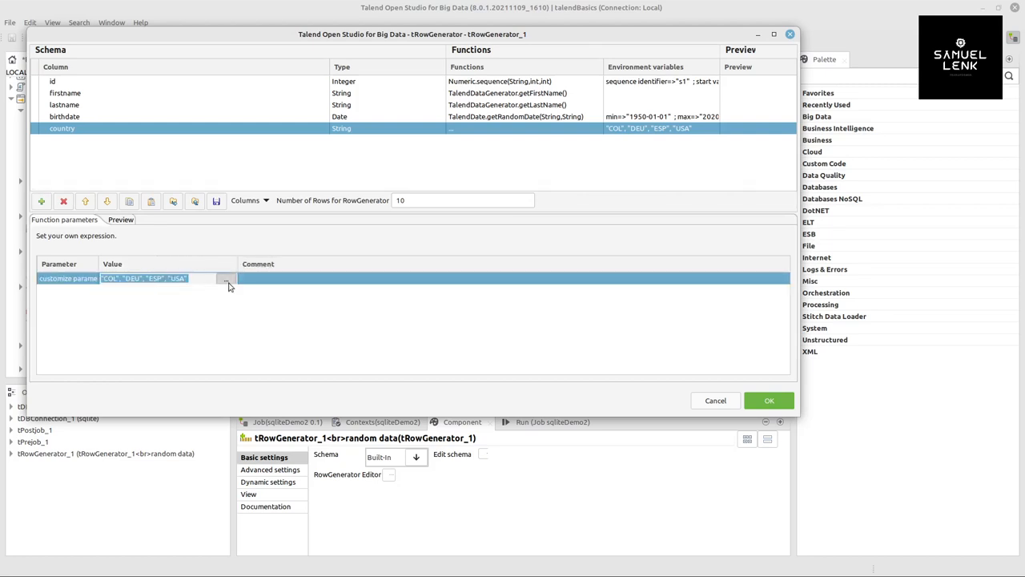
Inspect the country code list in the Expression Builder, confirm 10 rows, and accept
click(228, 278)
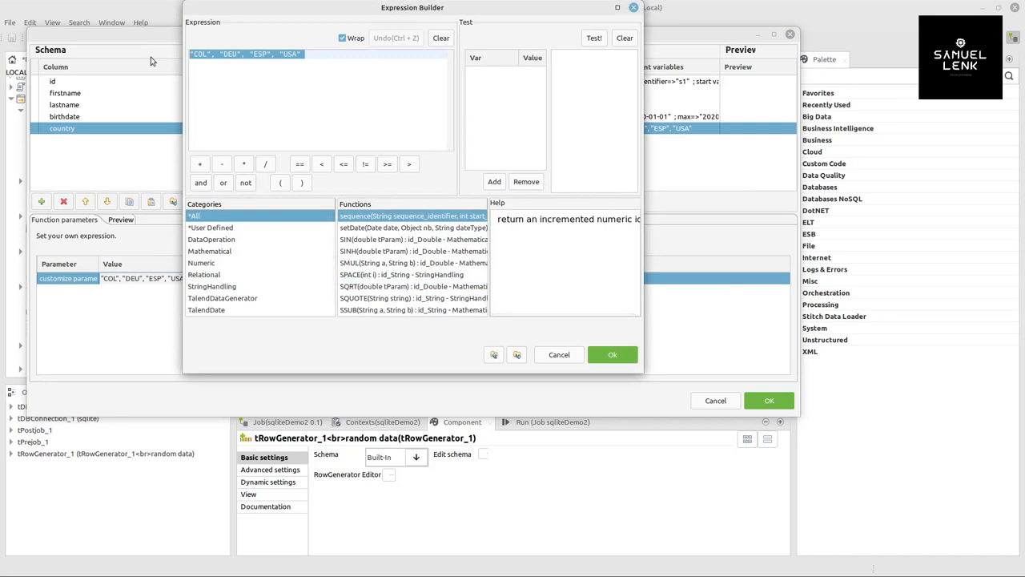
click(303, 54)
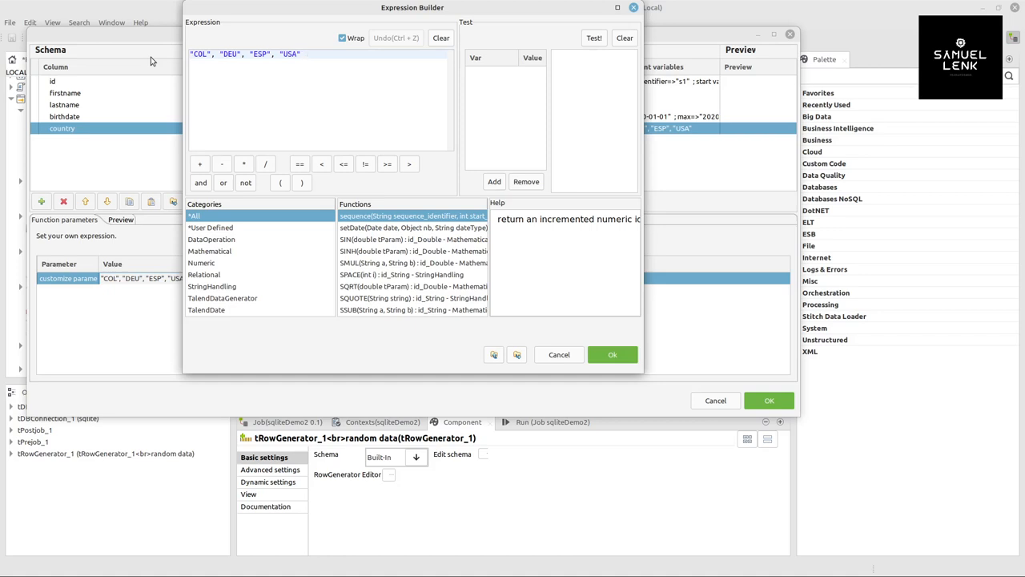
click(612, 354)
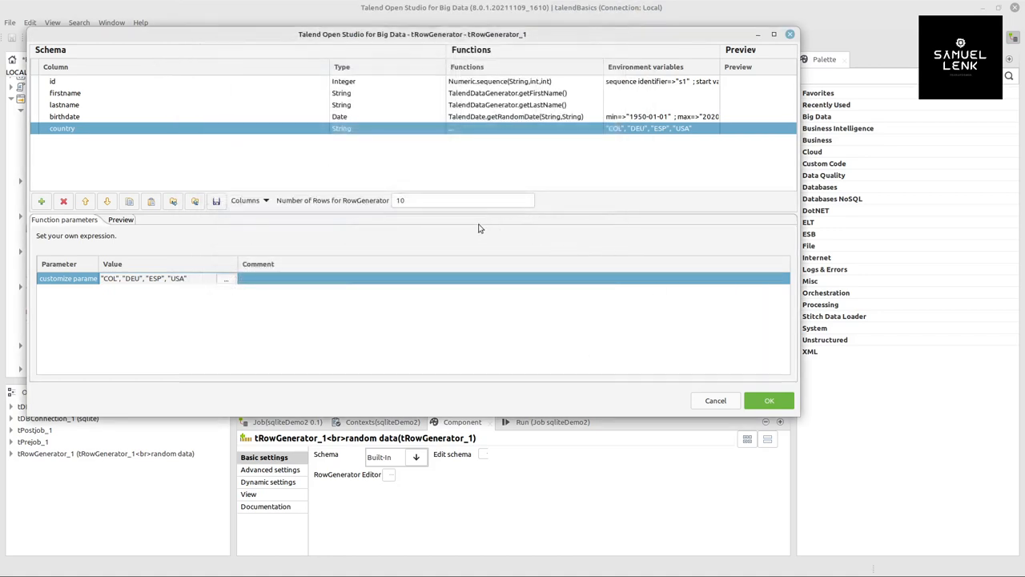
click(463, 200)
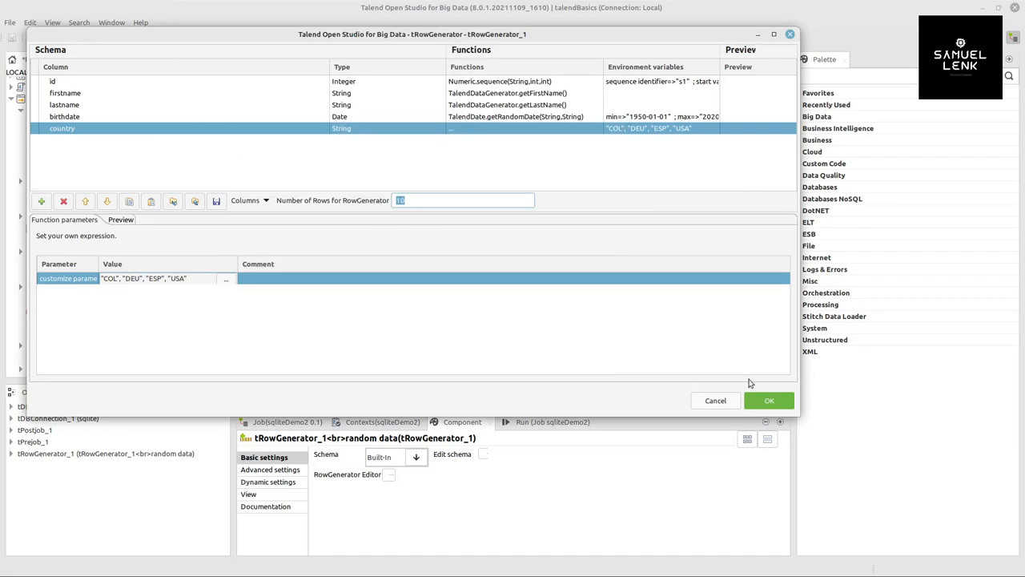
click(768, 399)
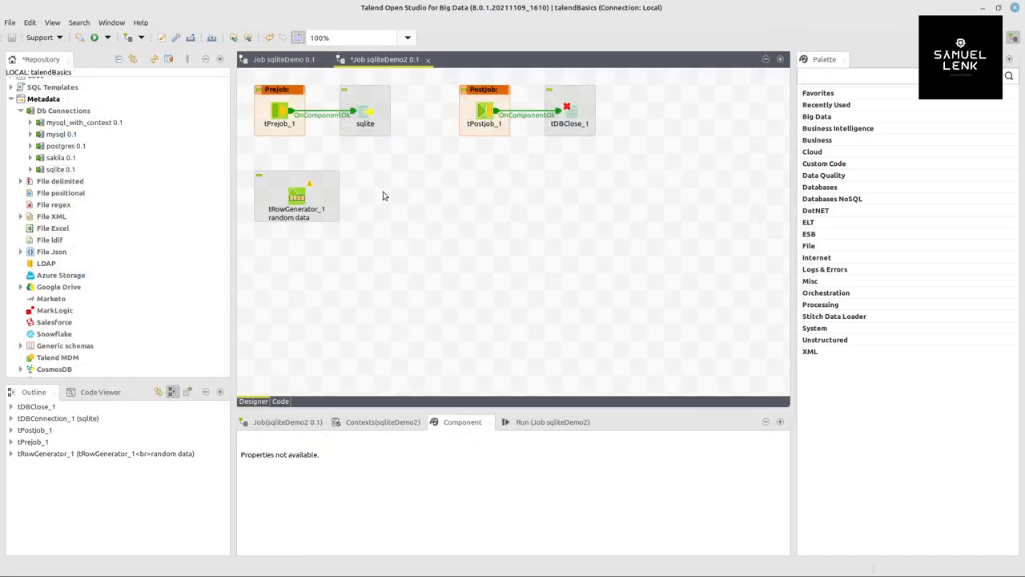
Select tLogRow_1 in the random data subjob and delete it
click(382, 195)
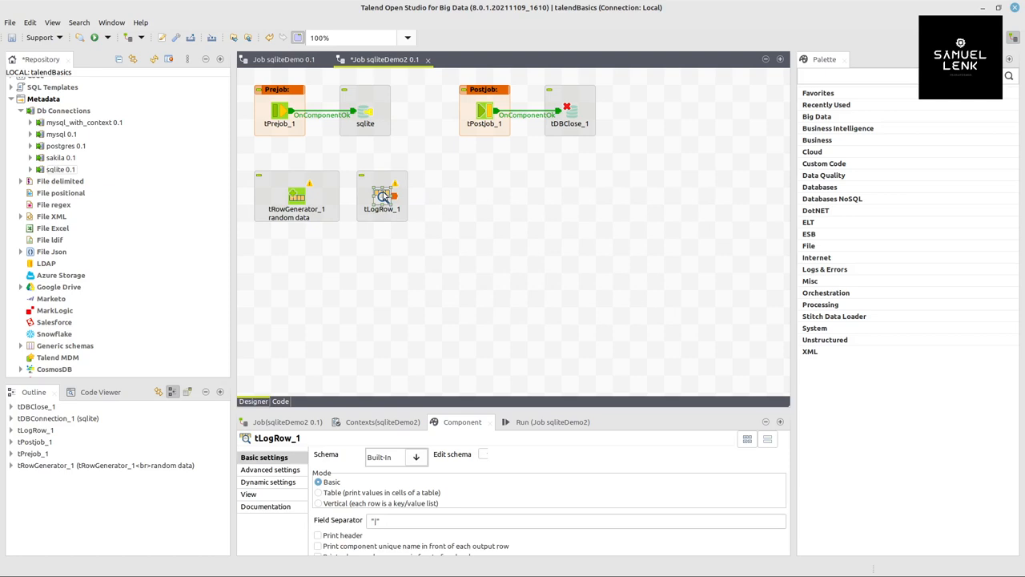
click(297, 195)
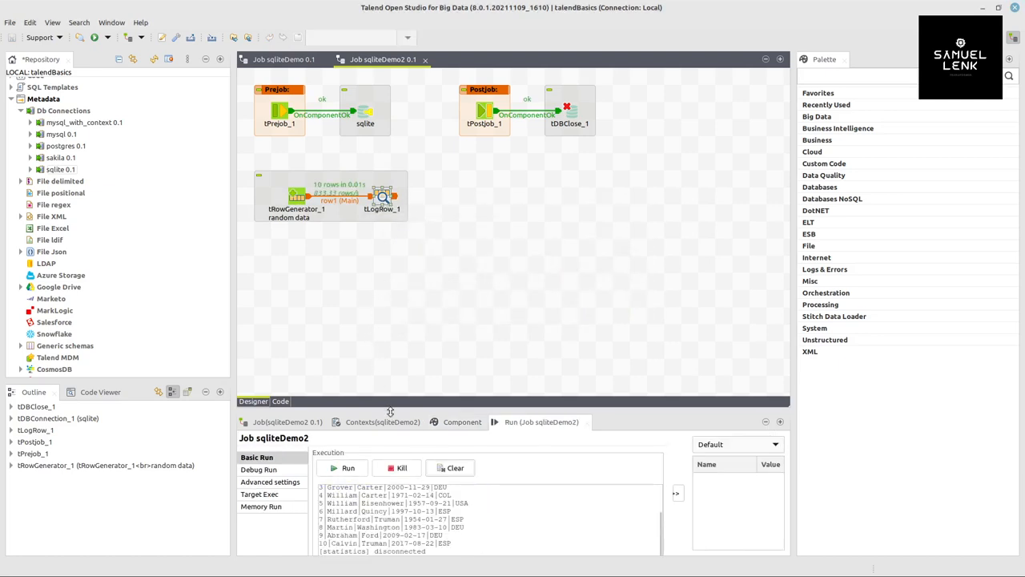
click(348, 467)
text(t)
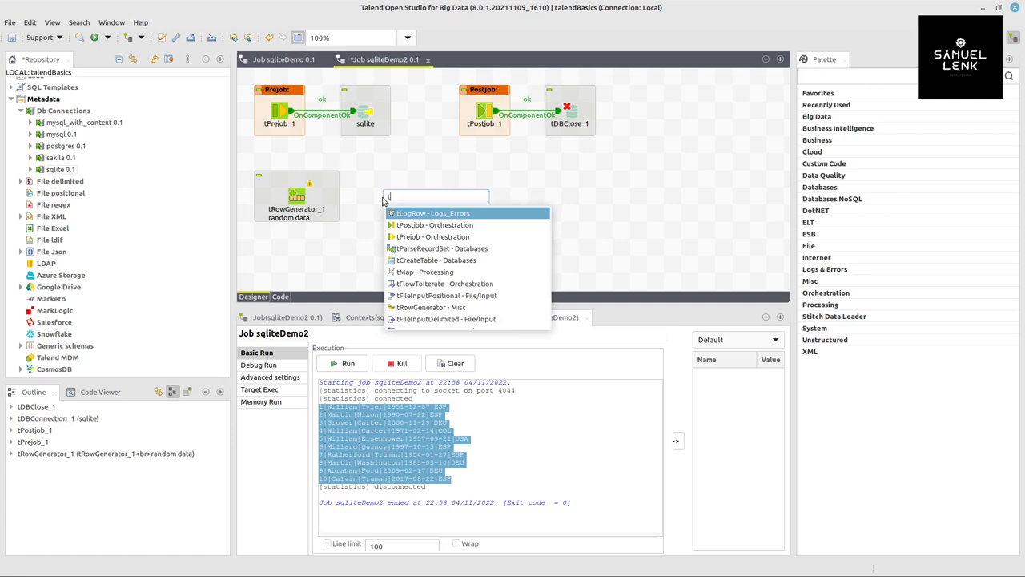
Place tMap_1, connect tRowGenerator_1's Main row to it, and open its mapping editor
click(425, 271)
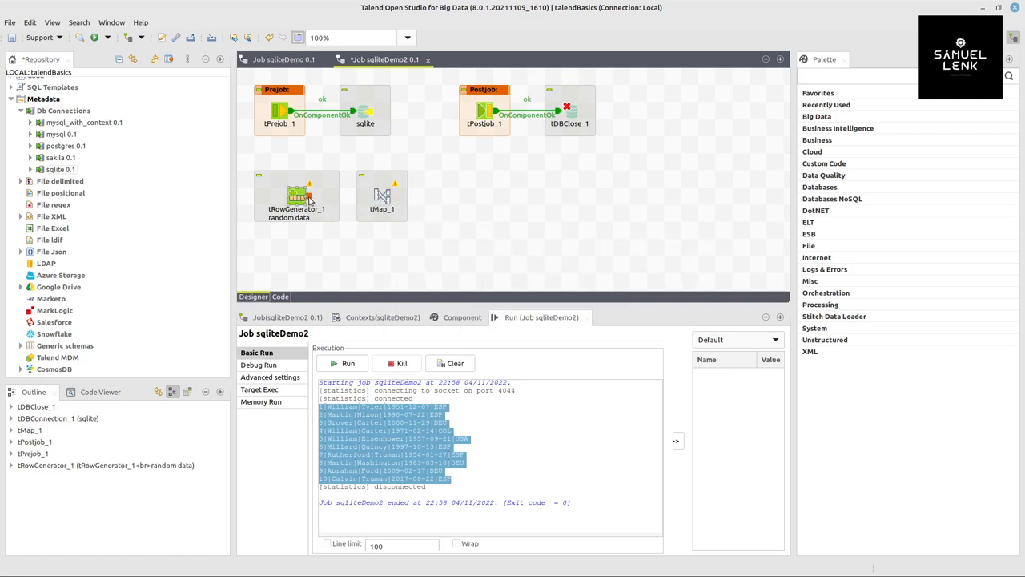
drag(300, 197, 381, 196)
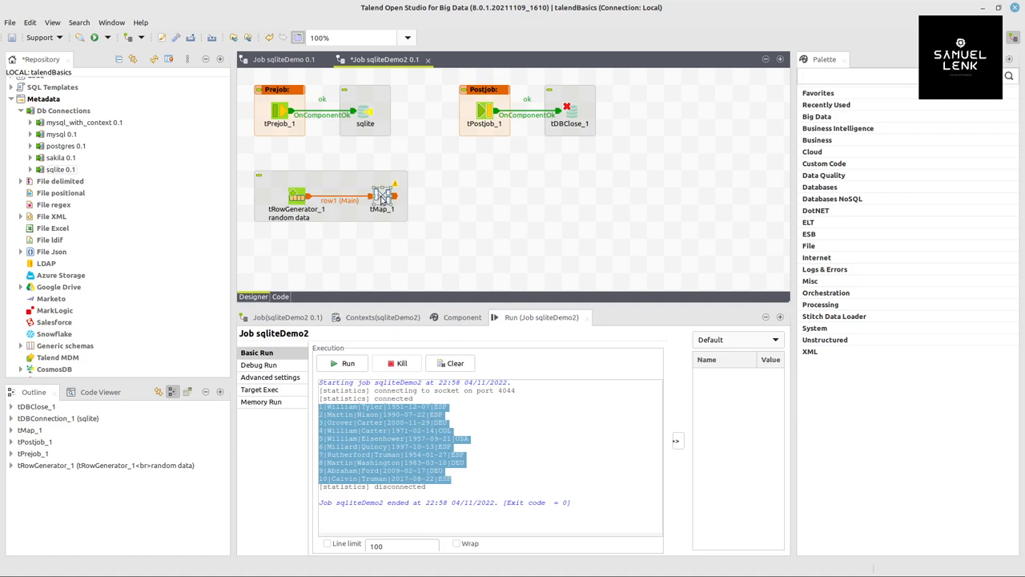
click(382, 196)
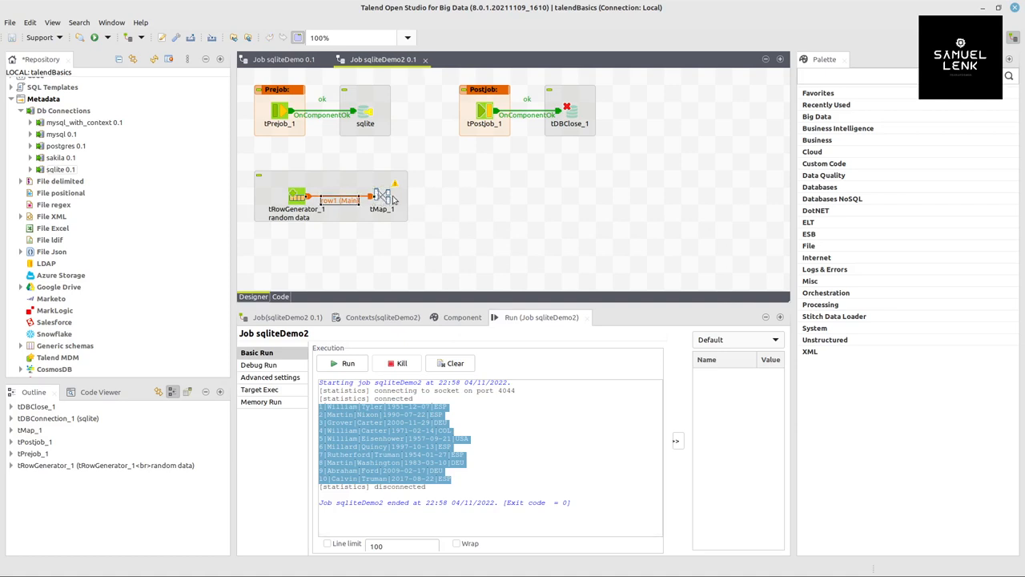
double_click(382, 196)
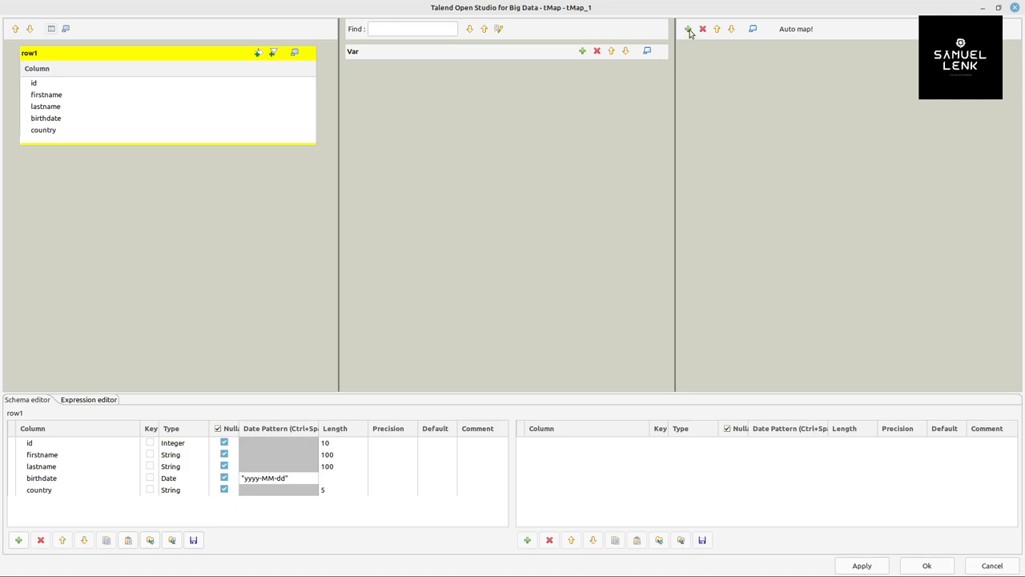
Create output out1 holding all five row1 columns, with out1 birthdate typed as String
click(688, 29)
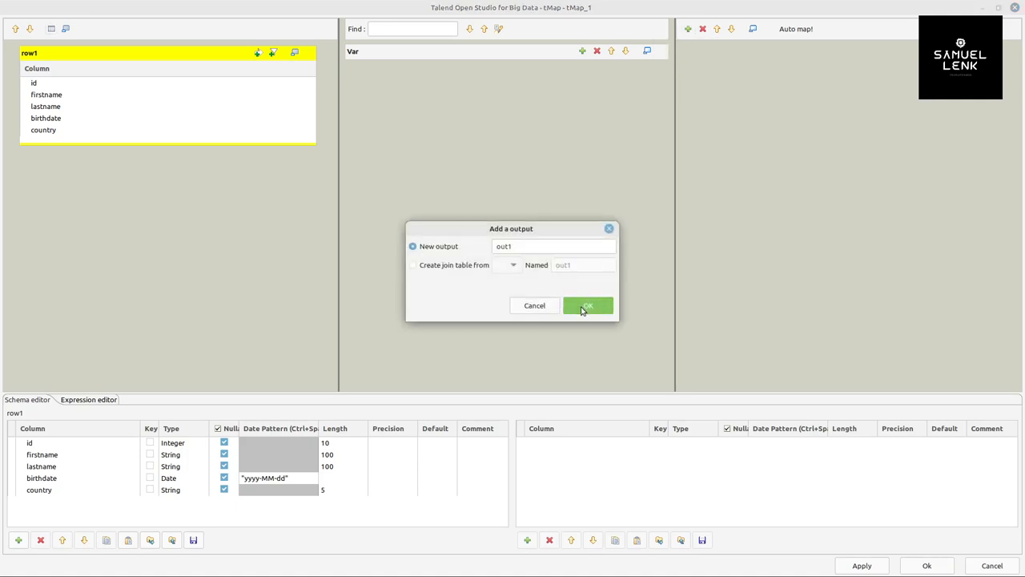
click(587, 305)
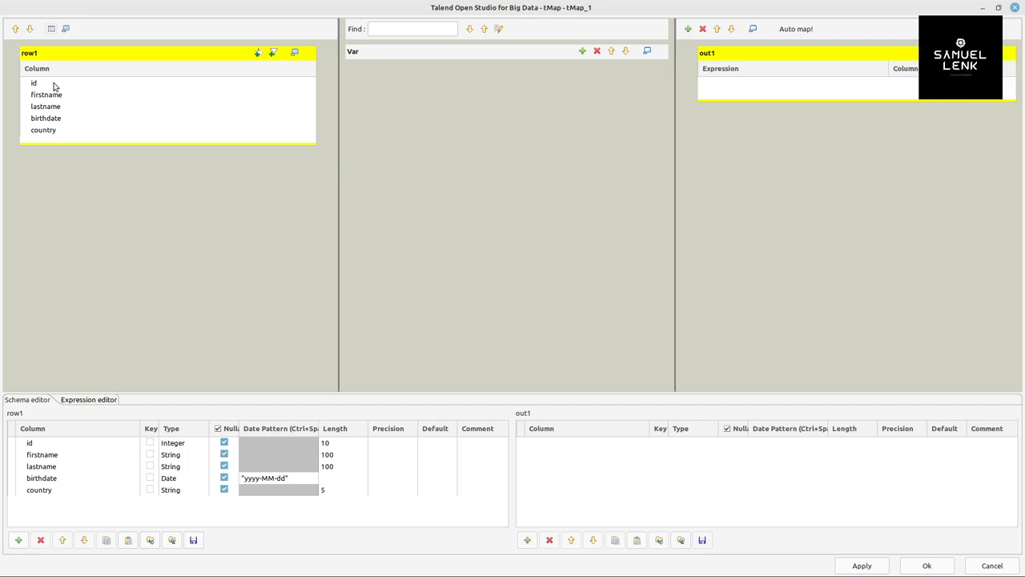
drag(33, 83, 360, 140)
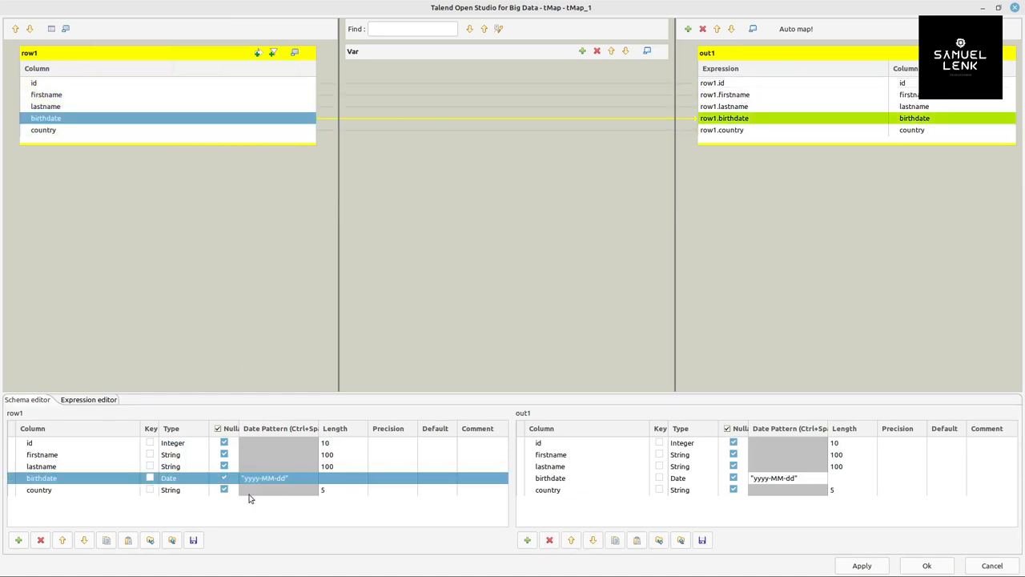
click(708, 478)
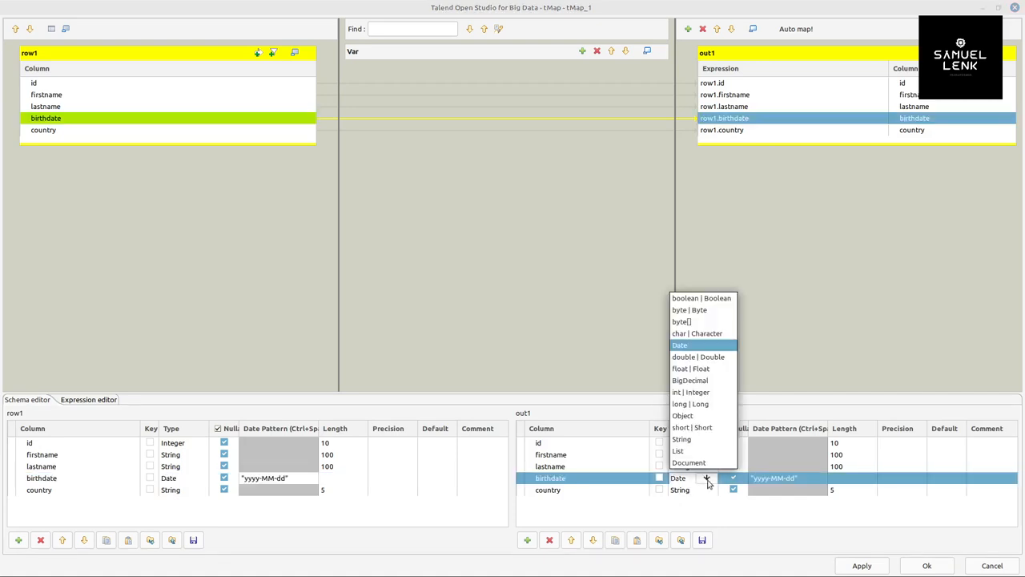
click(682, 439)
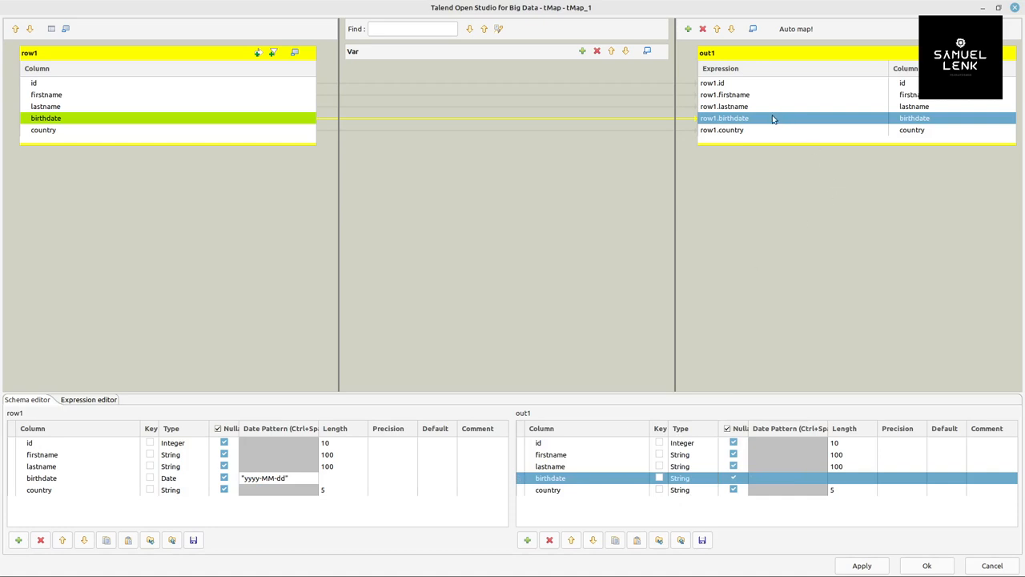
mouse_move(772, 123)
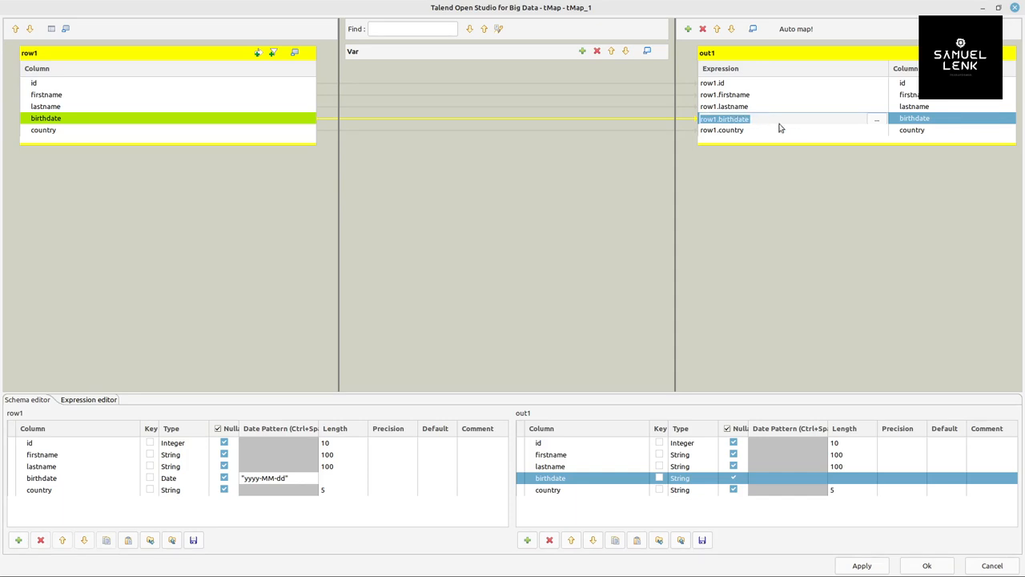
Set out1 birthdate to TalendDate.formatDate("yyyy-MM-dd",row1.birthdate).toString() and close tMap
click(876, 118)
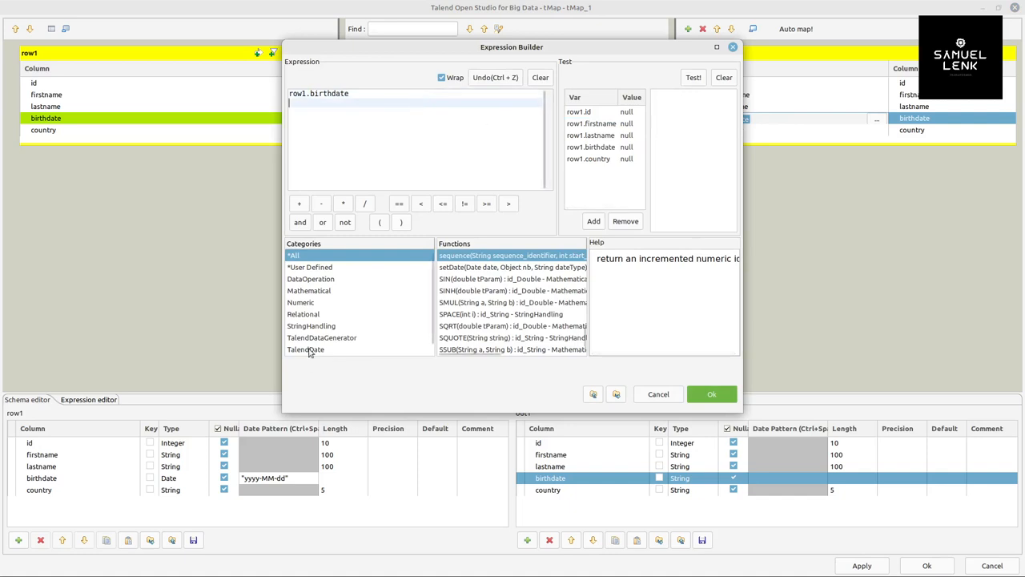
click(306, 349)
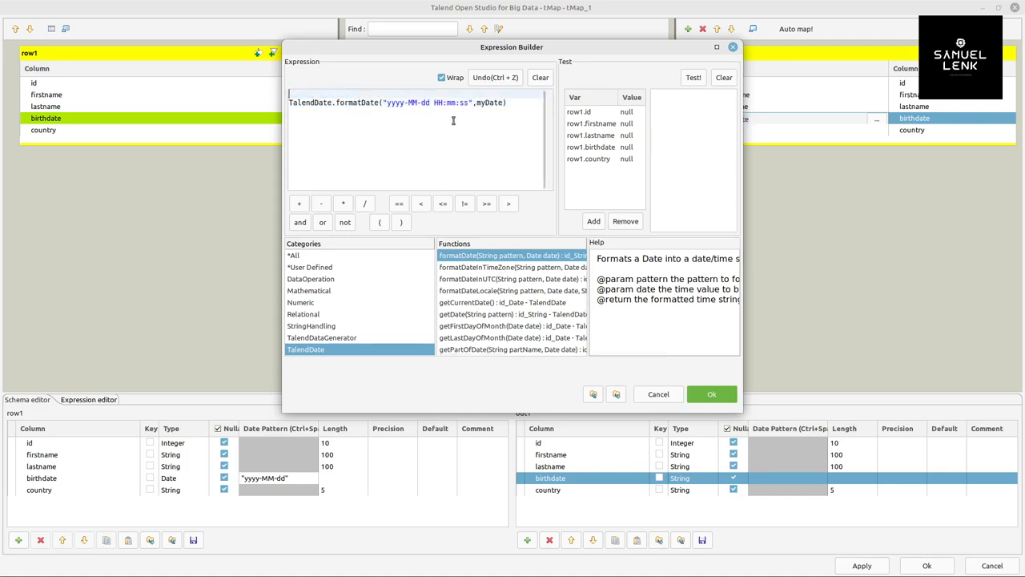
text(row1.birthdate)
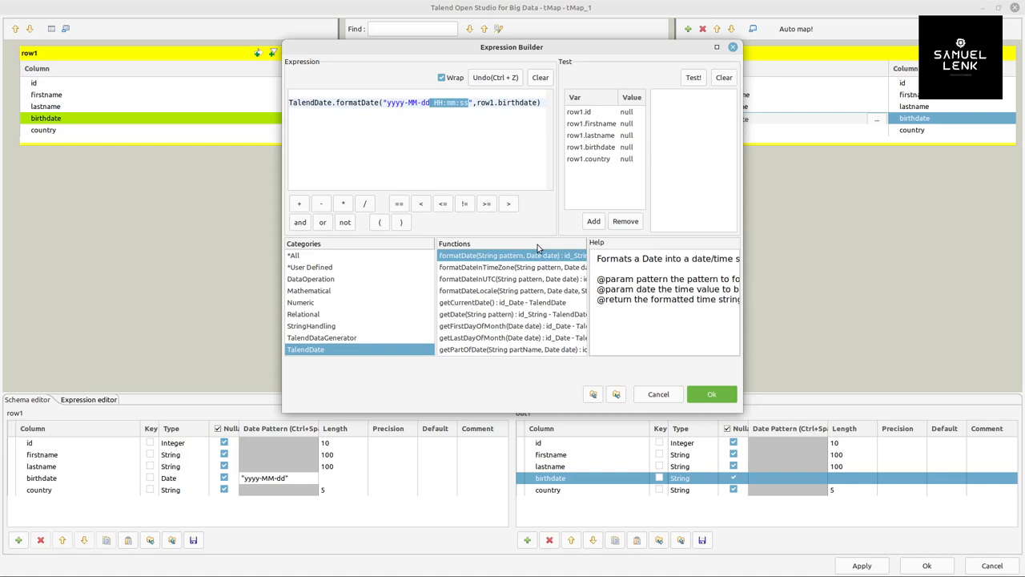
key(Delete)
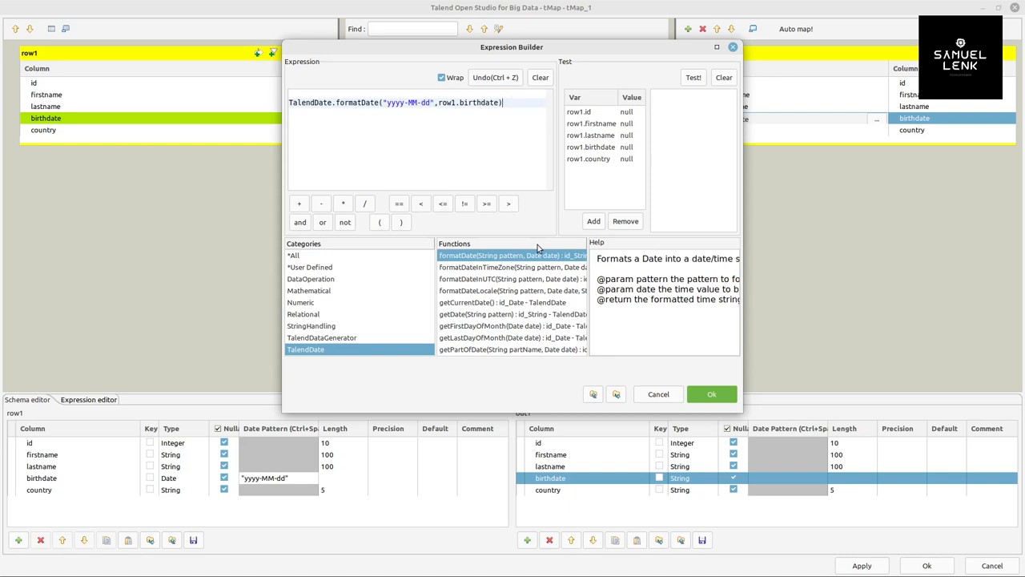
text(.)
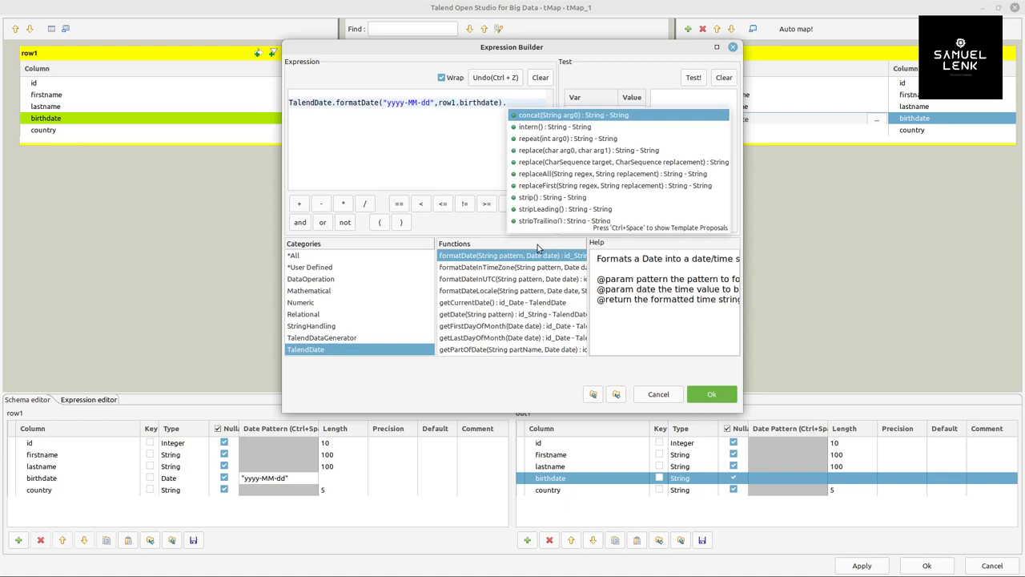
text(.toString()
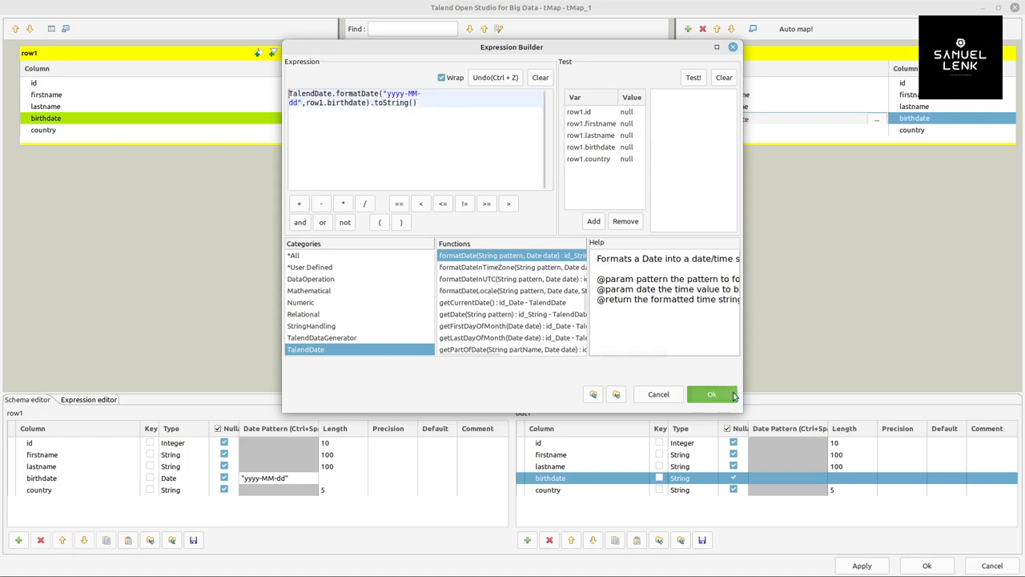
click(712, 393)
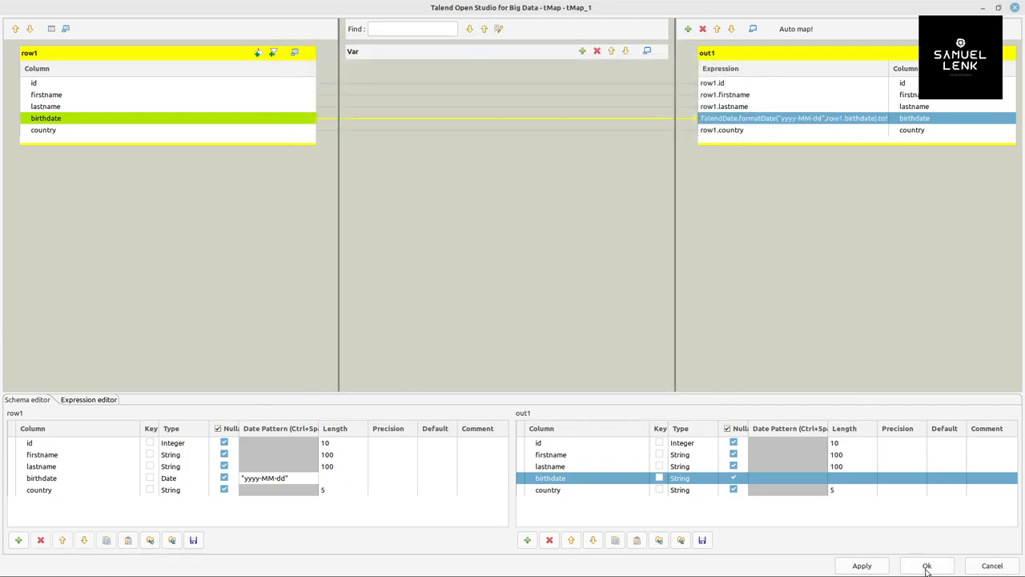
click(926, 566)
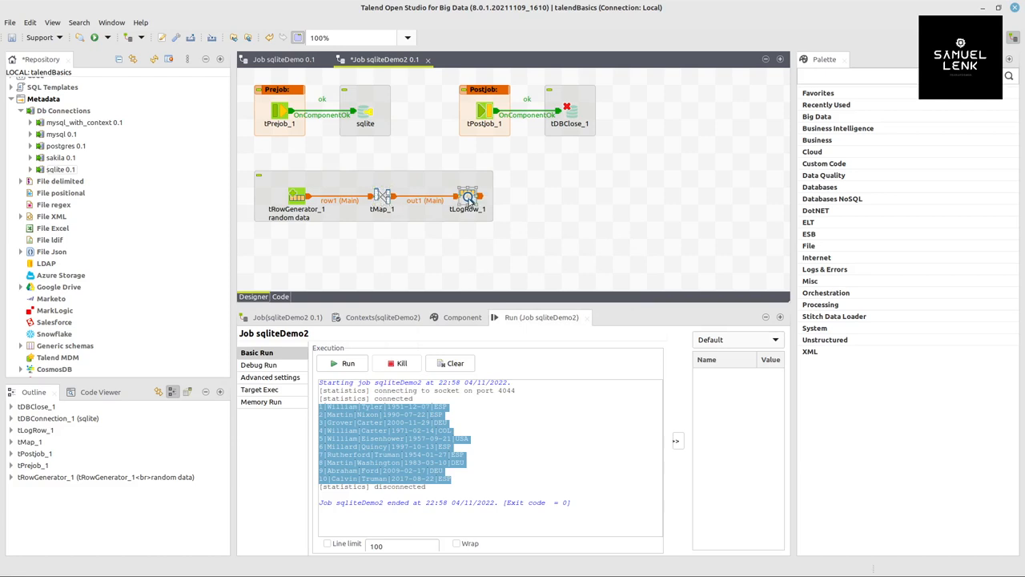
Run the job twice to check yyyy-MM-dd birthdates, then select tLogRow_1 for removal
click(348, 363)
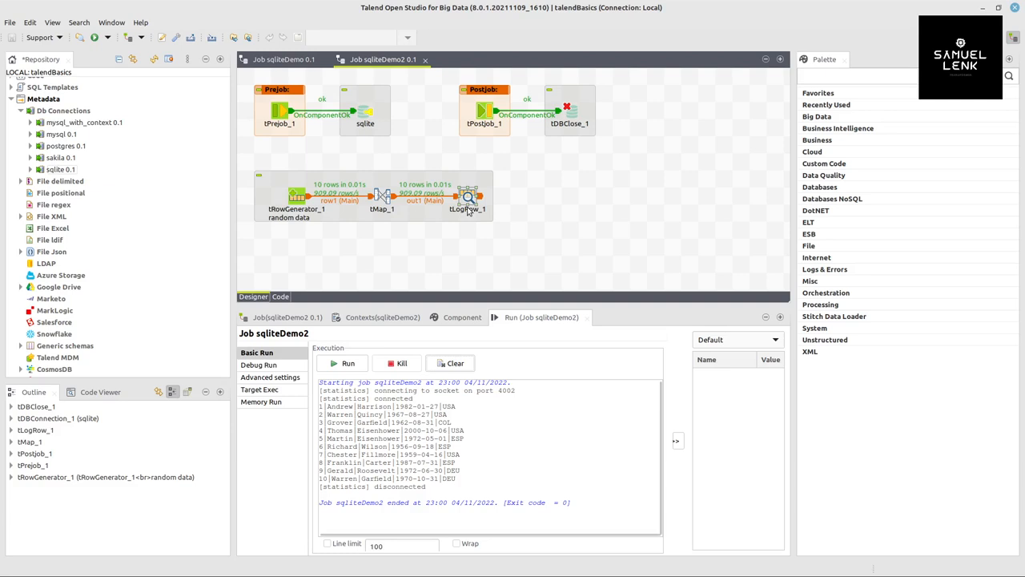
click(348, 362)
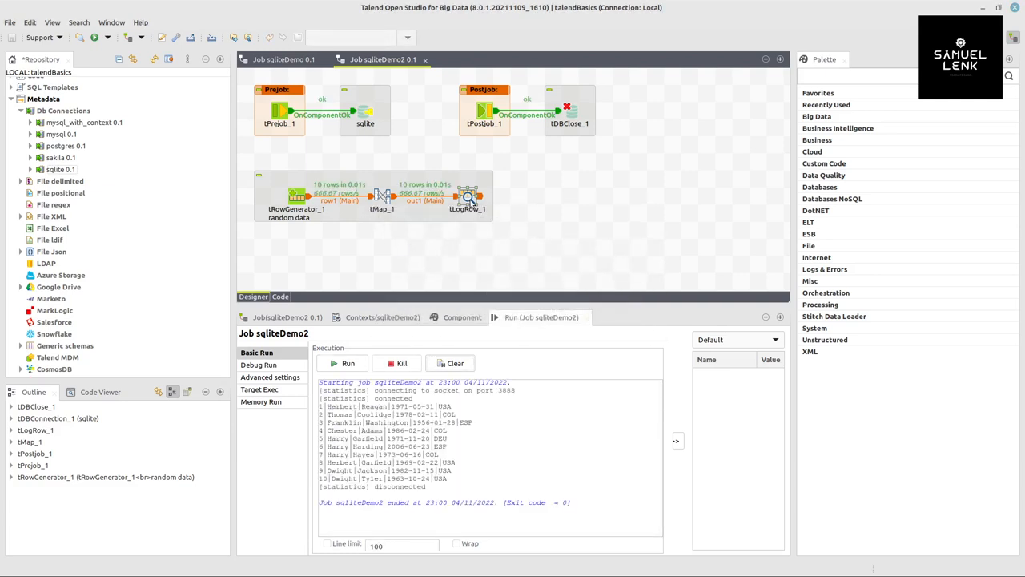
click(466, 196)
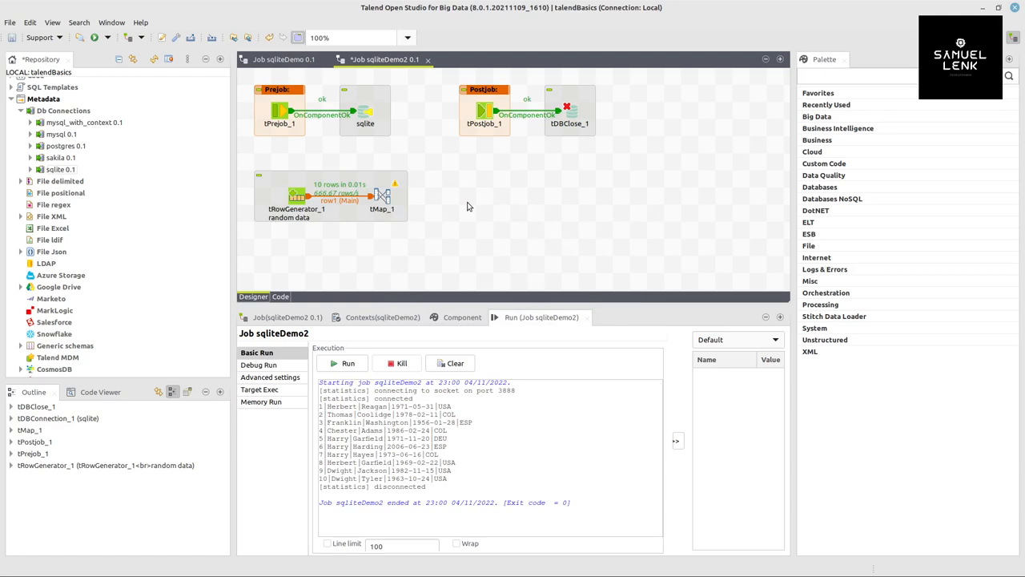
mouse_move(56, 208)
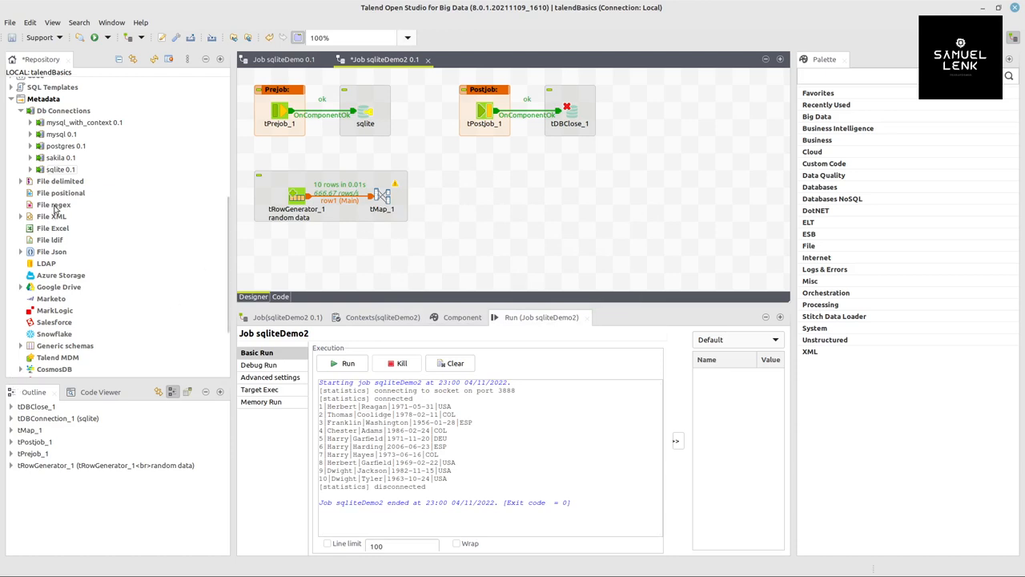
Place a sqlite tDBOutput_1 and connect tMap_1's out1 row into it
click(61, 169)
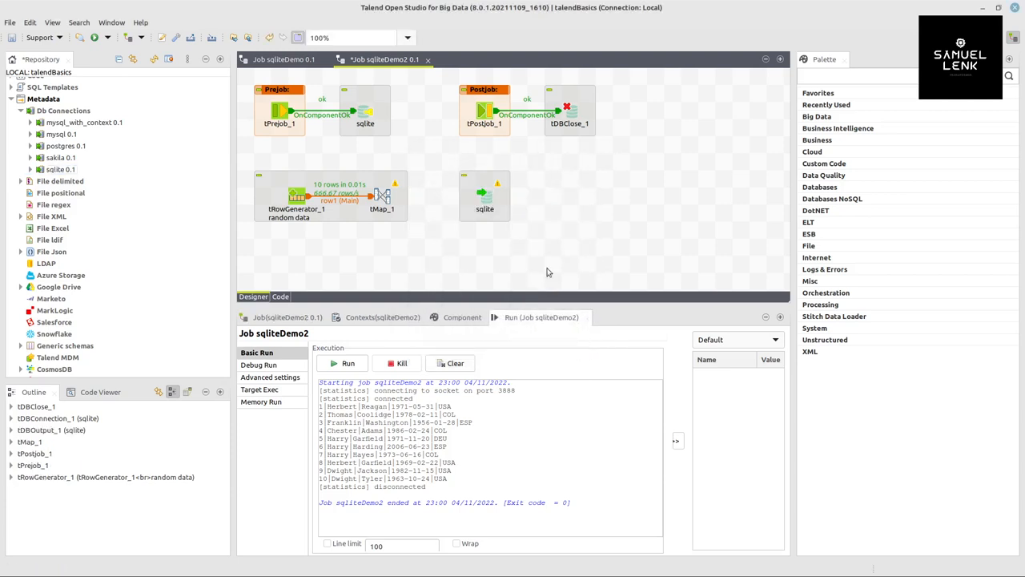
right_click(382, 196)
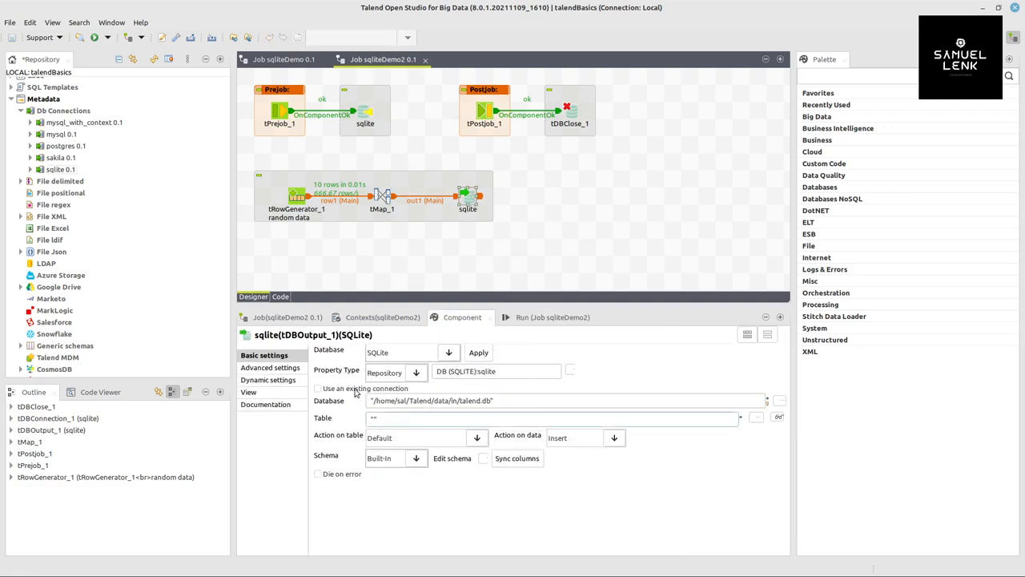
click(317, 368)
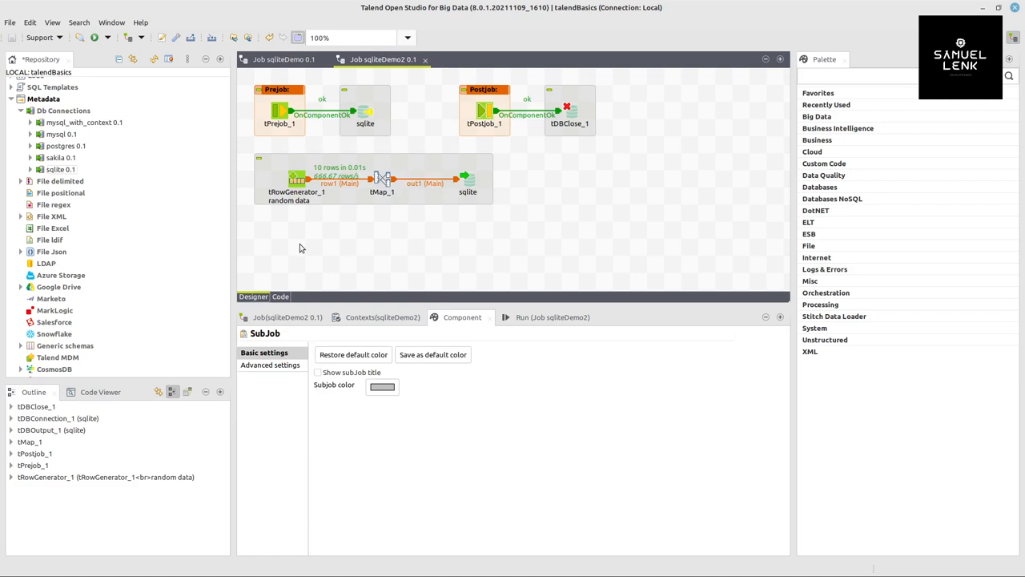
Place tDBCommit_1 and tDBRollback_1 below the tRowGenerator_1 subjob
text(sql)
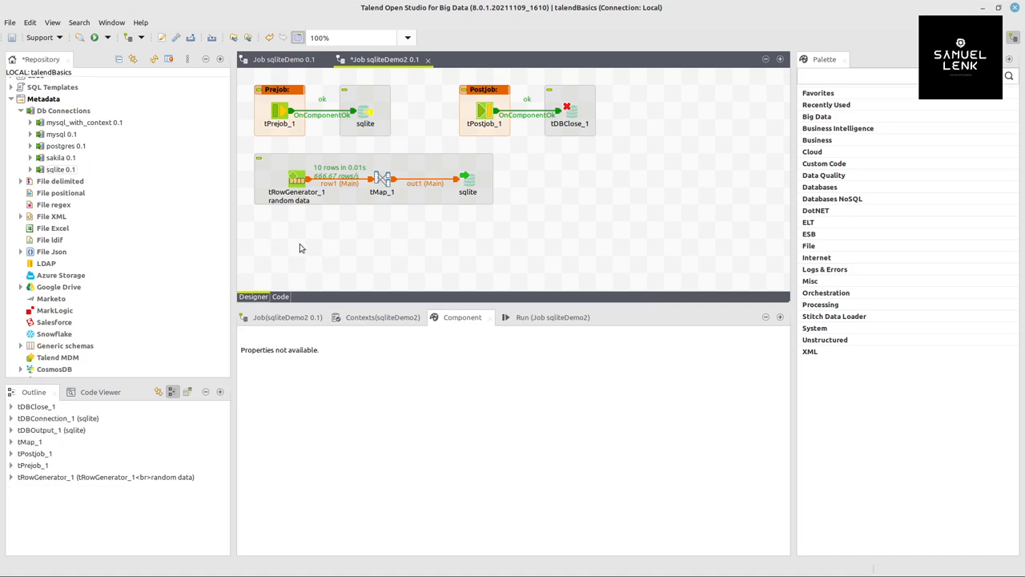
text(sqlite)
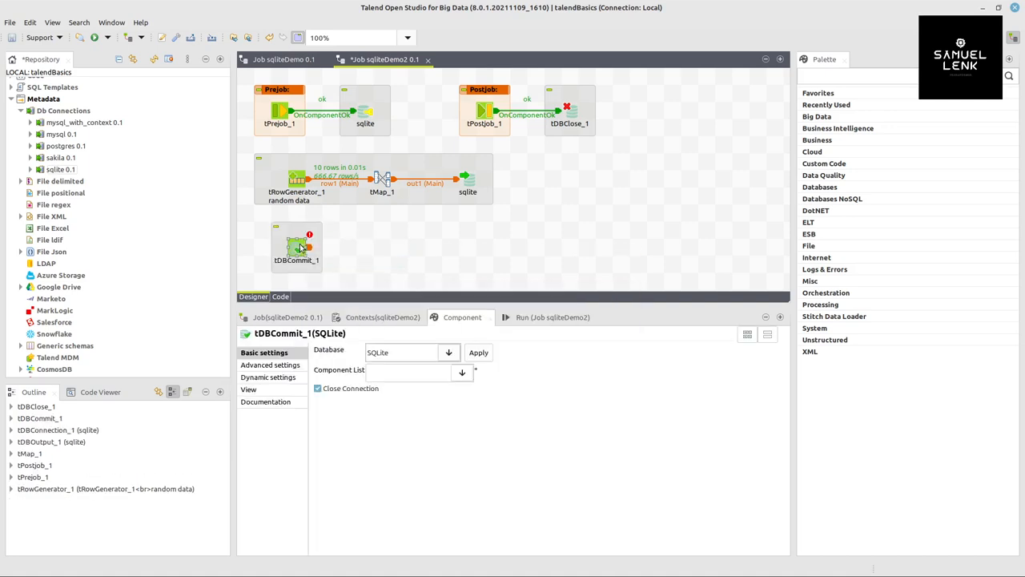
text(sqli)
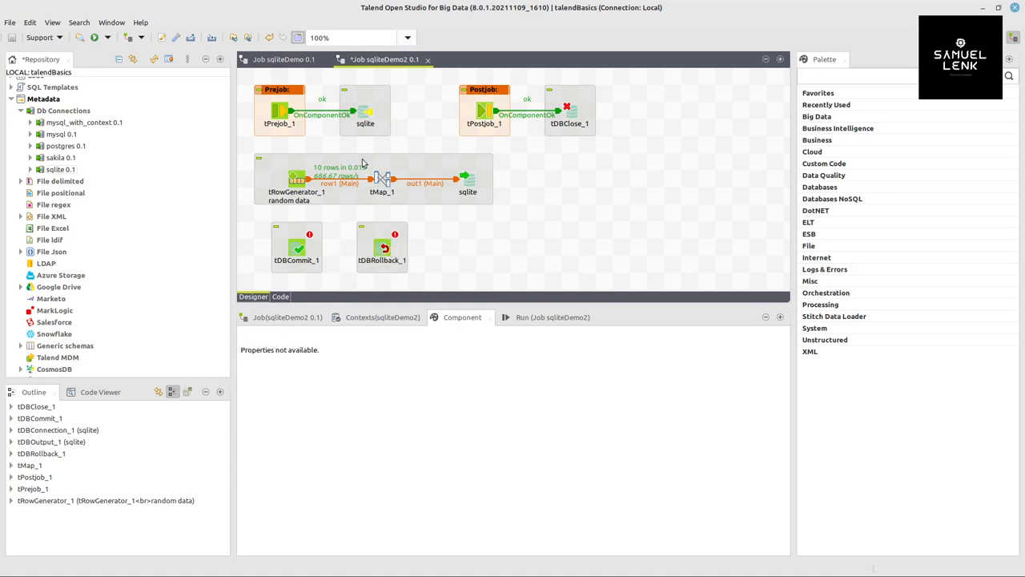
click(372, 179)
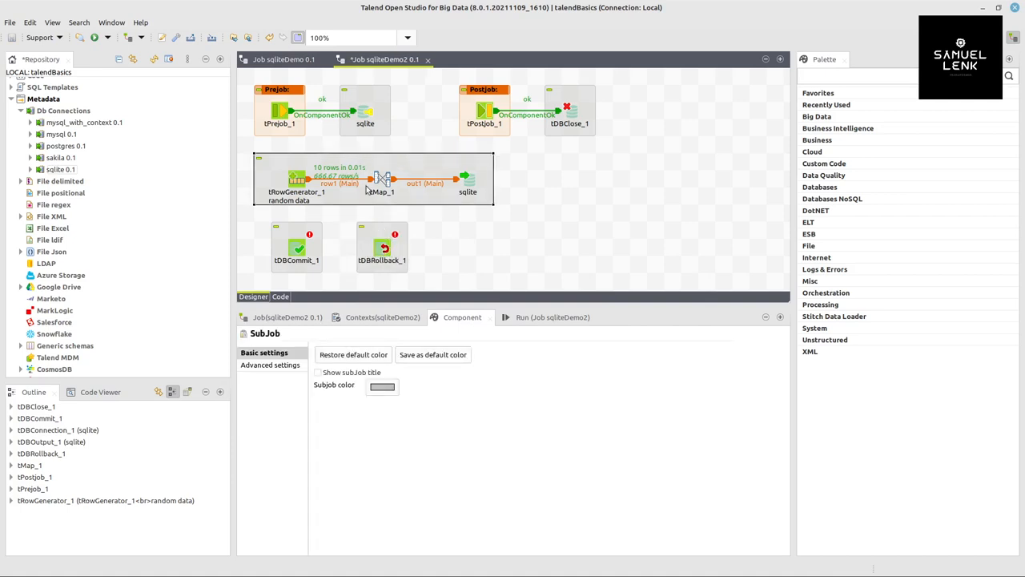
click(297, 246)
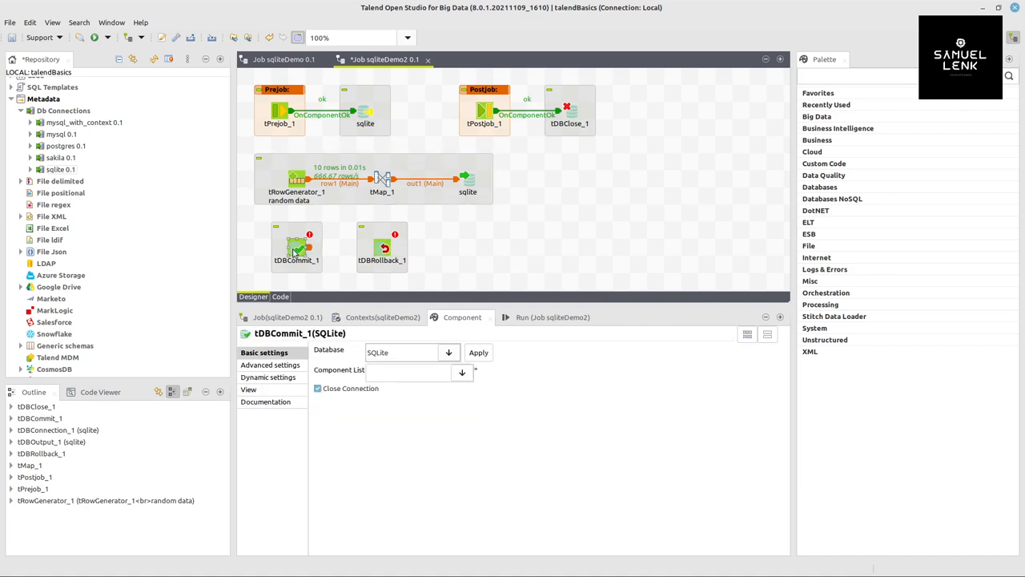
click(297, 178)
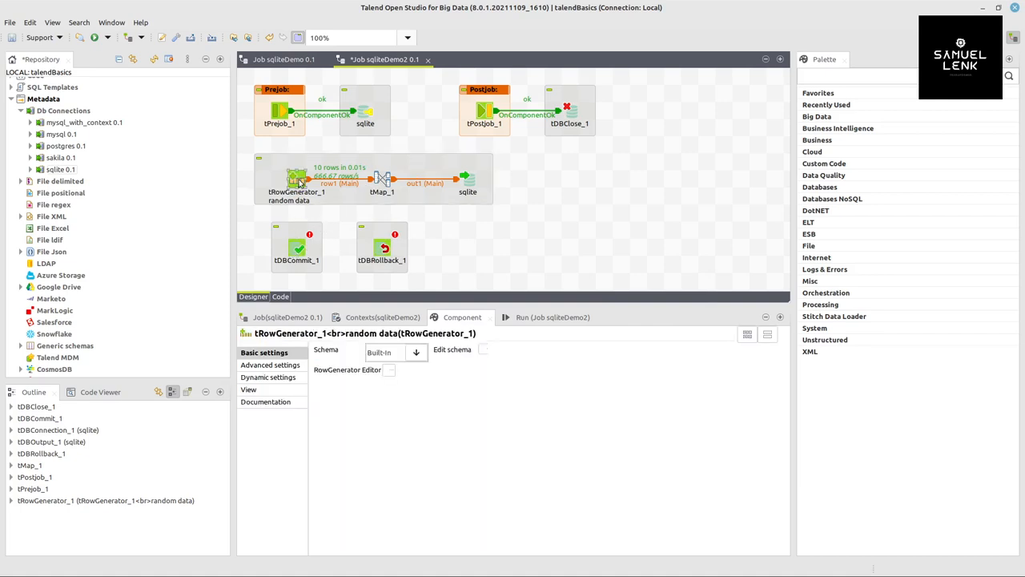
mouse_move(299, 182)
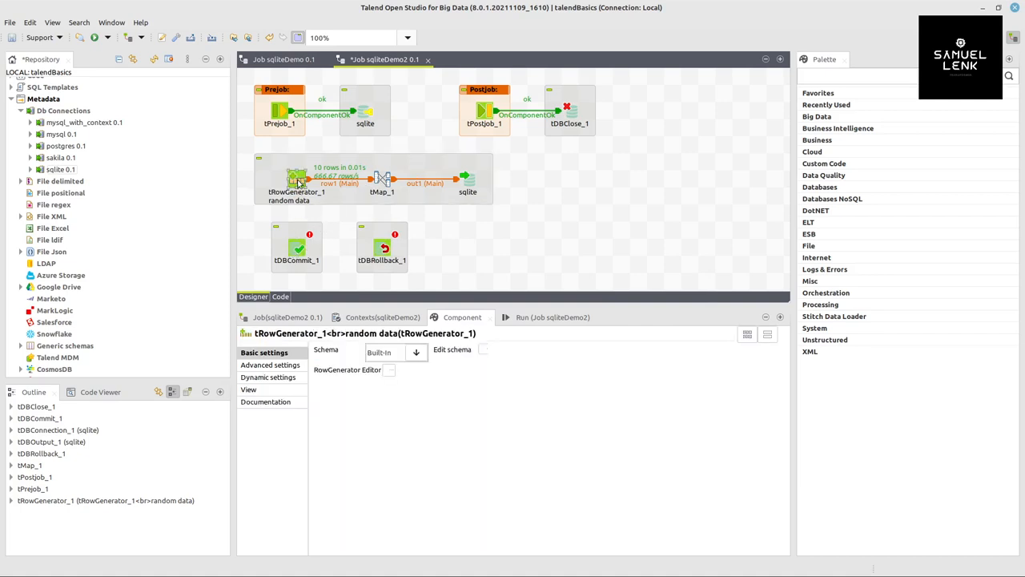
Trigger tDBCommit_1 on Subjob Ok and tDBRollback_1 on Subjob Error, via tDBConnection_1 kept open
right_click(297, 178)
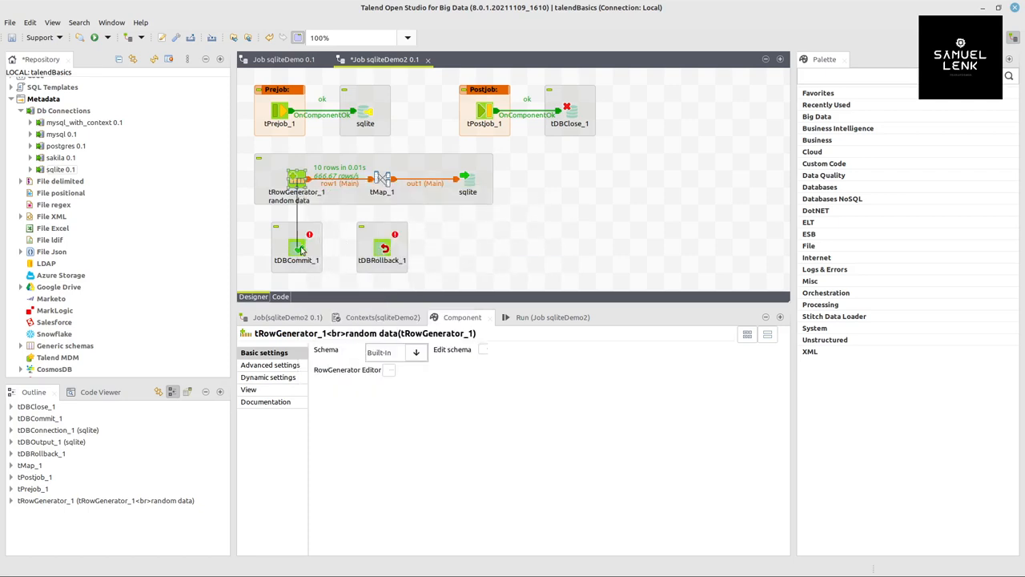
click(296, 246)
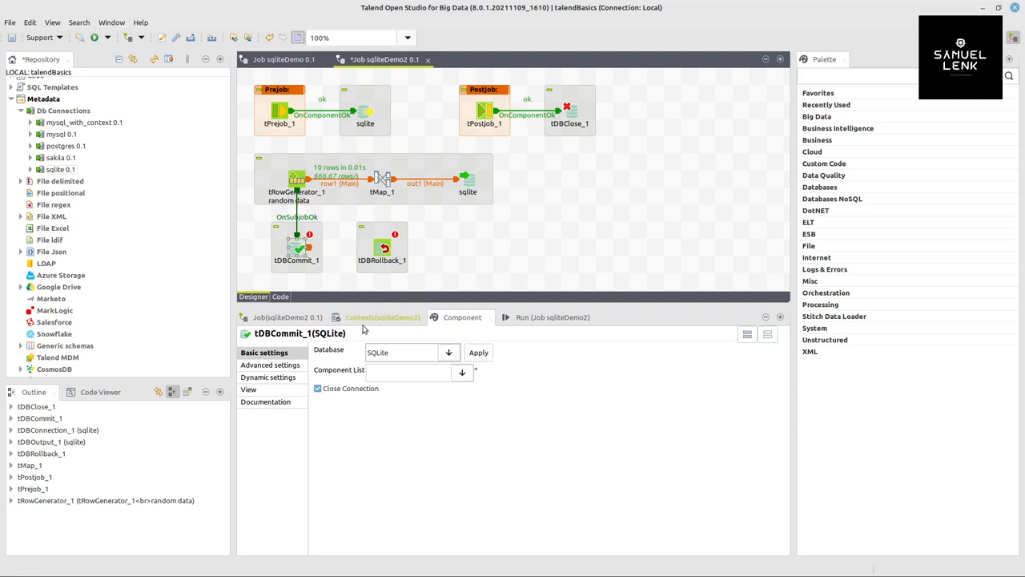
click(462, 372)
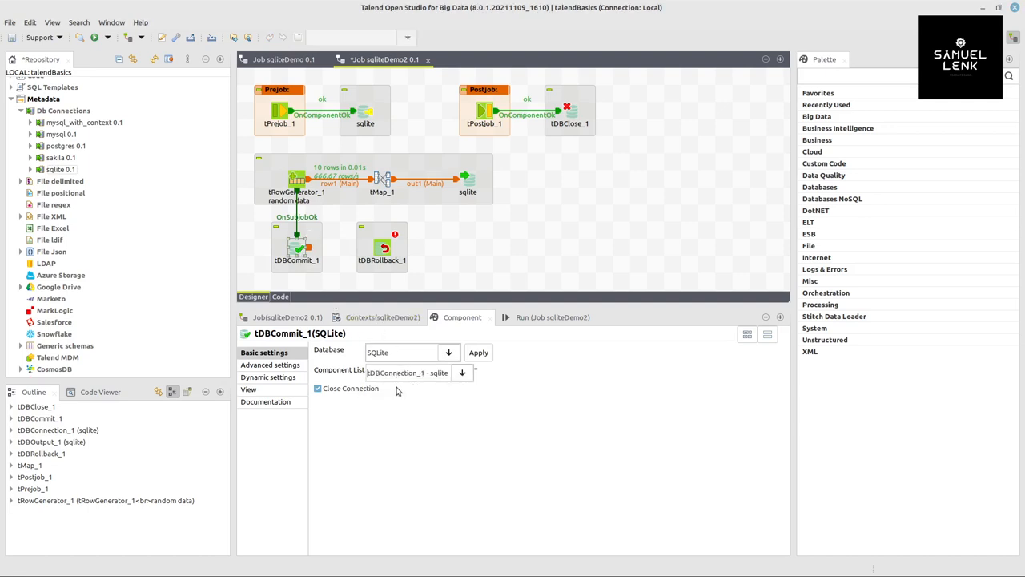
click(317, 388)
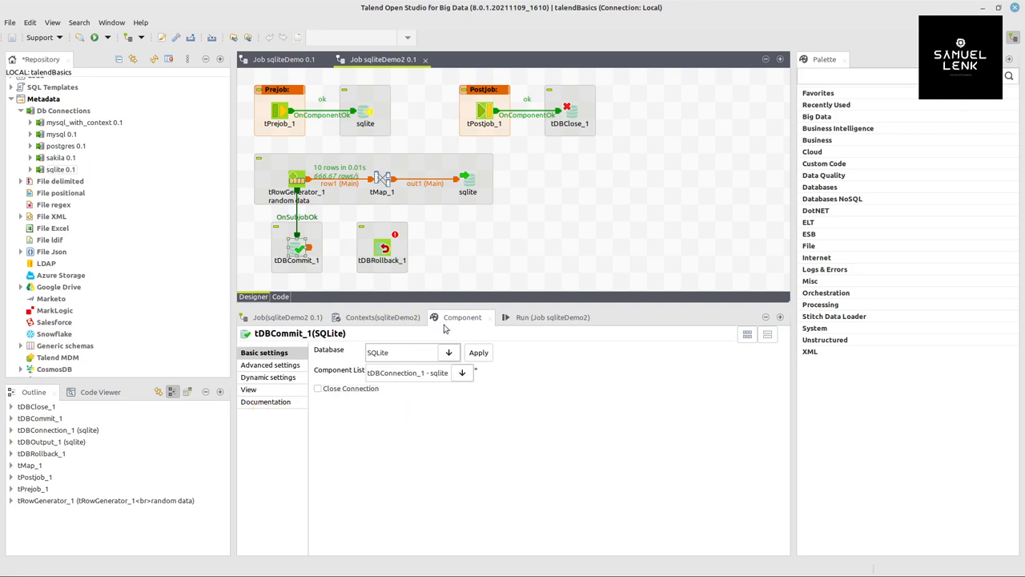
click(570, 111)
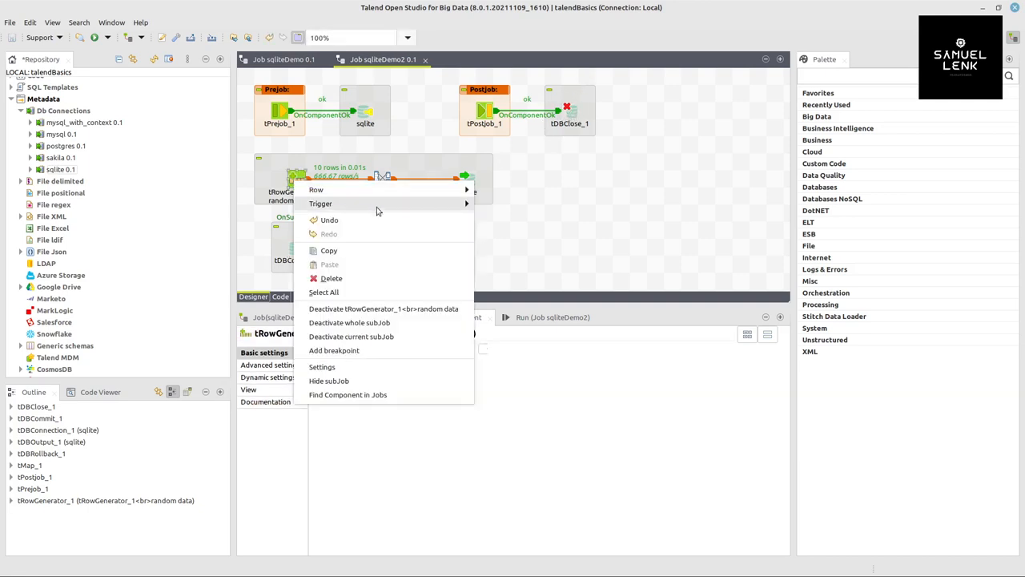
mouse_move(321, 203)
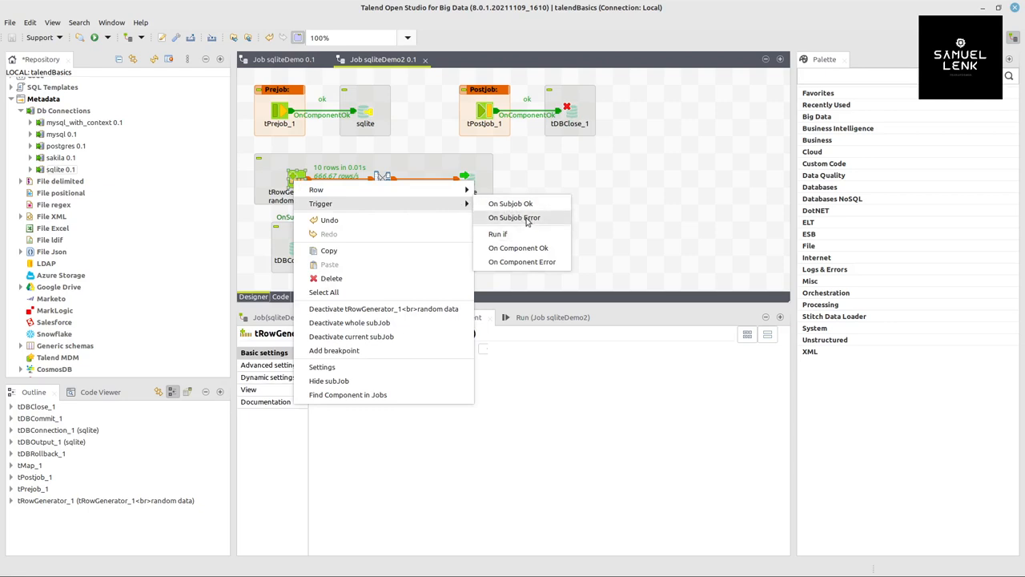
click(514, 217)
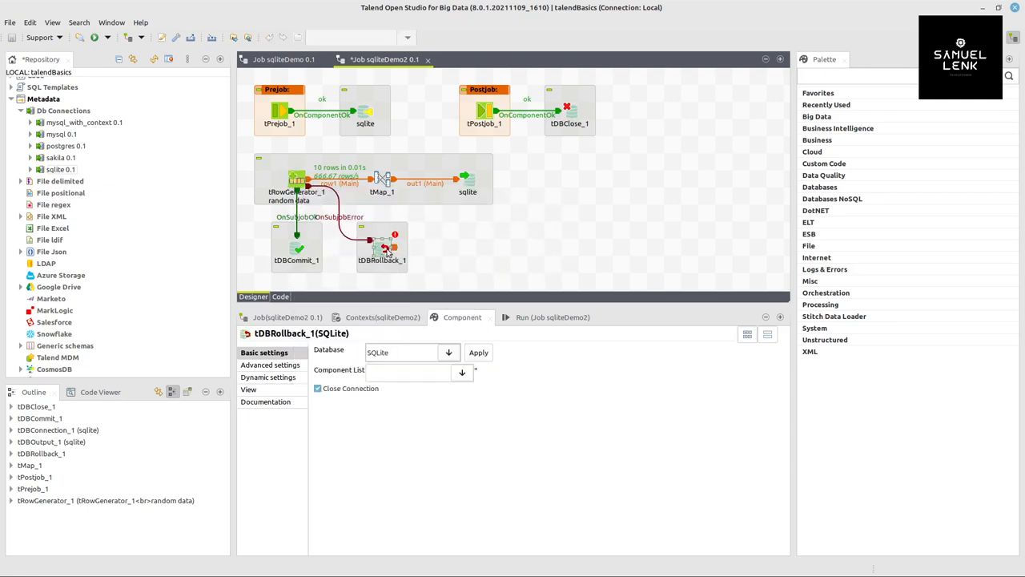
click(462, 372)
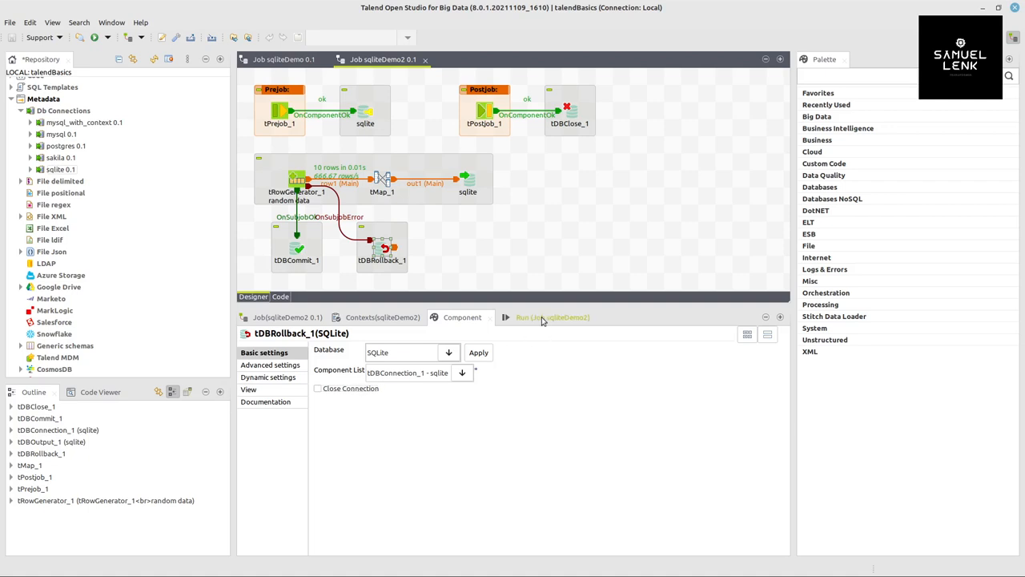
Run sqliteDemo2 from the Run (Job sqliteDemo2) console, ending with exit code 0
click(551, 317)
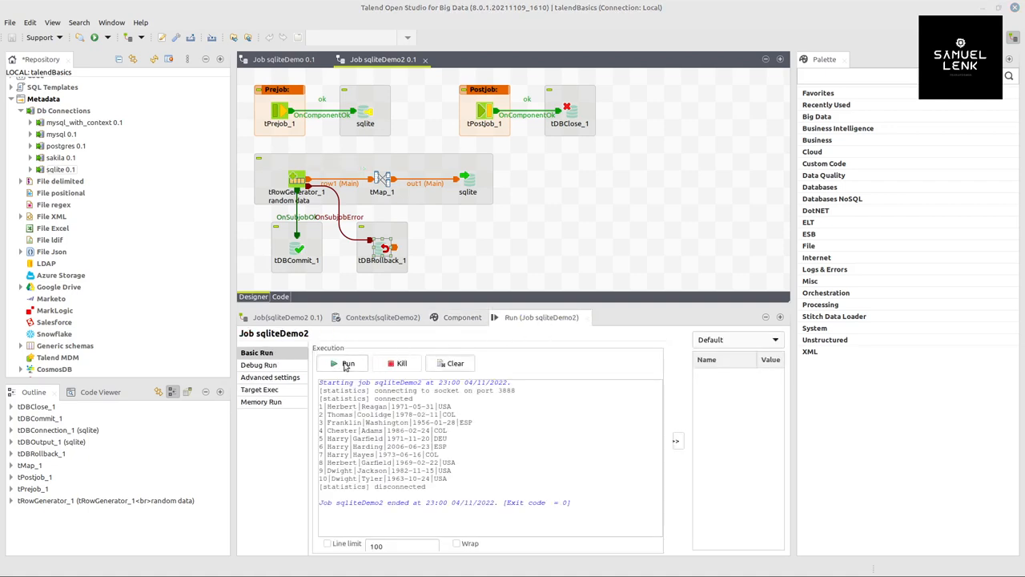
click(343, 363)
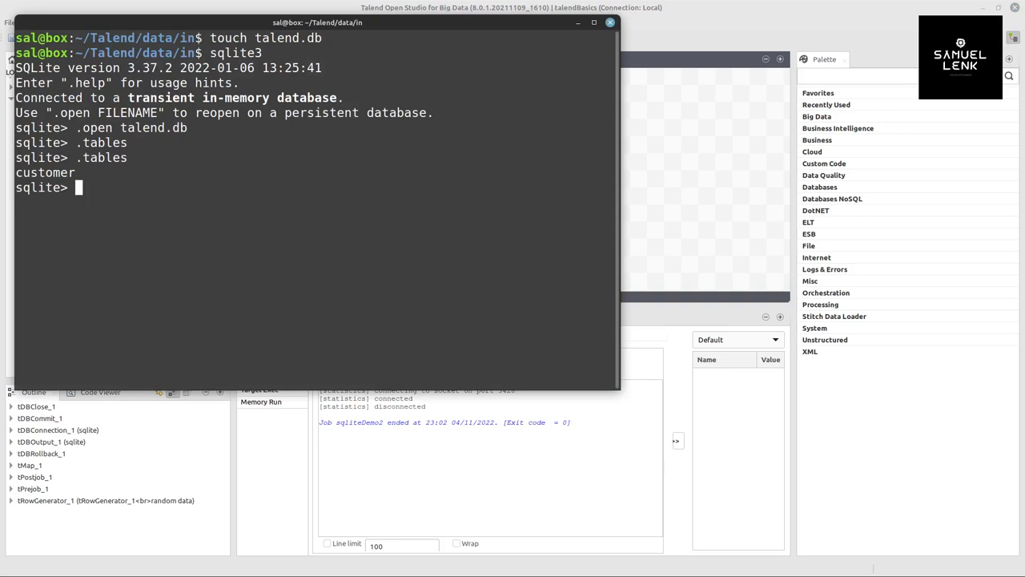
Enter 'select * from customer' at the sqlite3 prompt
text(select *)
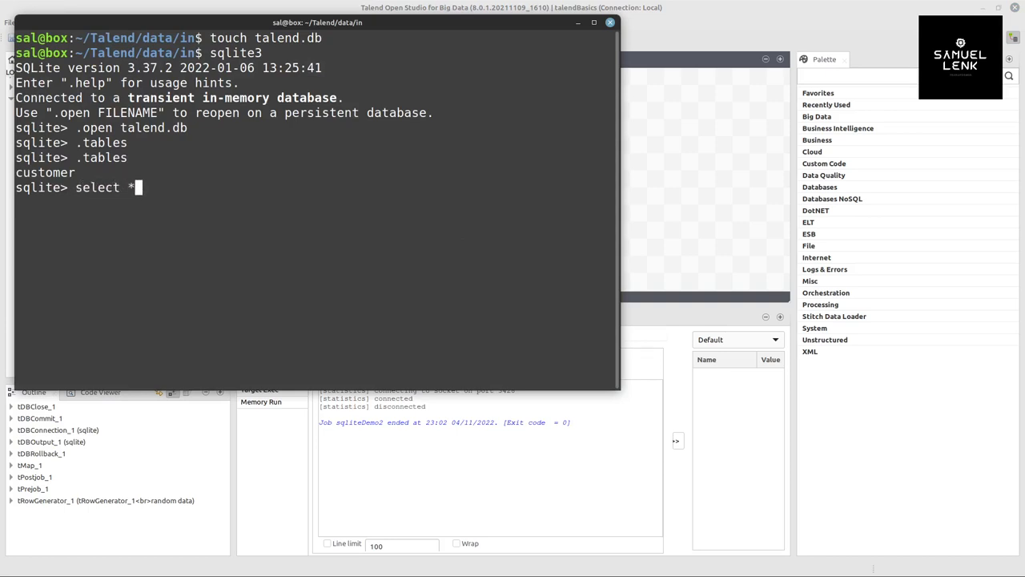
text(from c)
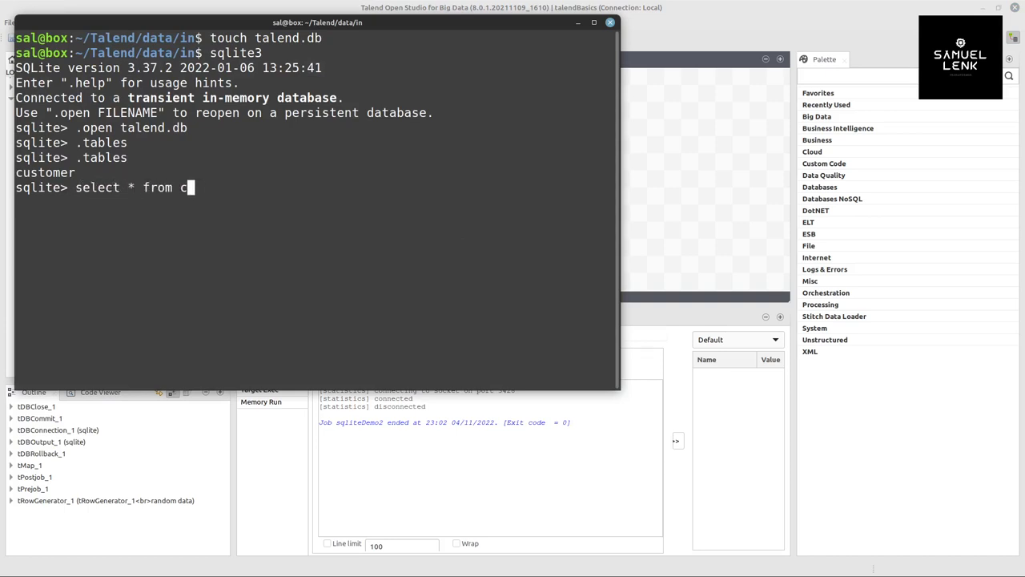
text(ustomer)
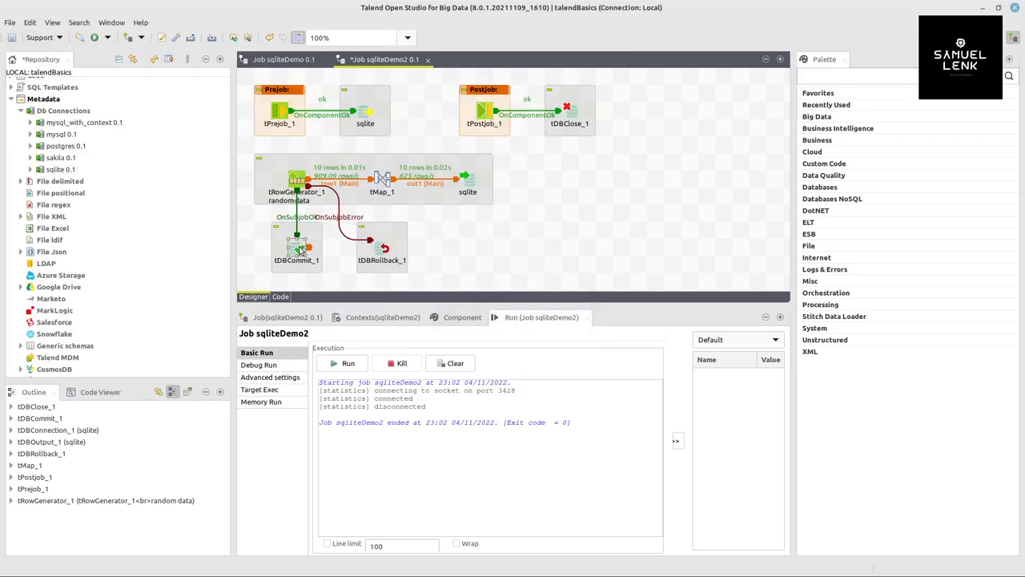
mouse_move(311, 306)
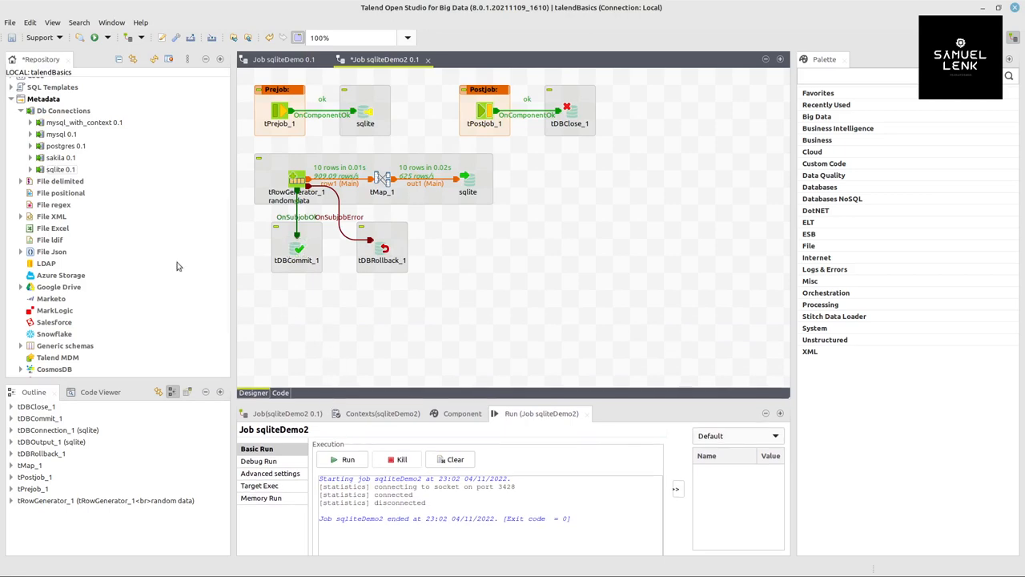
mouse_move(319, 323)
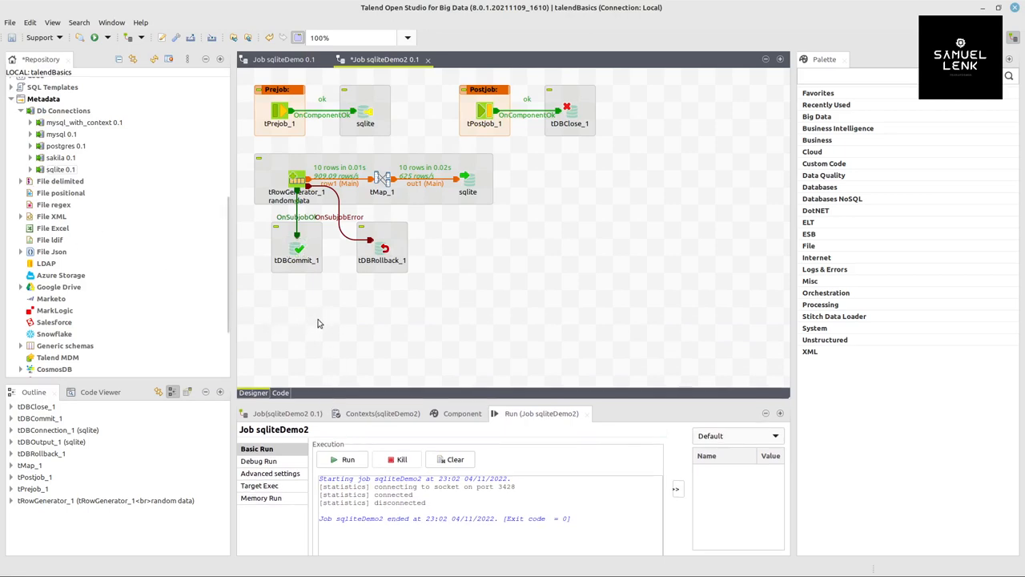
Retrieve schemas for the sqlite 0.1 connection and drag the CUSTOMER table schema to the designer
click(20, 169)
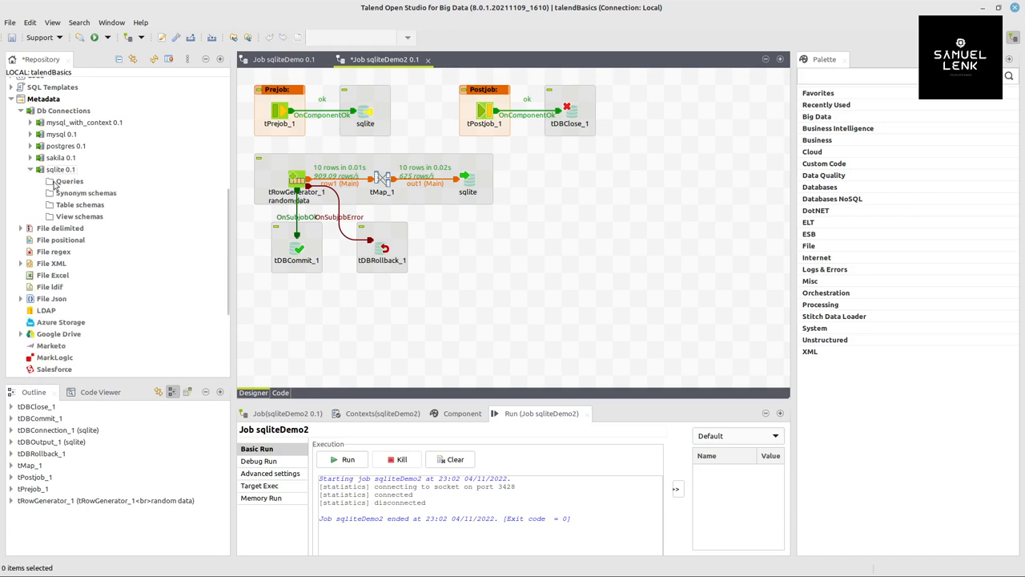
click(61, 169)
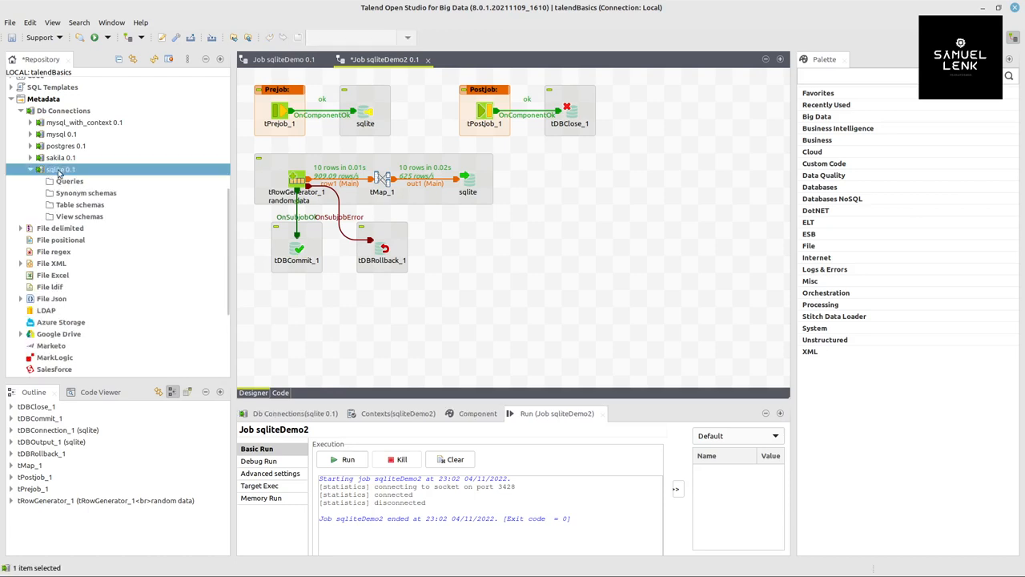
right_click(61, 169)
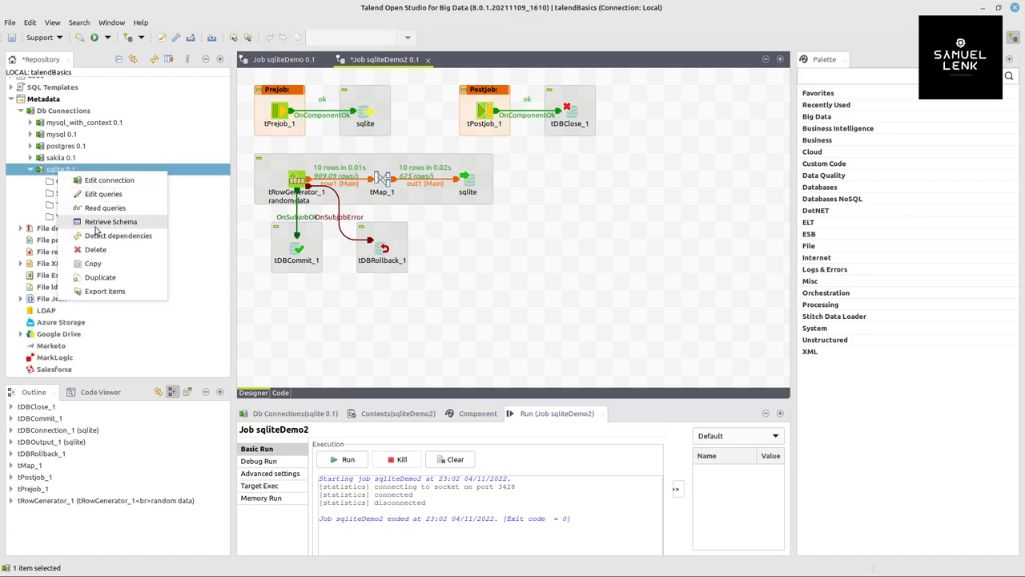
click(340, 316)
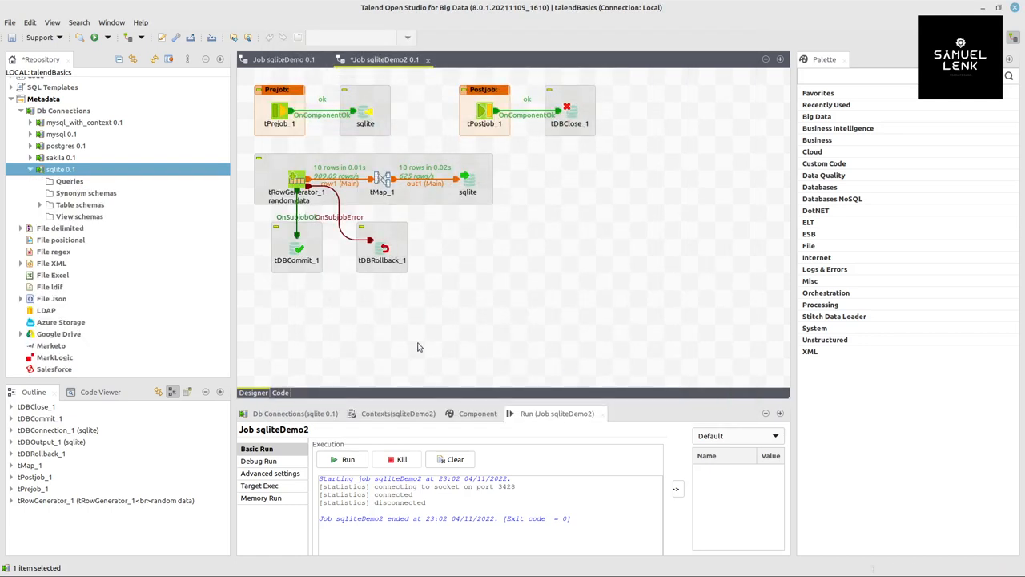
click(79, 204)
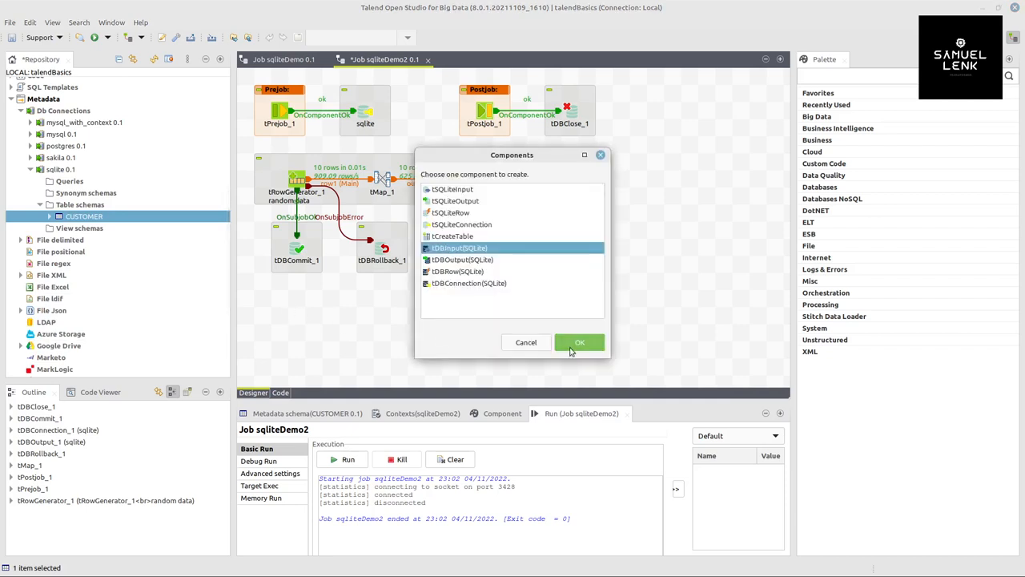
Create a CUSTOMER tDBInput(SQLite), add tLogRow_1, and link CUSTOMER's Main row to it
click(579, 342)
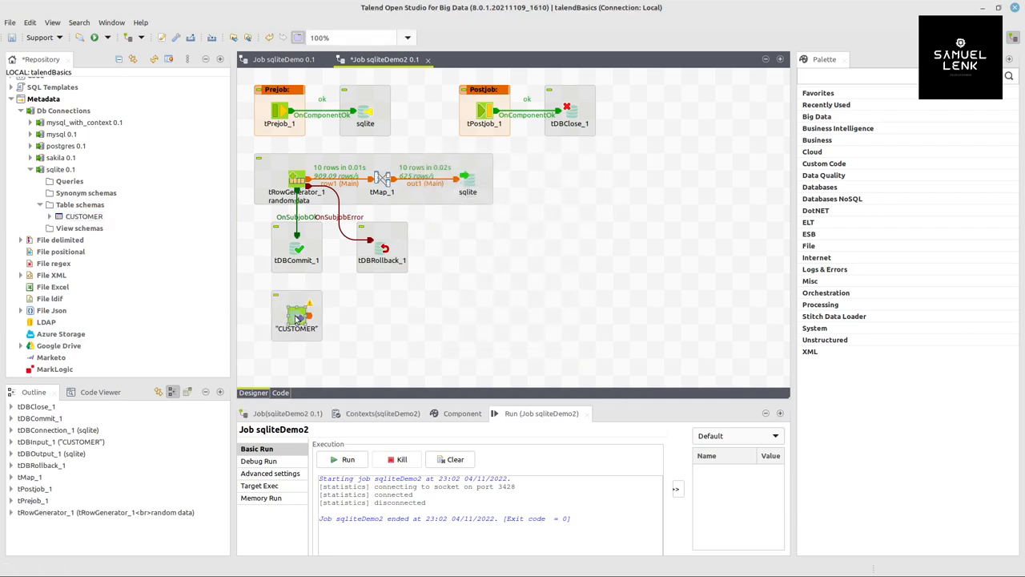
text(logr)
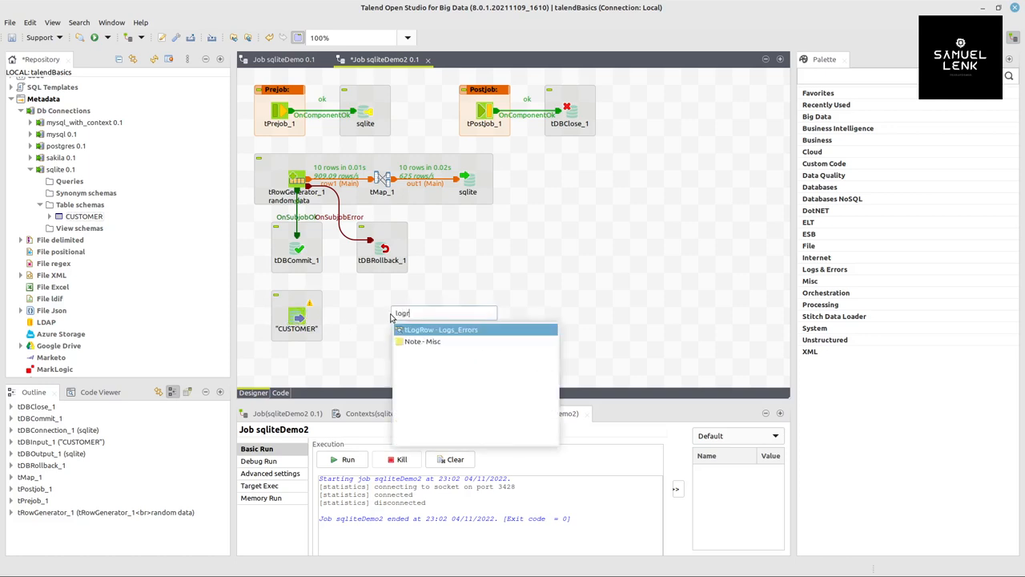
click(441, 329)
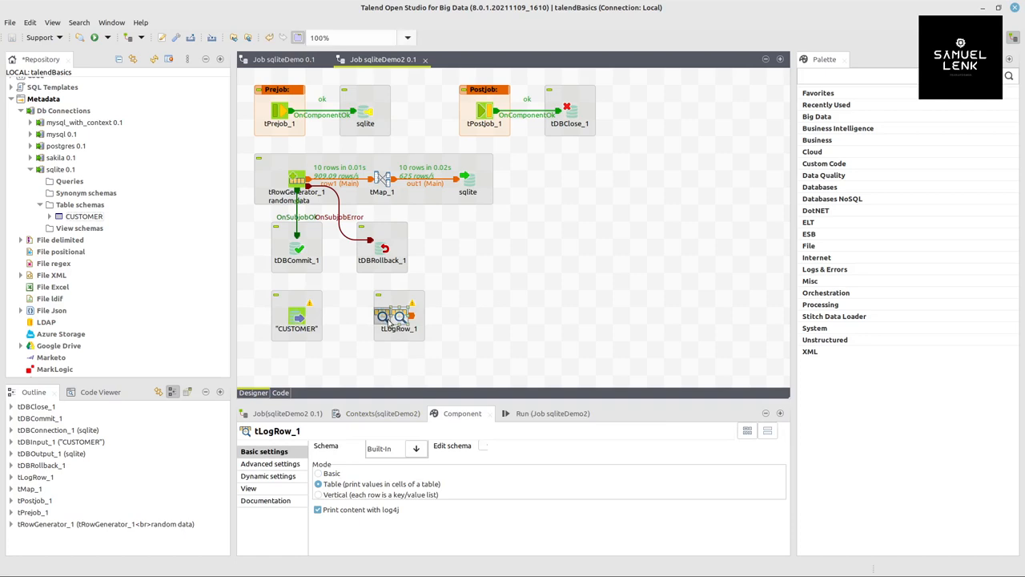
right_click(296, 312)
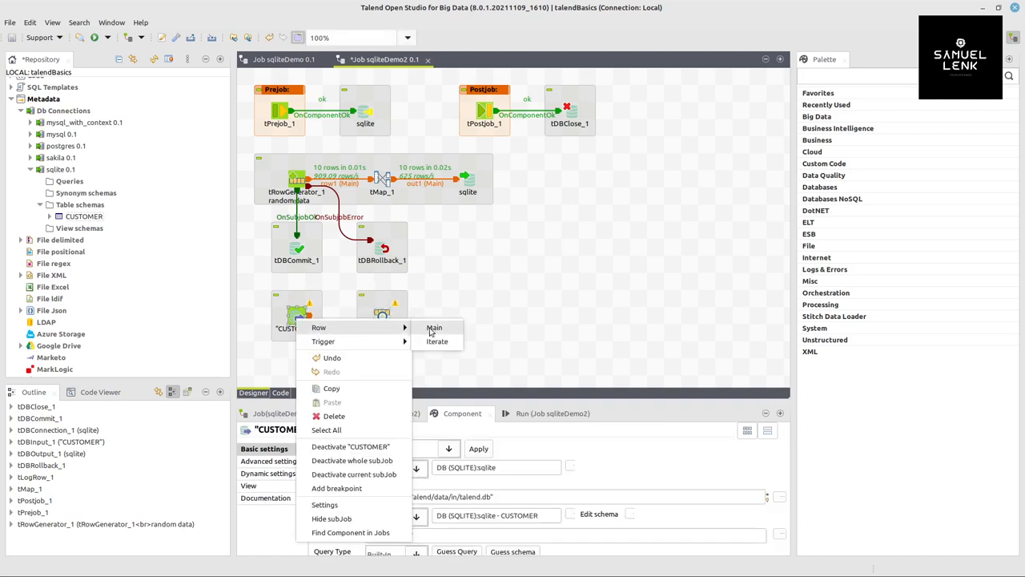
click(434, 327)
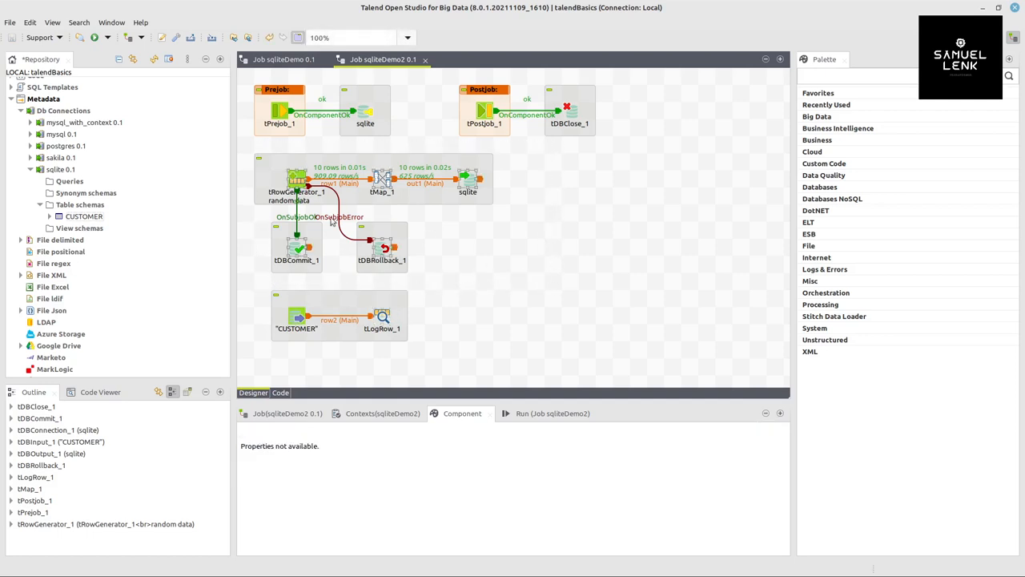
right_click(296, 178)
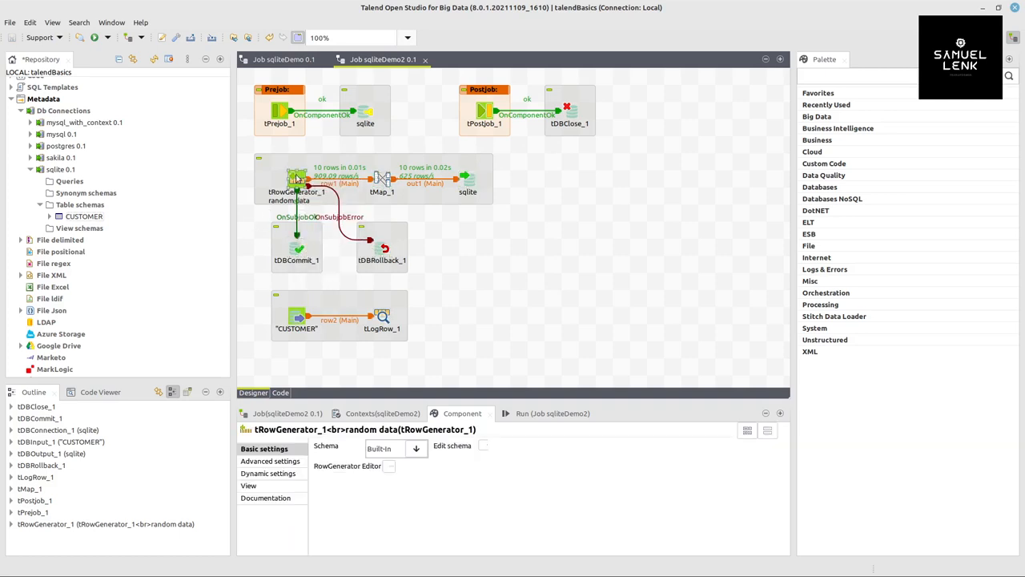
Deactivate the tRowGenerator_1 subjob and run sqliteDemo2 to print the ten CUSTOMER rows
right_click(296, 177)
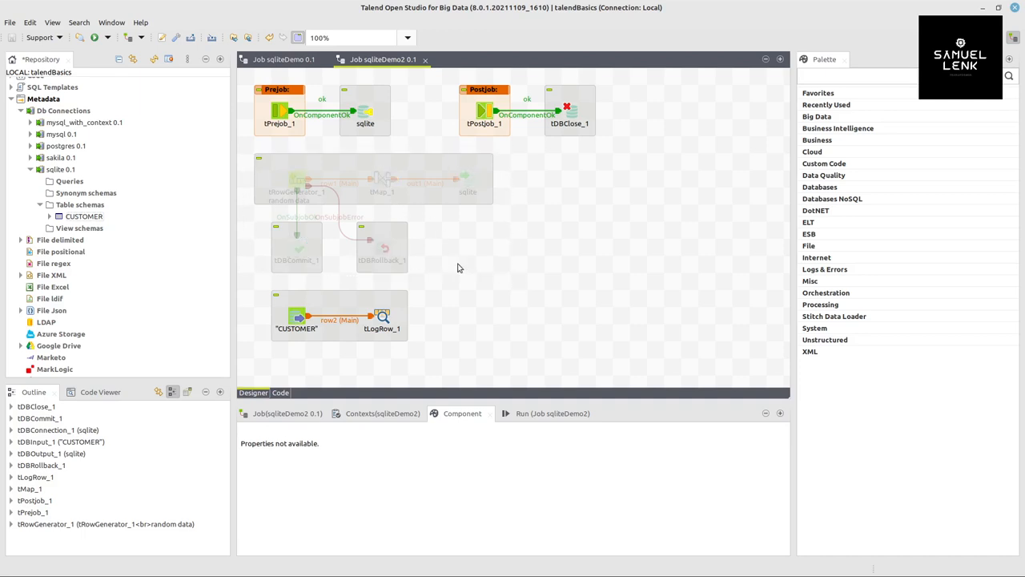
click(347, 458)
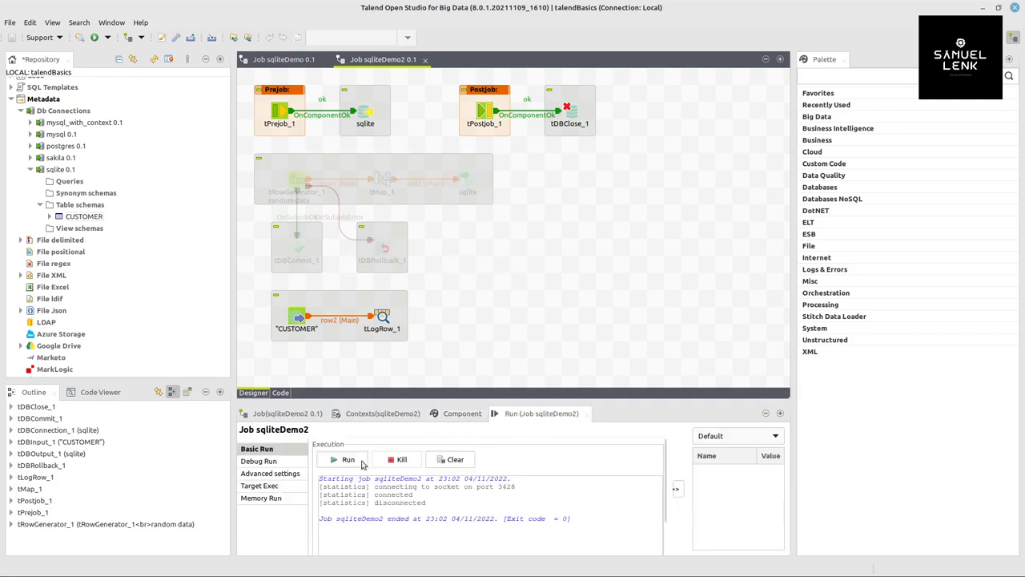
click(344, 459)
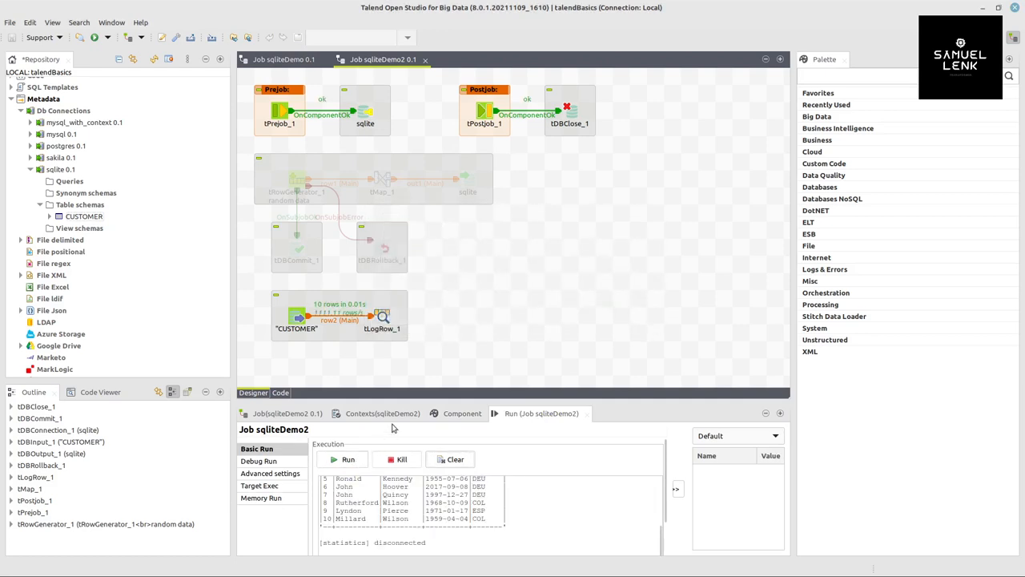